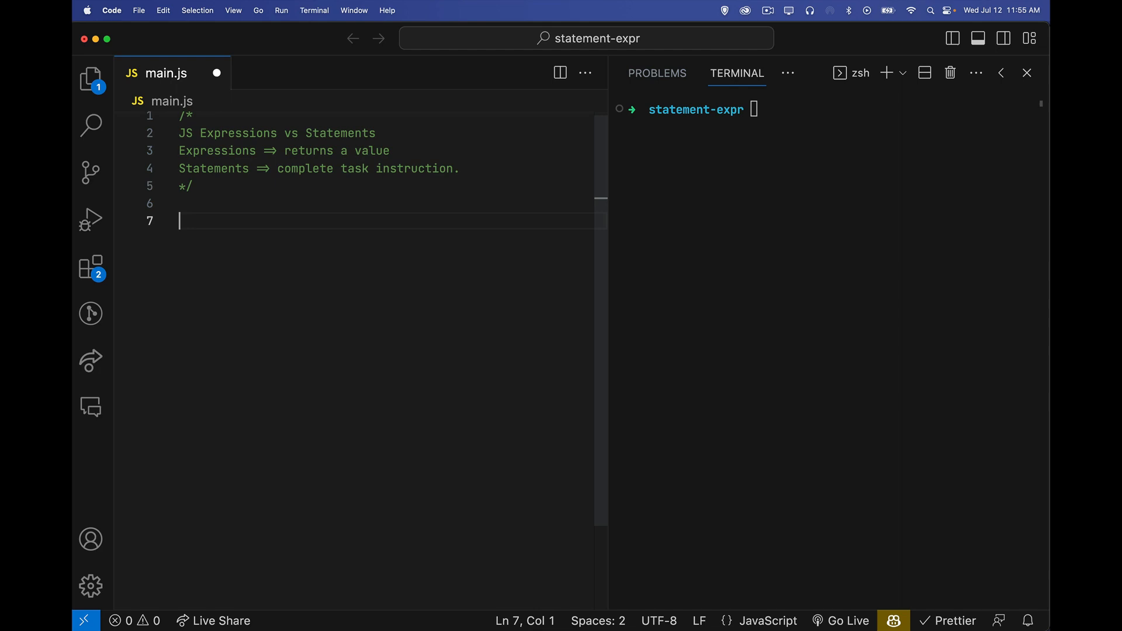
Add the literal 123 as the first expression example below the intro comment.
{"action": "type", "text": "123"}
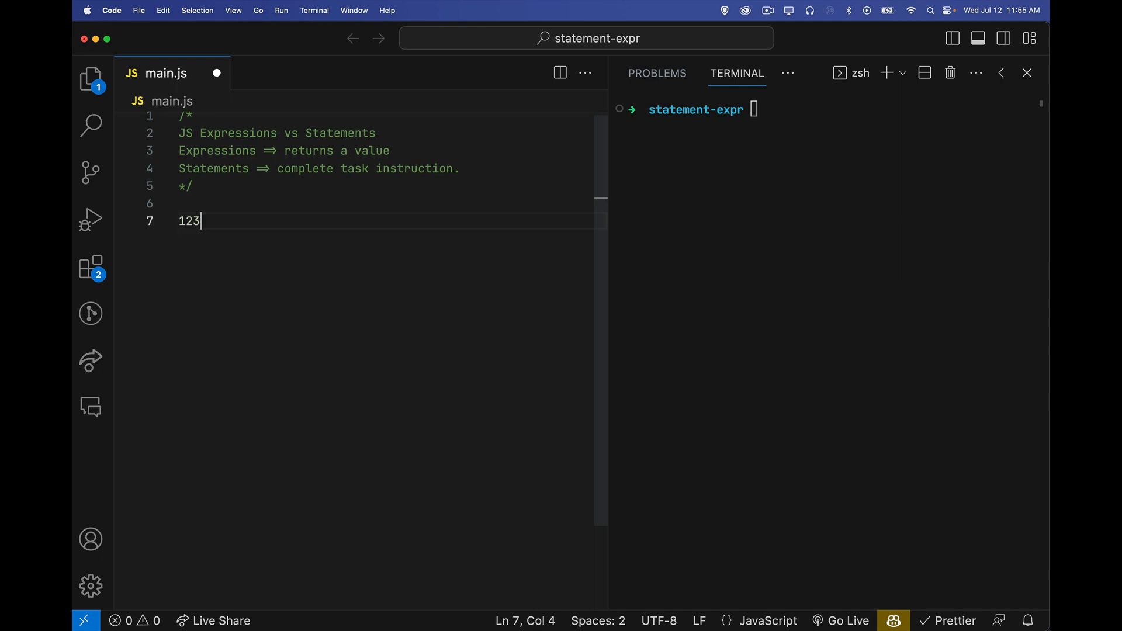
Add 1+ 1, "hello", true and the array [1, 2, 3] on their own lines after 123.
{"action": "key", "text": "Return"}
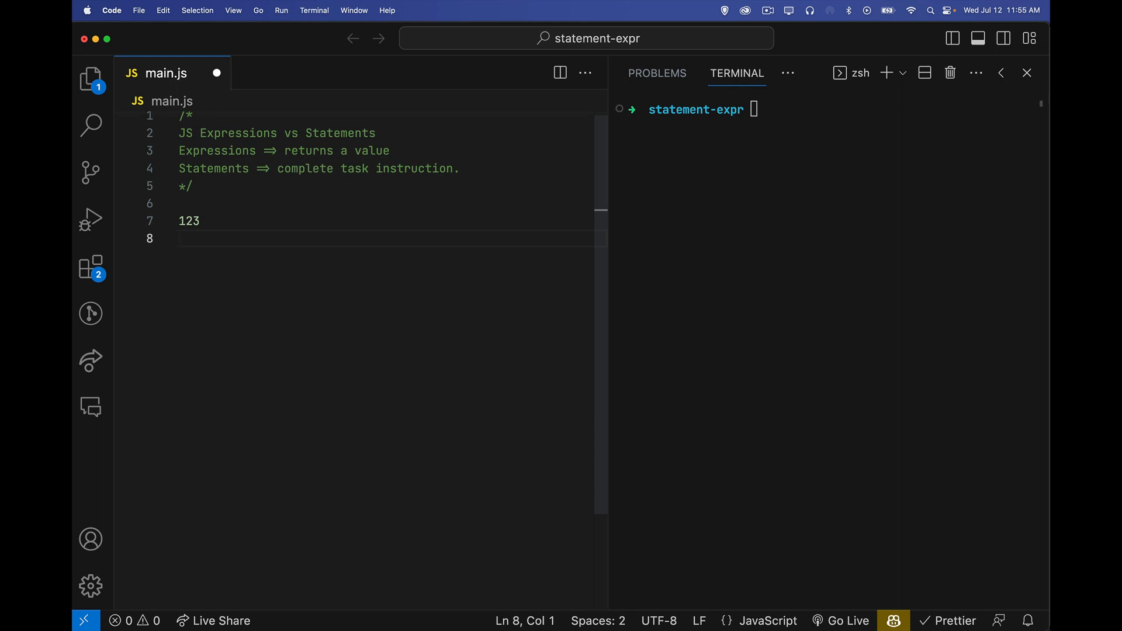
{"action": "type", "text": "1+ 1"}
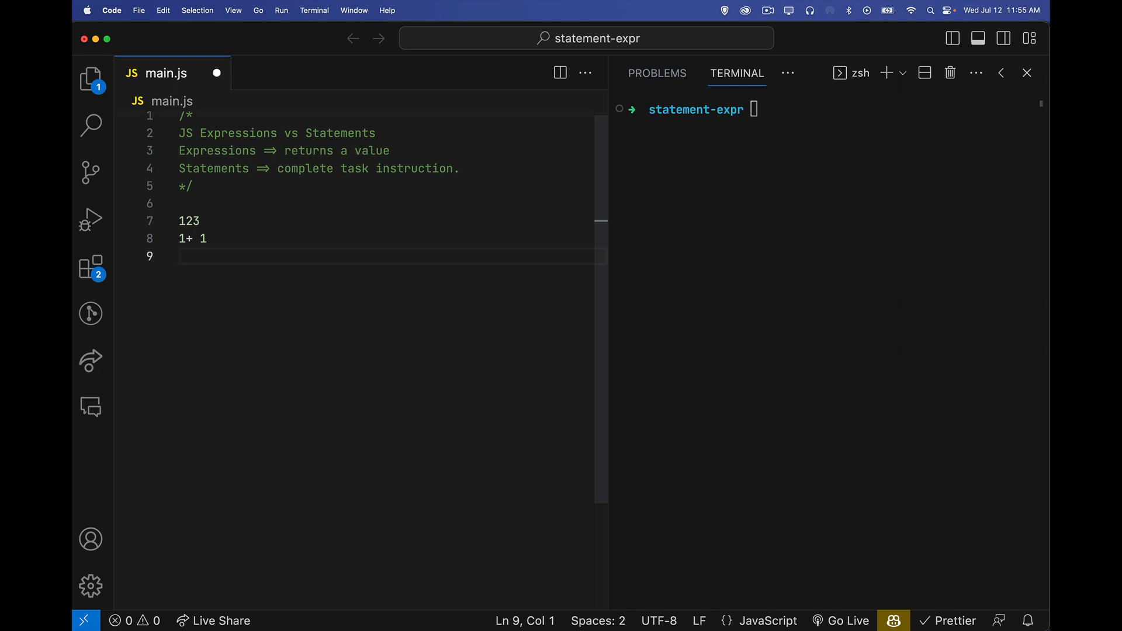
{"action": "type", "text": "\"hello\""}
{"action": "type", "text": "true"}
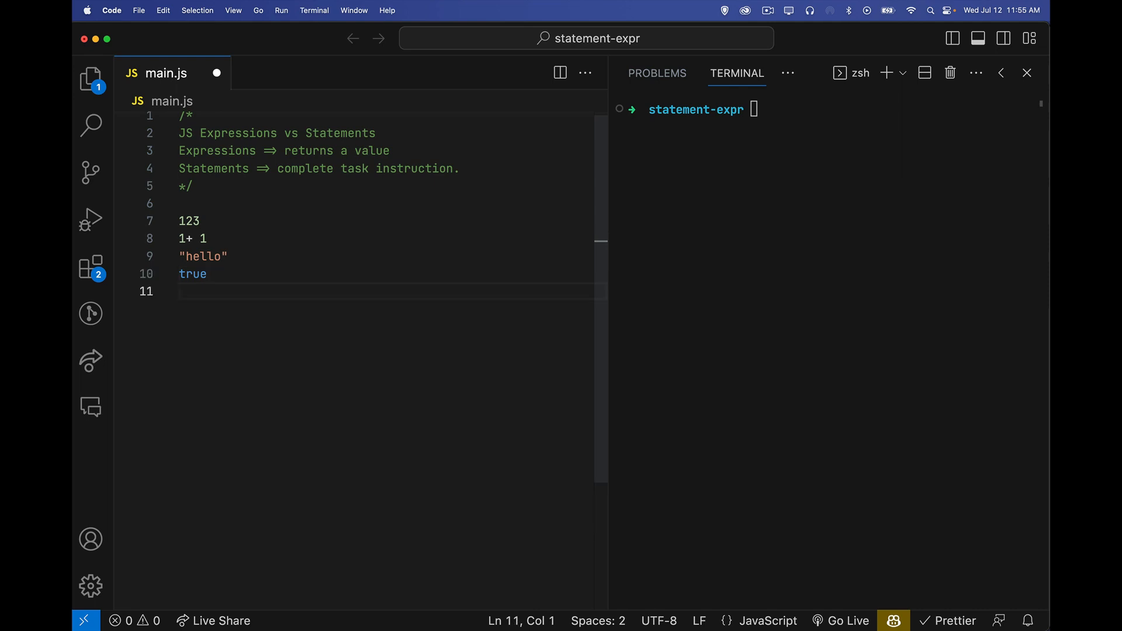
{"action": "type", "text": "[]"}
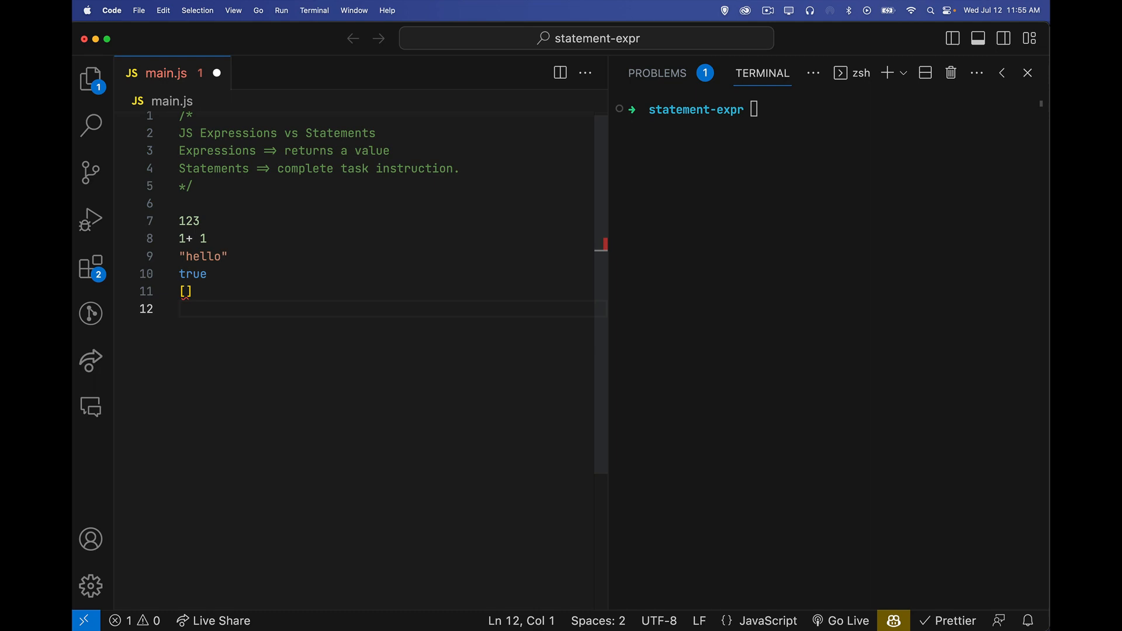
{"action": "left_click", "coordinate": [186, 291]}
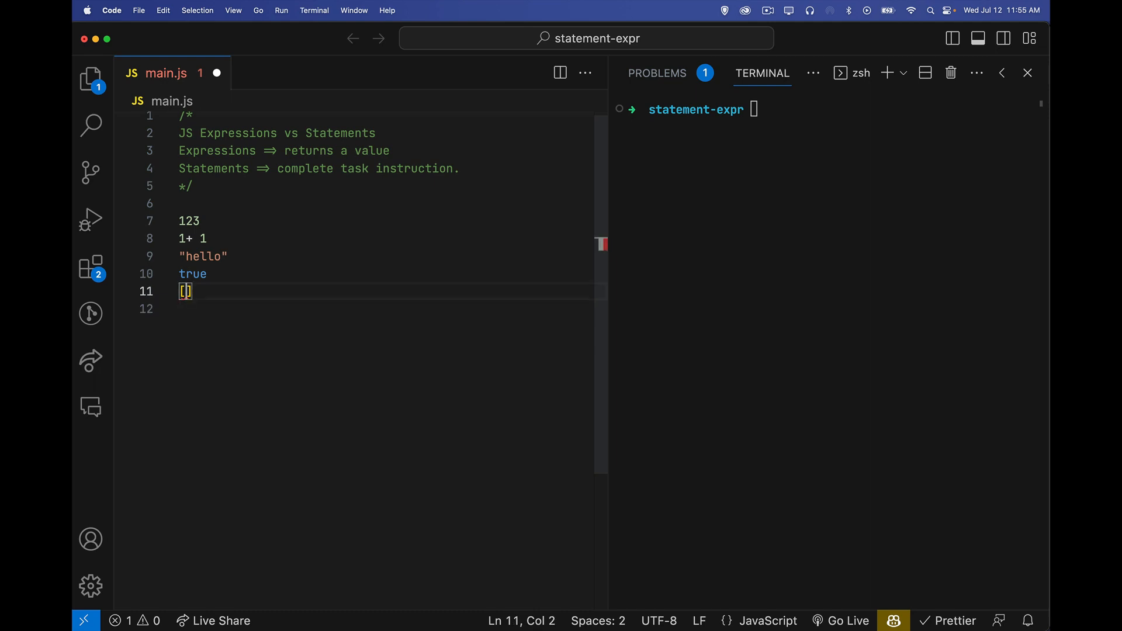
{"action": "type", "text": "1, 2,"}
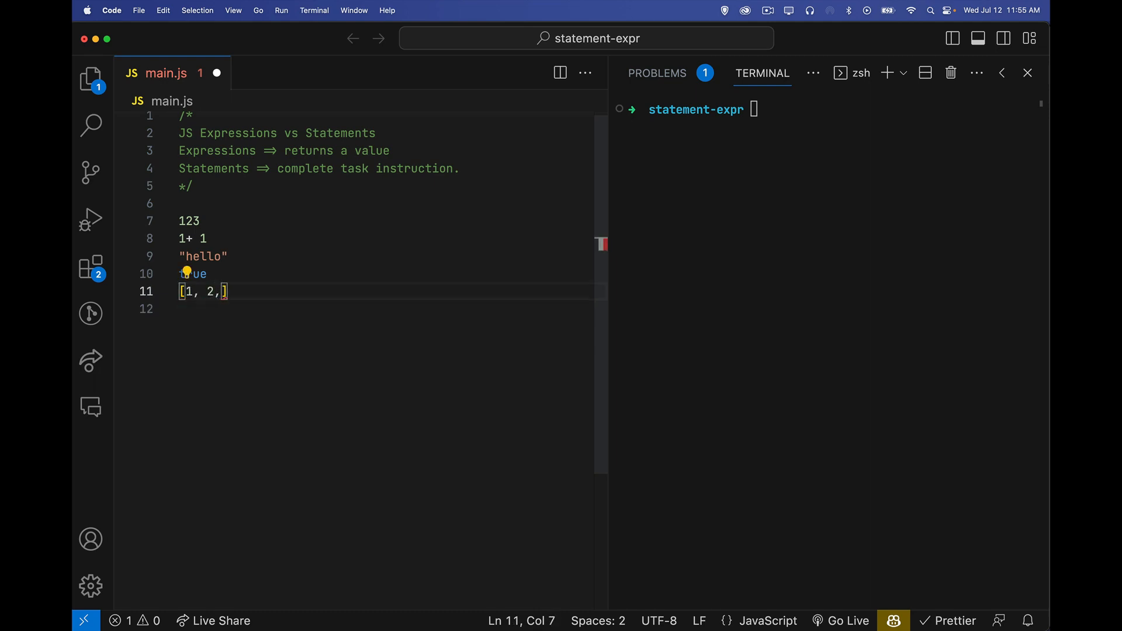
{"action": "key", "text": "enter"}
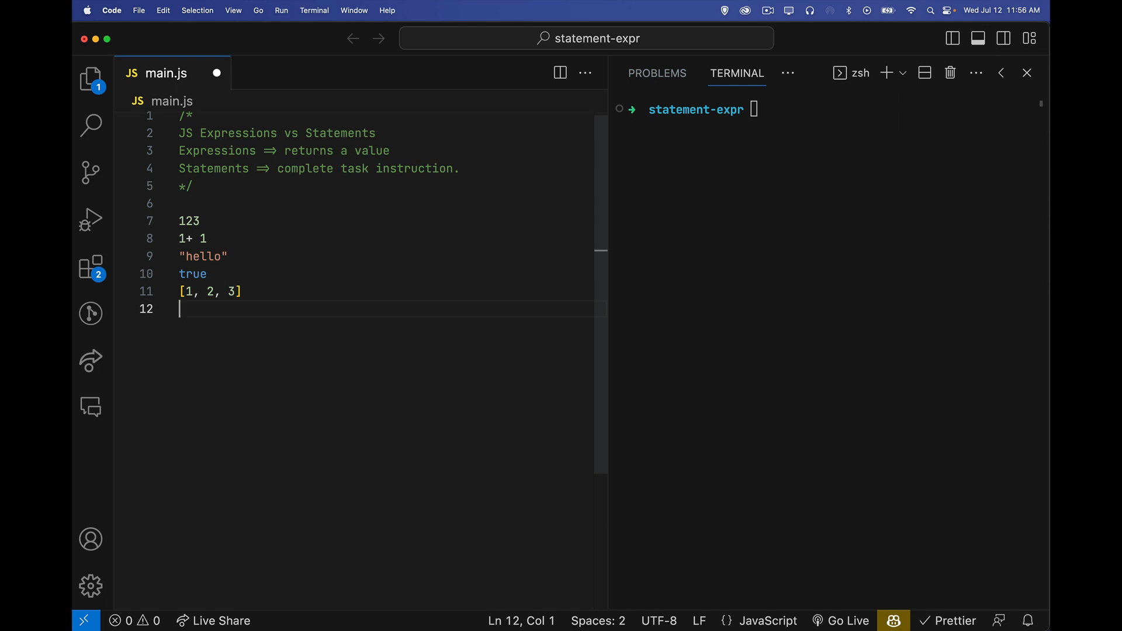
{"action": "mouse_move", "coordinate": [190, 226]}
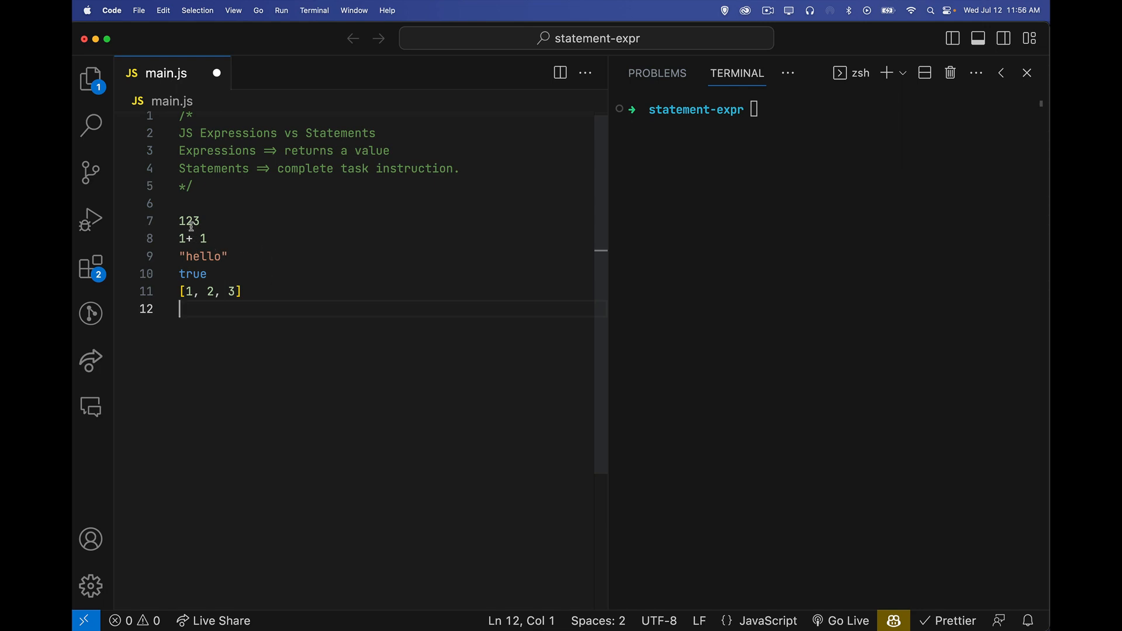
{"action": "mouse_move", "coordinate": [269, 293]}
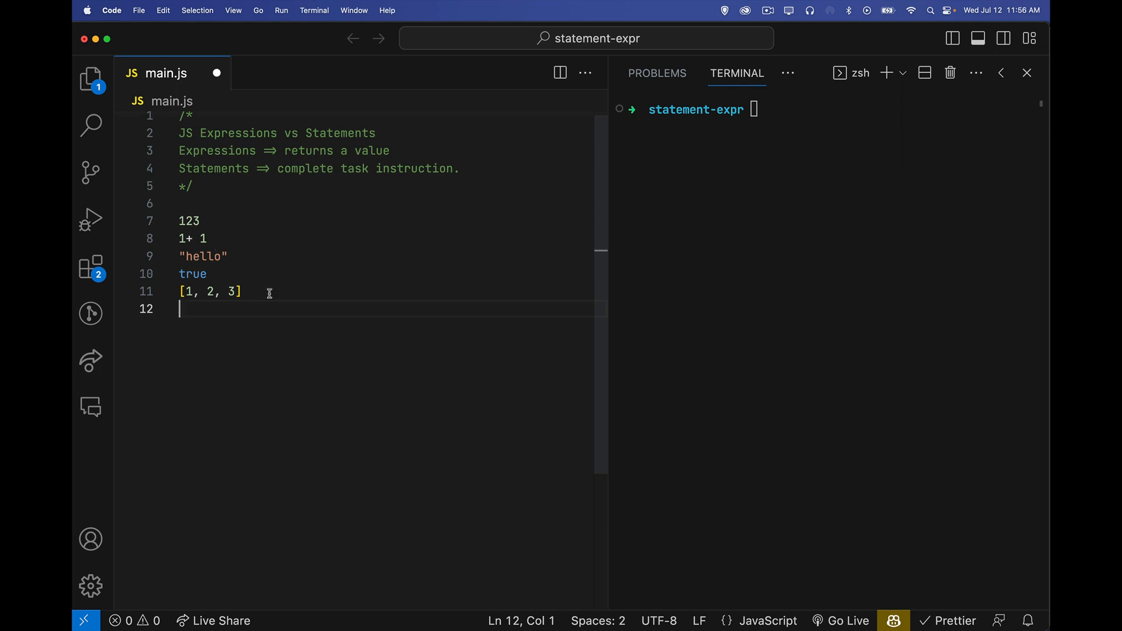
Write the comment // value - held in a variable below the array example.
{"action": "type", "text": "// value"}
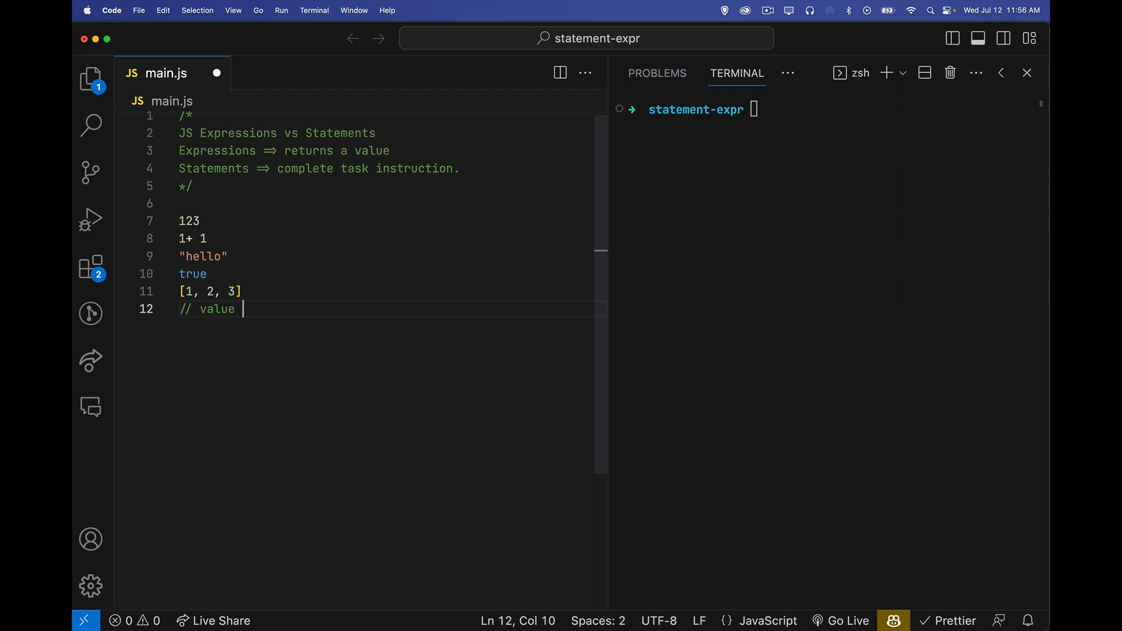
{"action": "type", "text": "- he"}
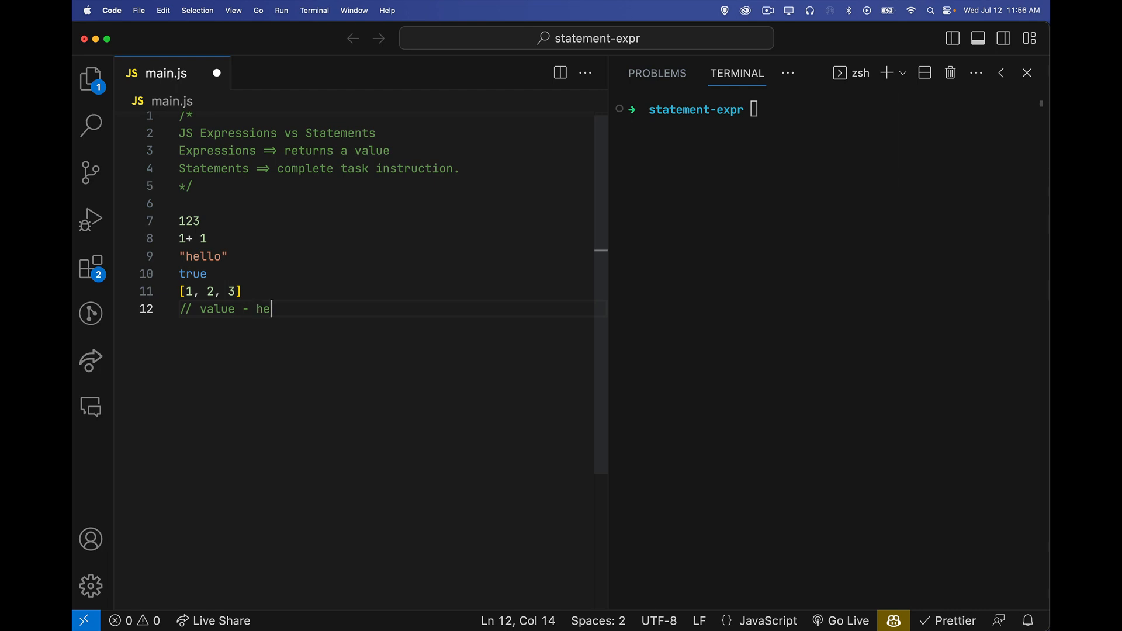
{"action": "type", "text": "ld in a variab"}
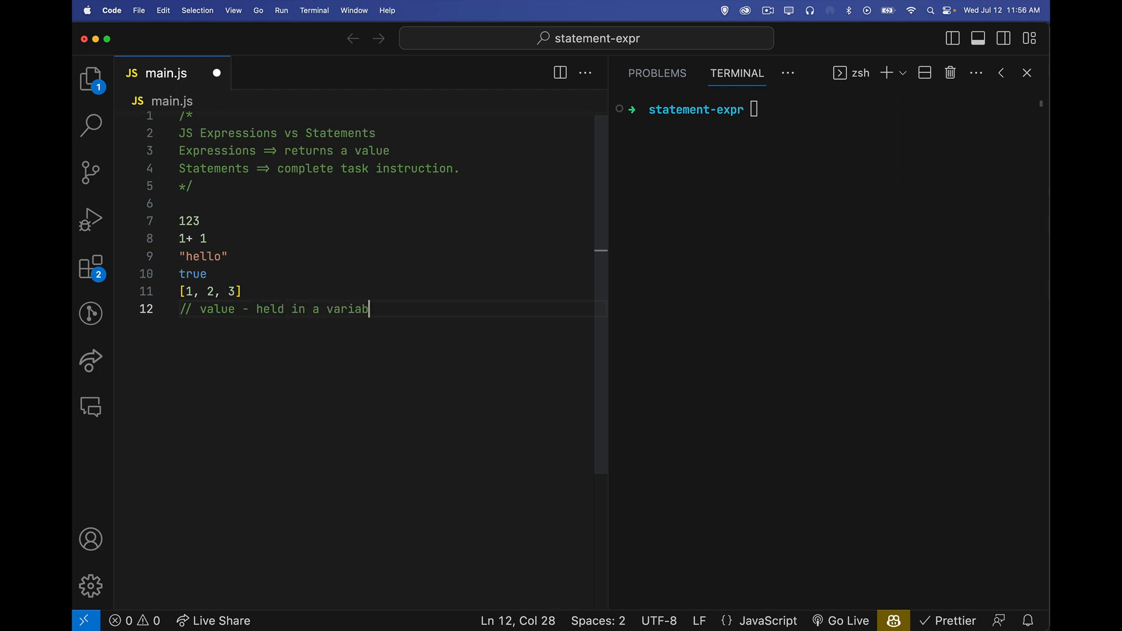
{"action": "key", "text": "enter"}
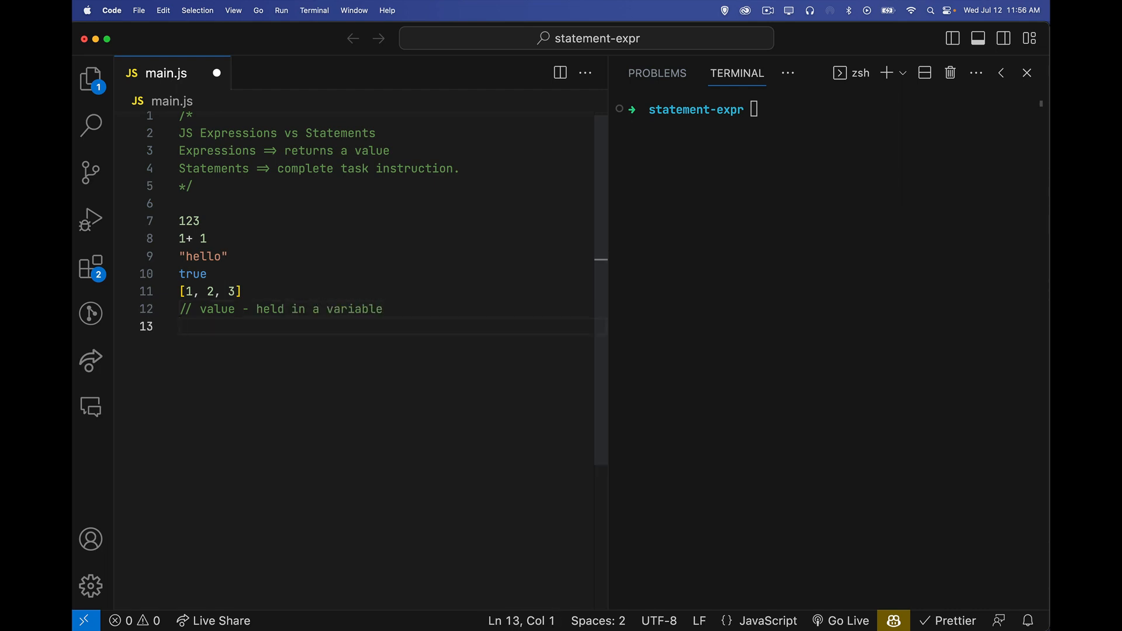
{"action": "mouse_move", "coordinate": [256, 285]}
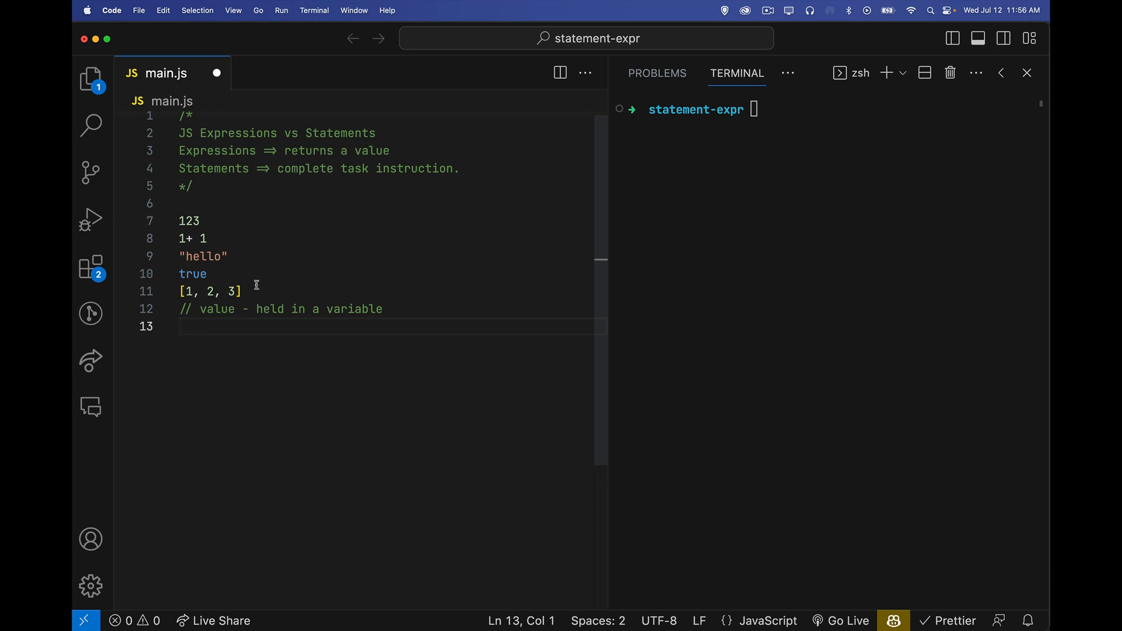
{"action": "mouse_move", "coordinate": [296, 261]}
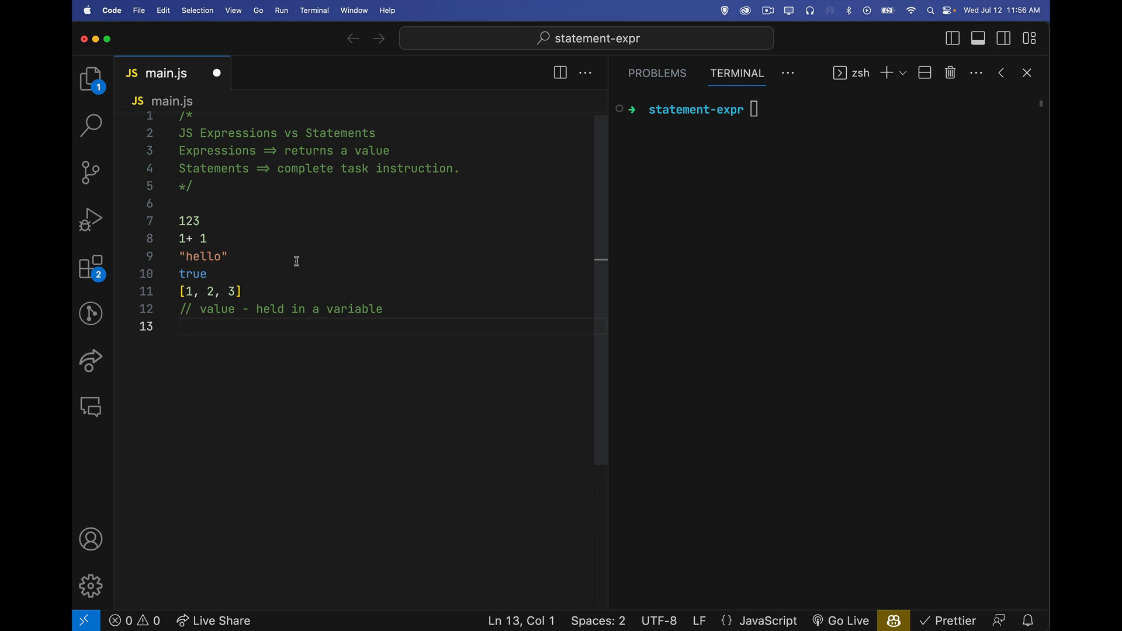
Write let f = function(){} and annotate it with a trailing //statement comment.
{"action": "type", "text": "let f = function(){"}
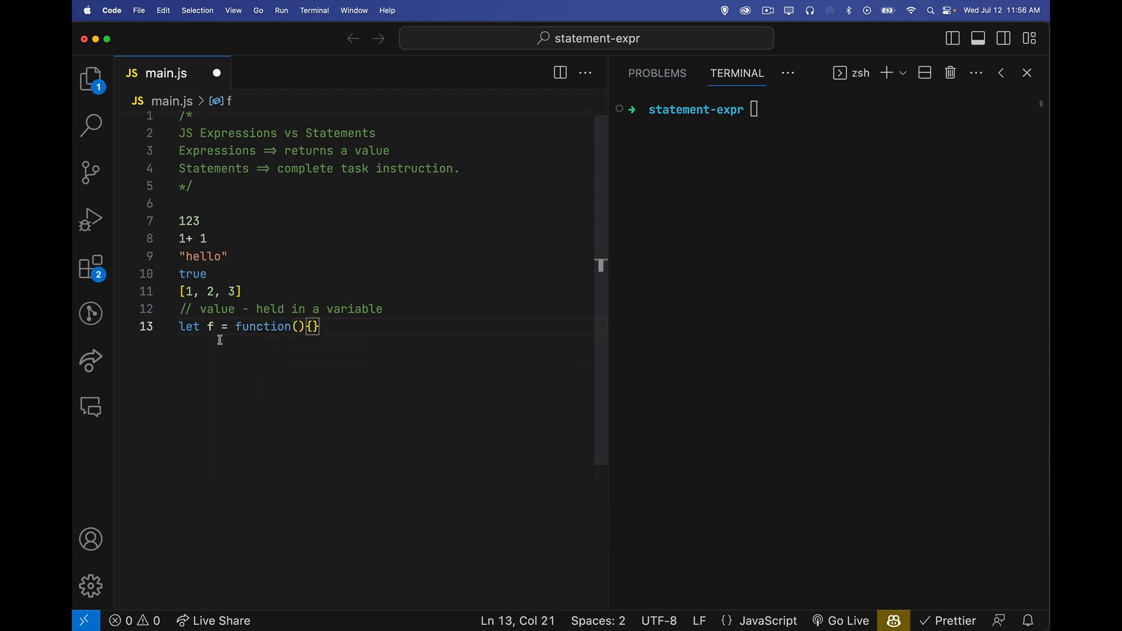
{"action": "mouse_move", "coordinate": [259, 355]}
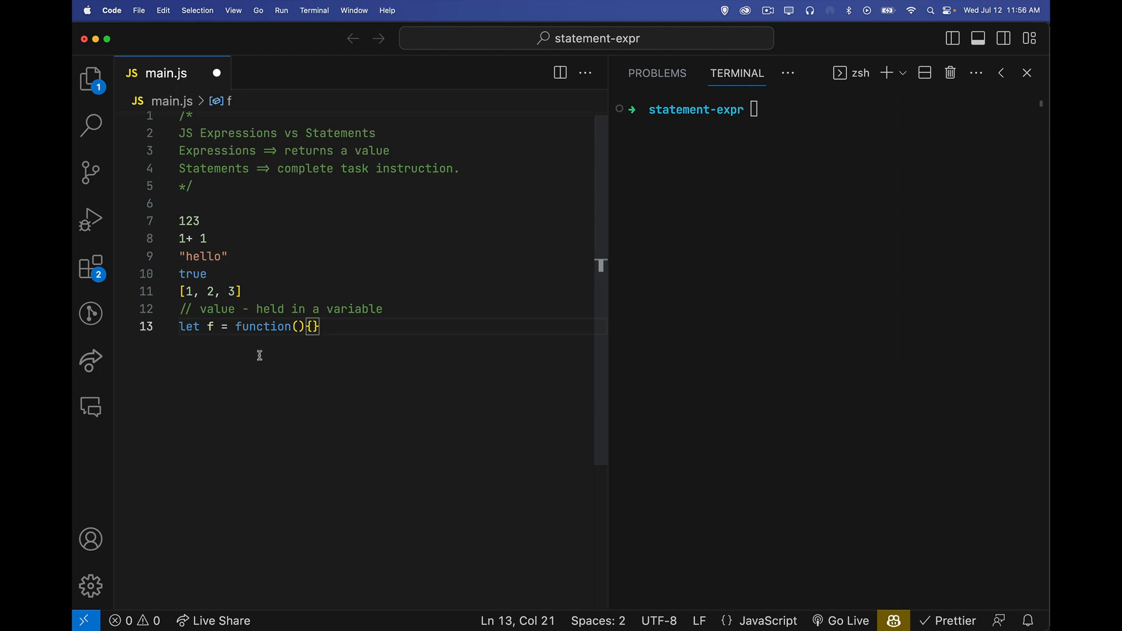
{"action": "double_click", "coordinate": [263, 326]}
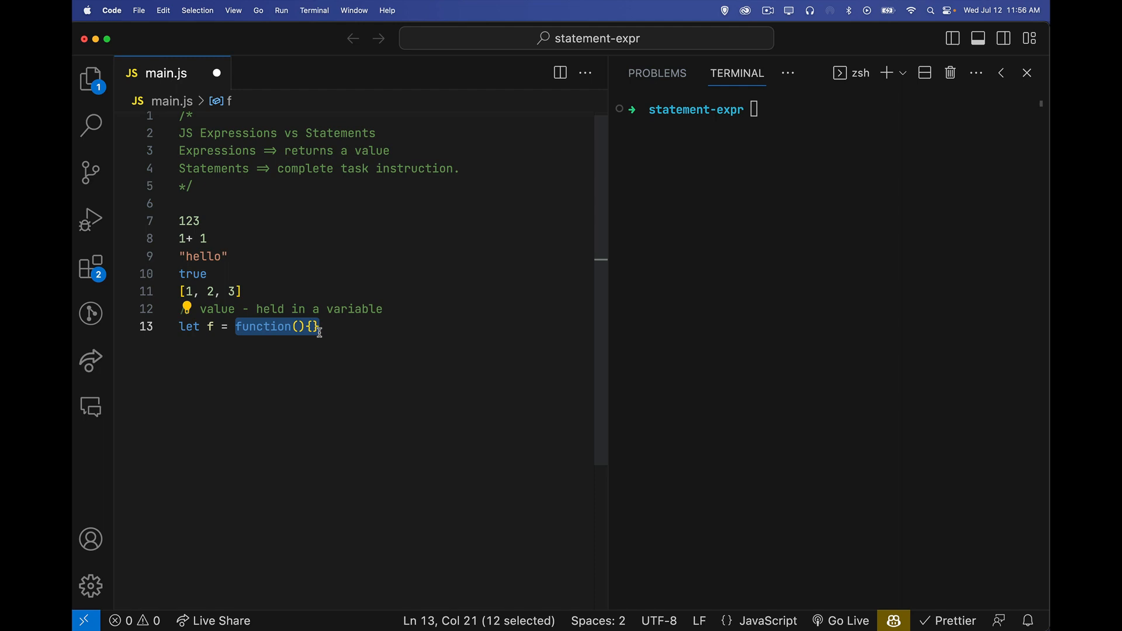
{"action": "mouse_move", "coordinate": [289, 344]}
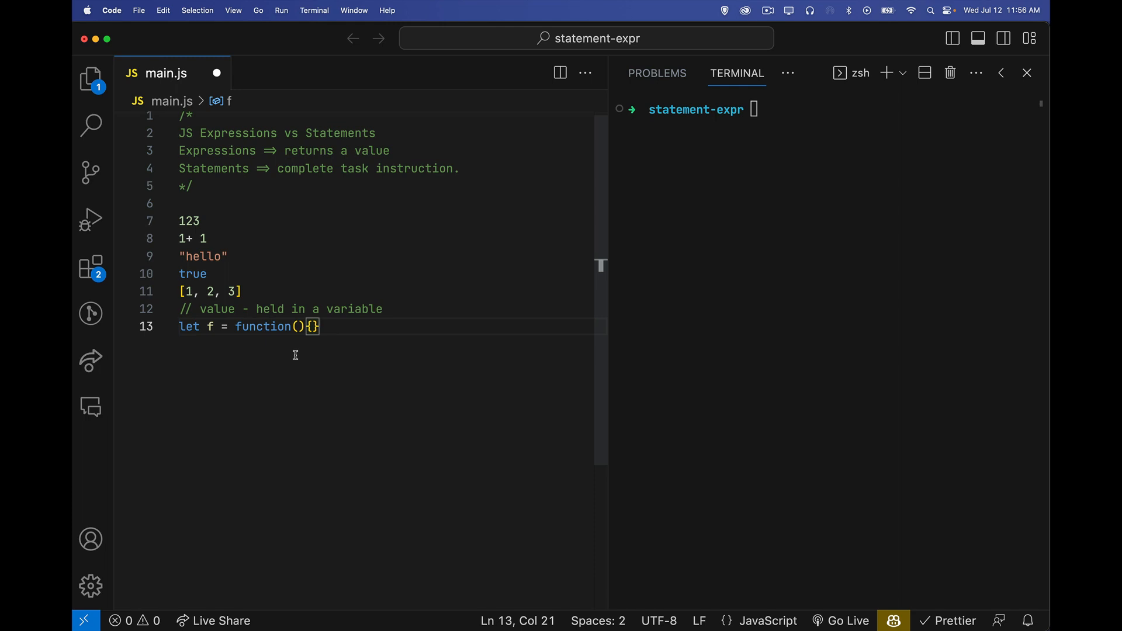
{"action": "triple_click", "coordinate": [248, 326]}
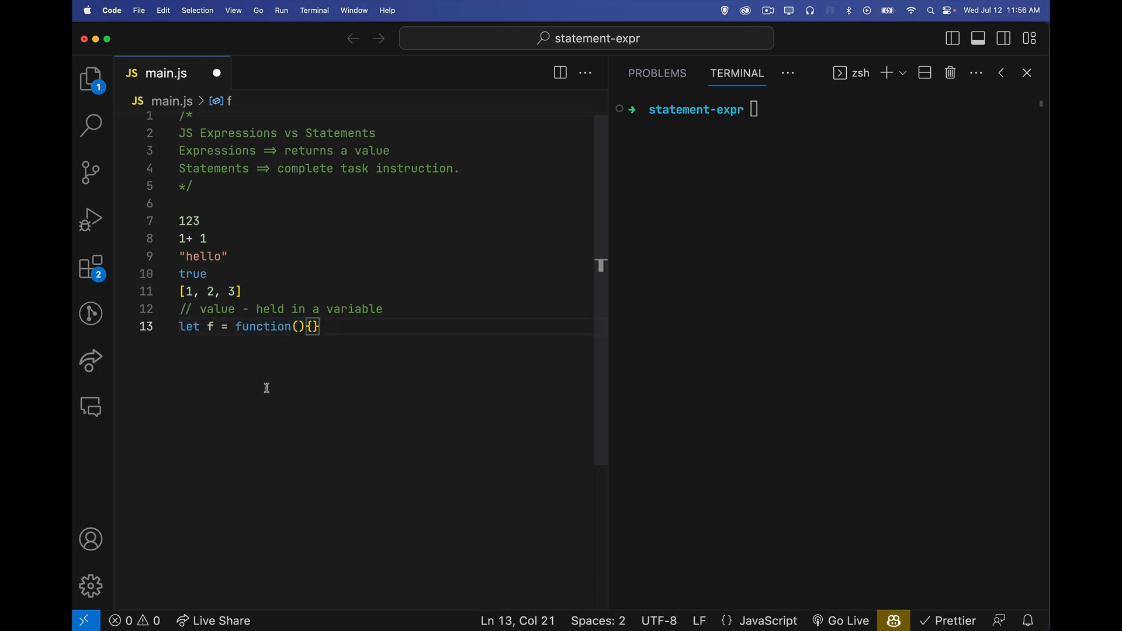
{"action": "type", "text": "//"}
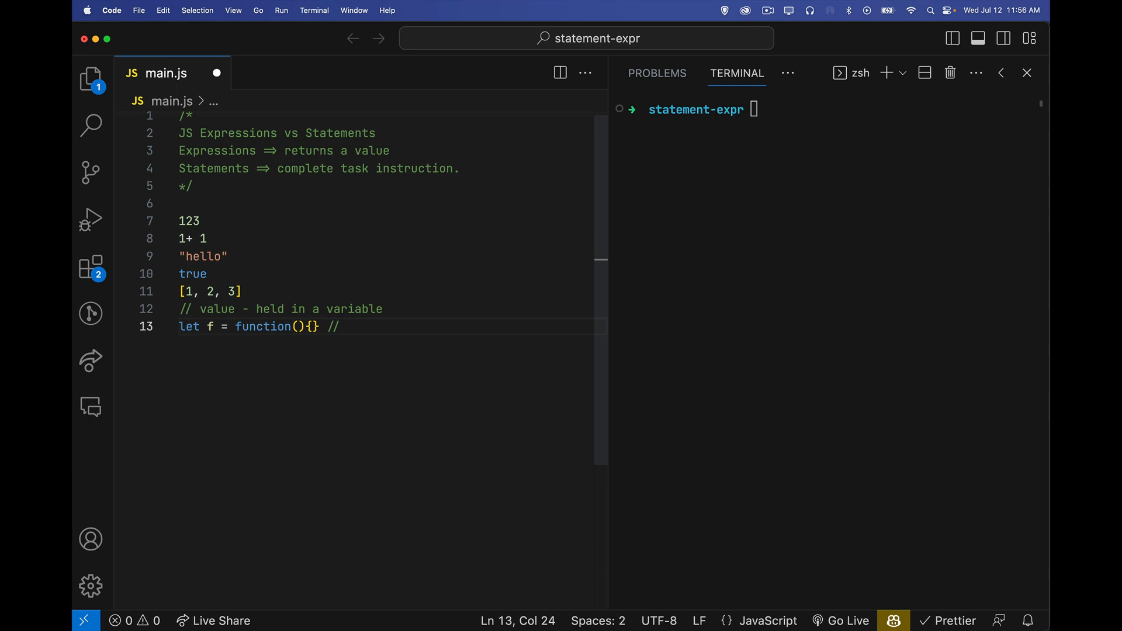
{"action": "type", "text": "statement"}
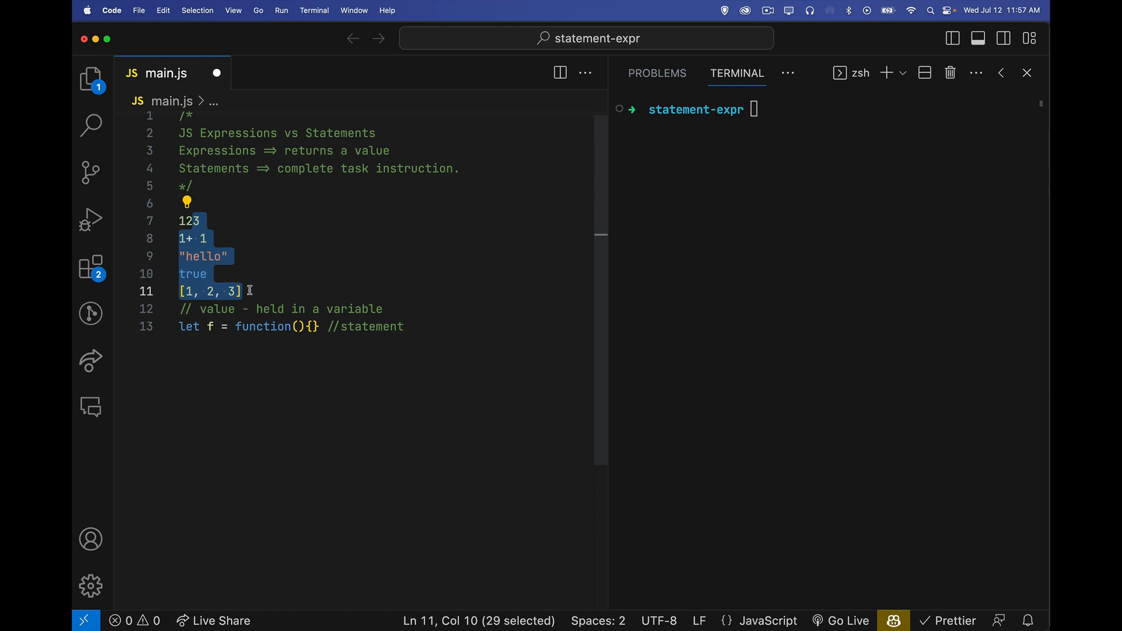
{"action": "left_click", "coordinate": [405, 326]}
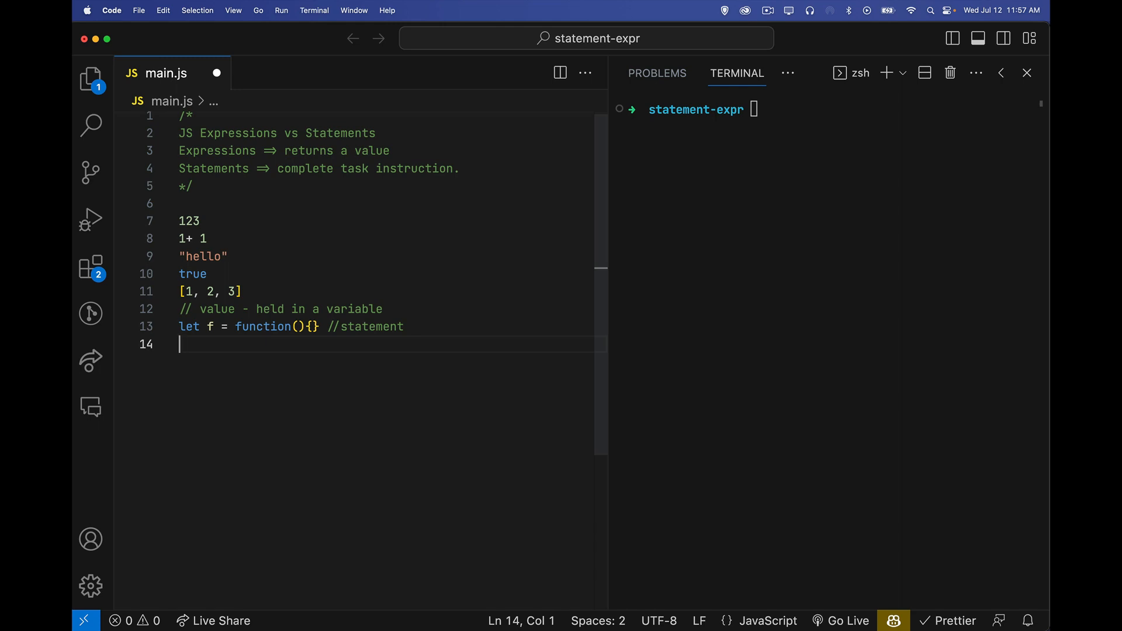
{"action": "type", "text": "f();"}
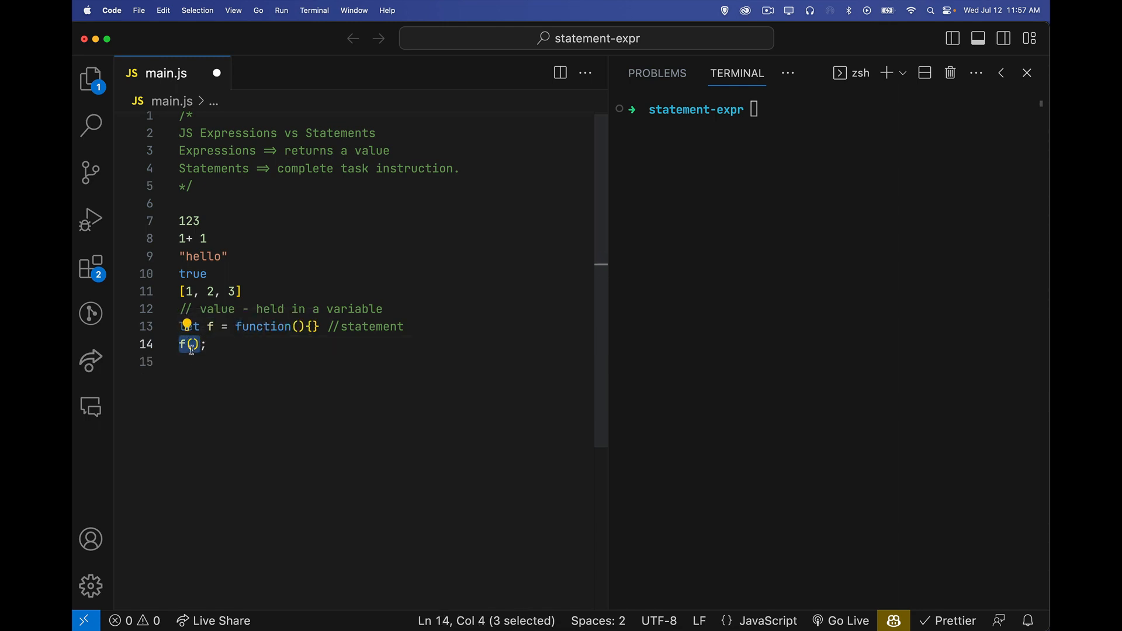
{"action": "mouse_move", "coordinate": [212, 381]}
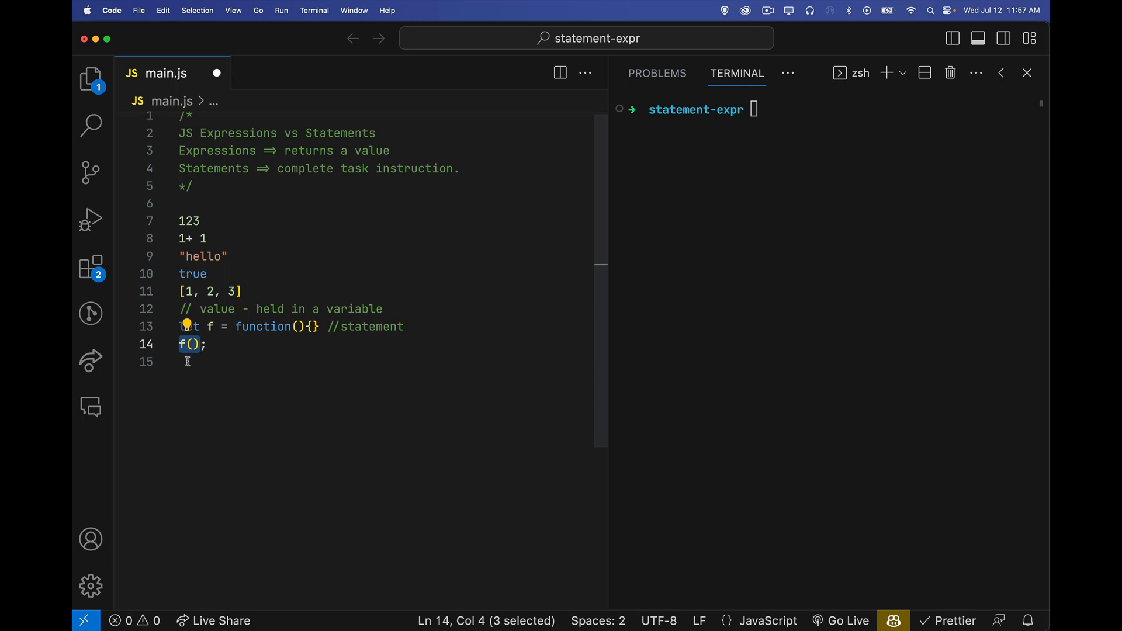
{"action": "left_click", "coordinate": [187, 361]}
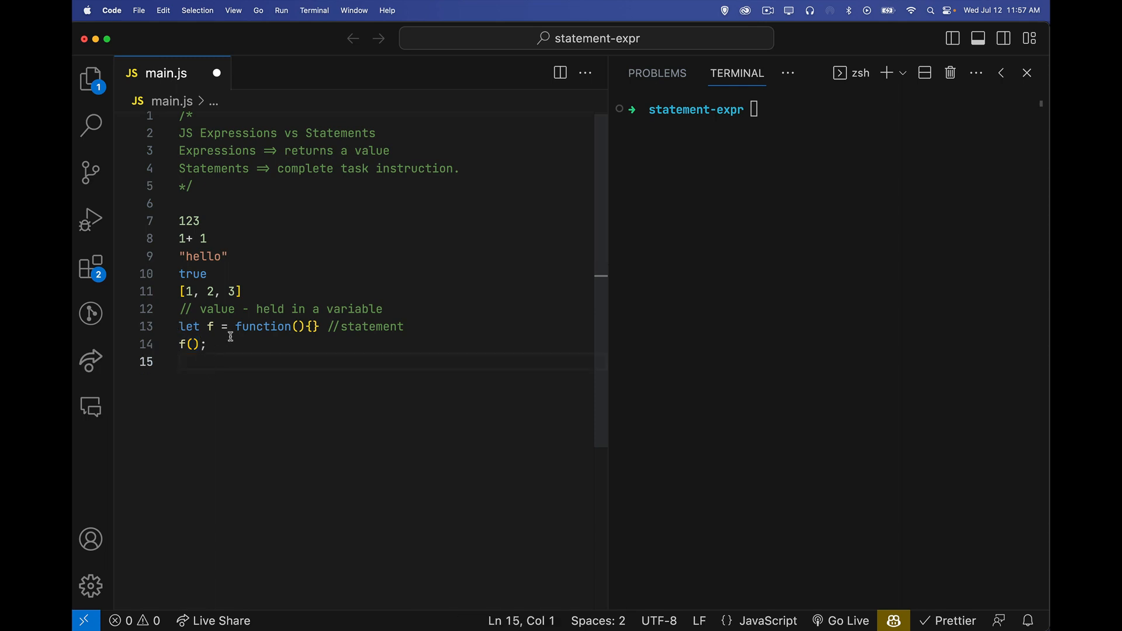
{"action": "double_click", "coordinate": [263, 327]}
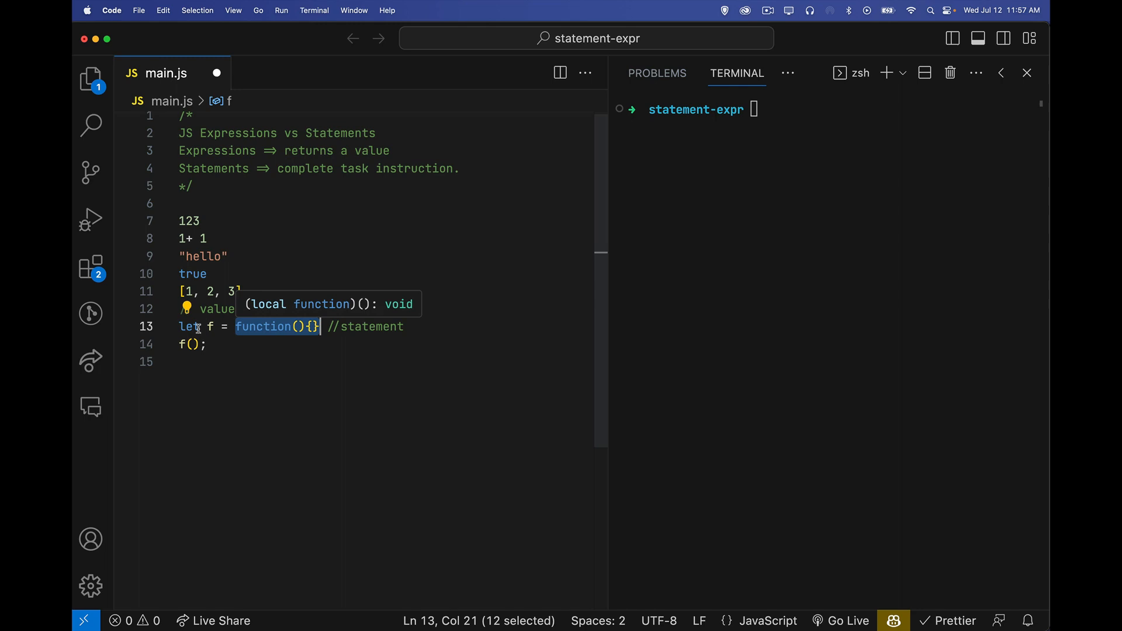
{"action": "mouse_move", "coordinate": [282, 357]}
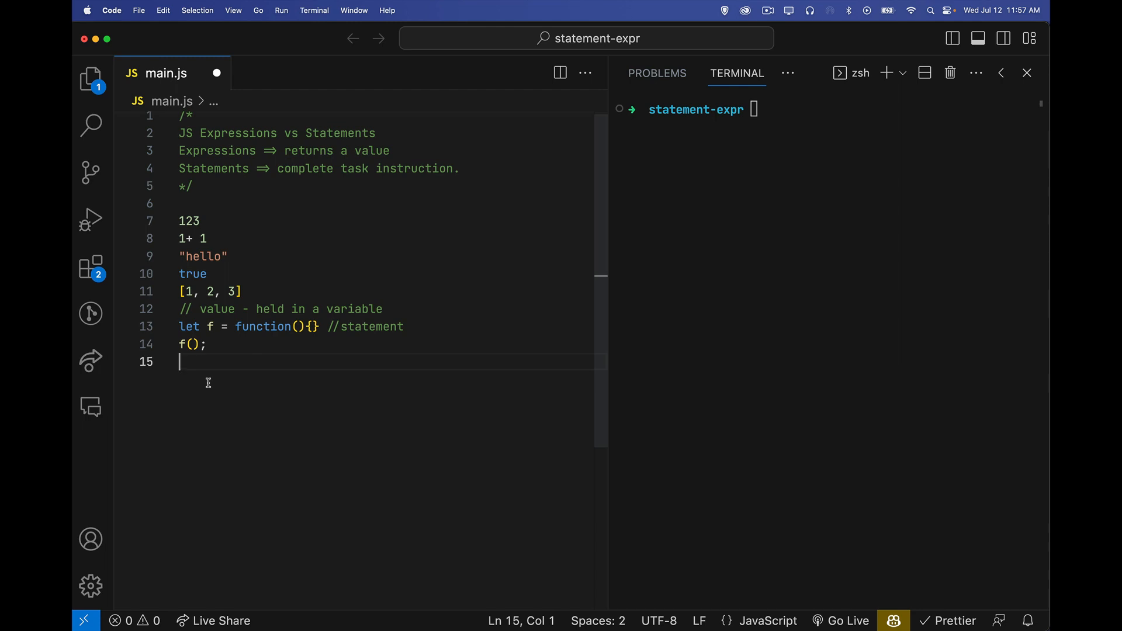
Write a console.log line passing 123, then change its argument to 1 + 1.
{"action": "type", "text": "console.log("}
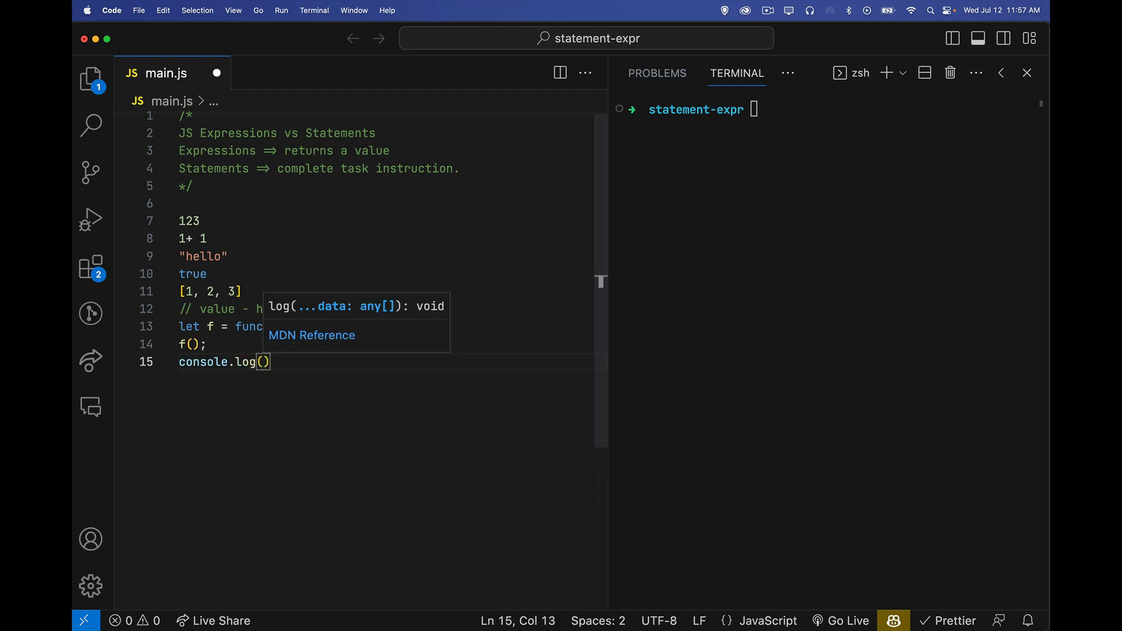
{"action": "mouse_move", "coordinate": [263, 392]}
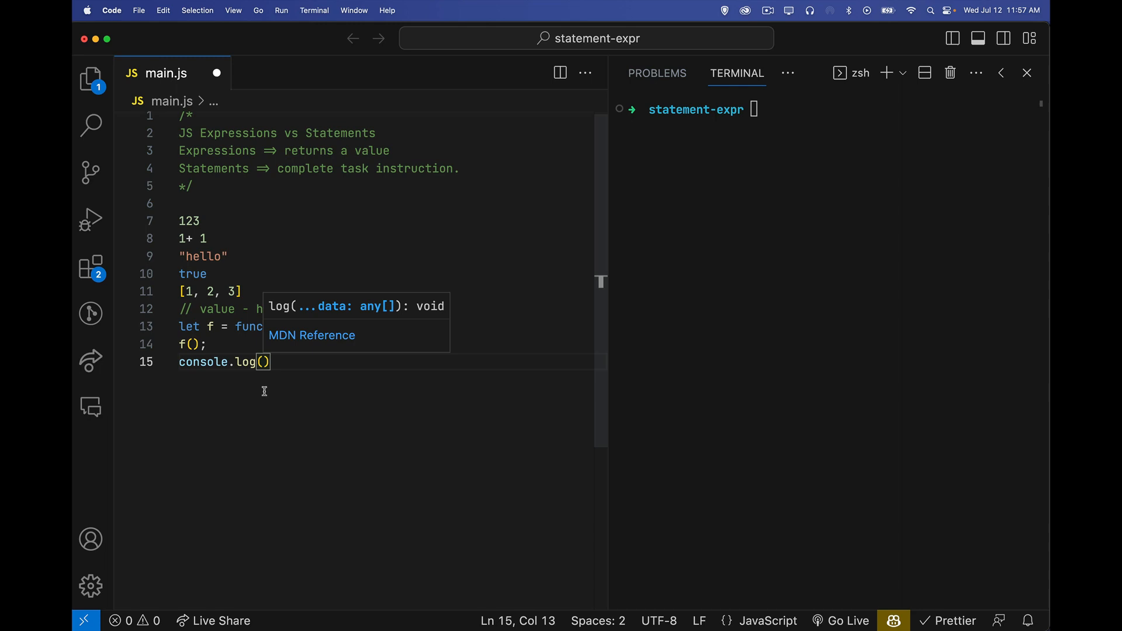
{"action": "type", "text": "123"}
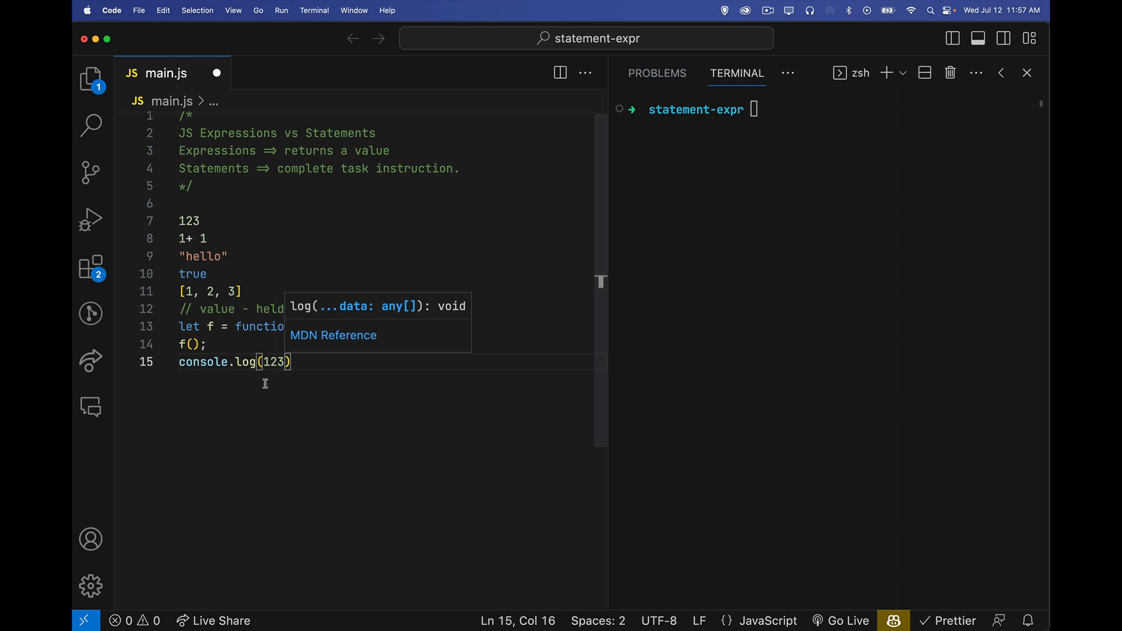
{"action": "double_click", "coordinate": [270, 362]}
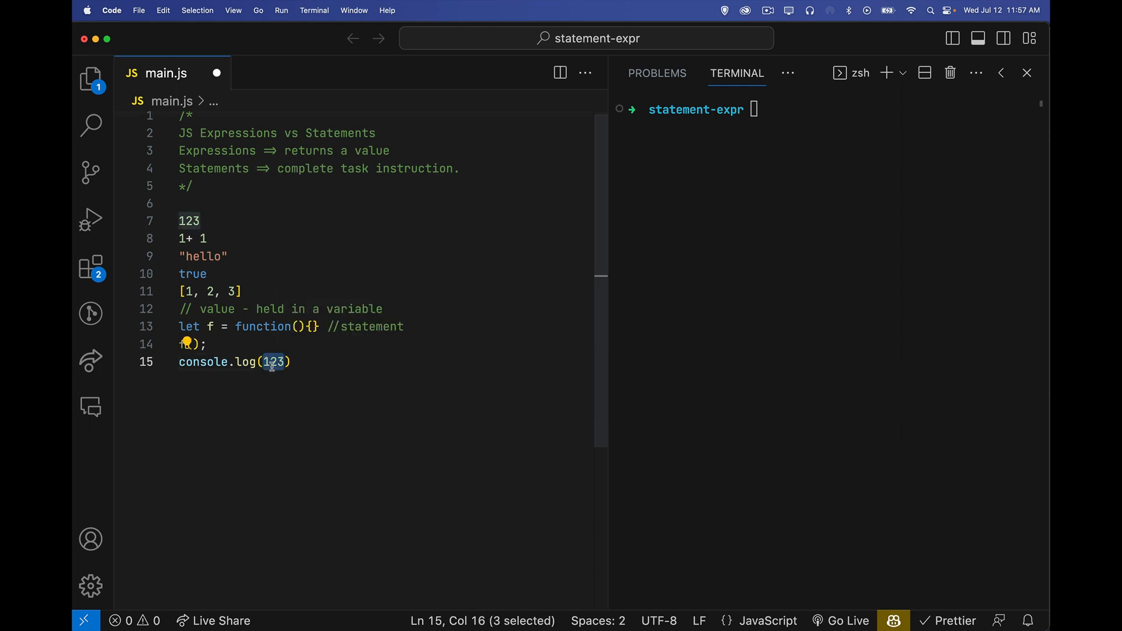
{"action": "type", "text": "1 + 1"}
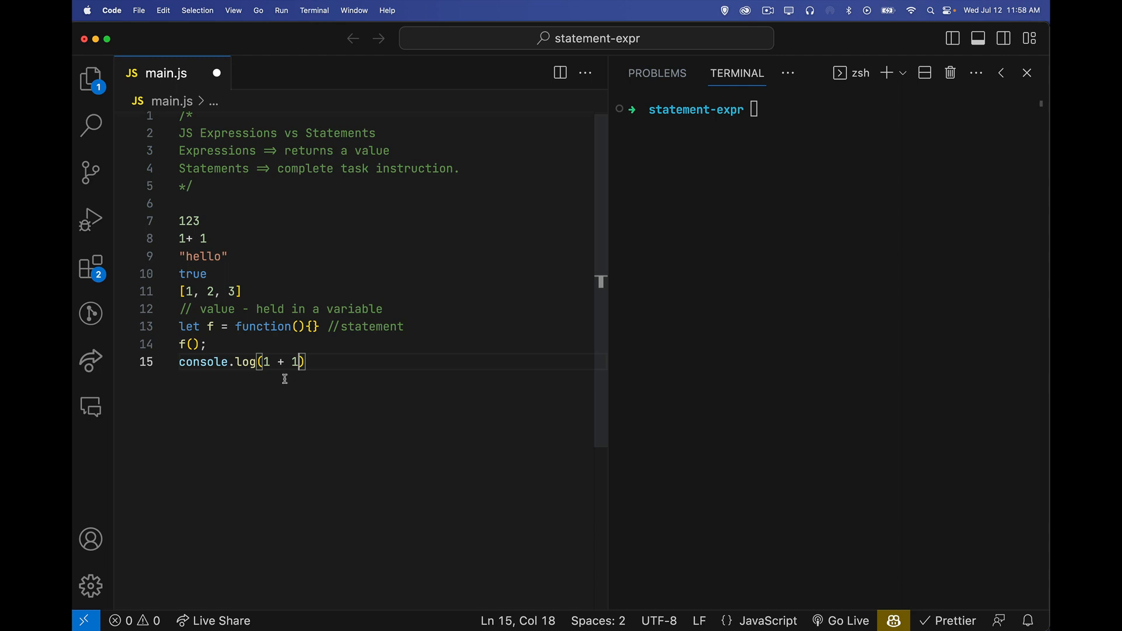
{"action": "mouse_move", "coordinate": [267, 362]}
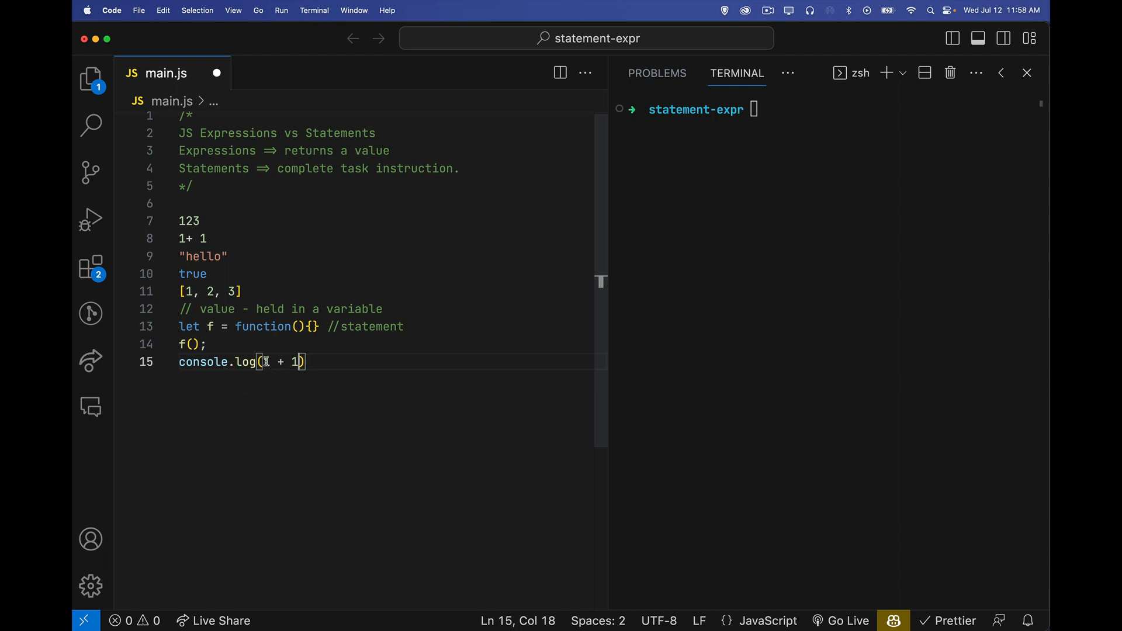
{"action": "type", "text": "f"}
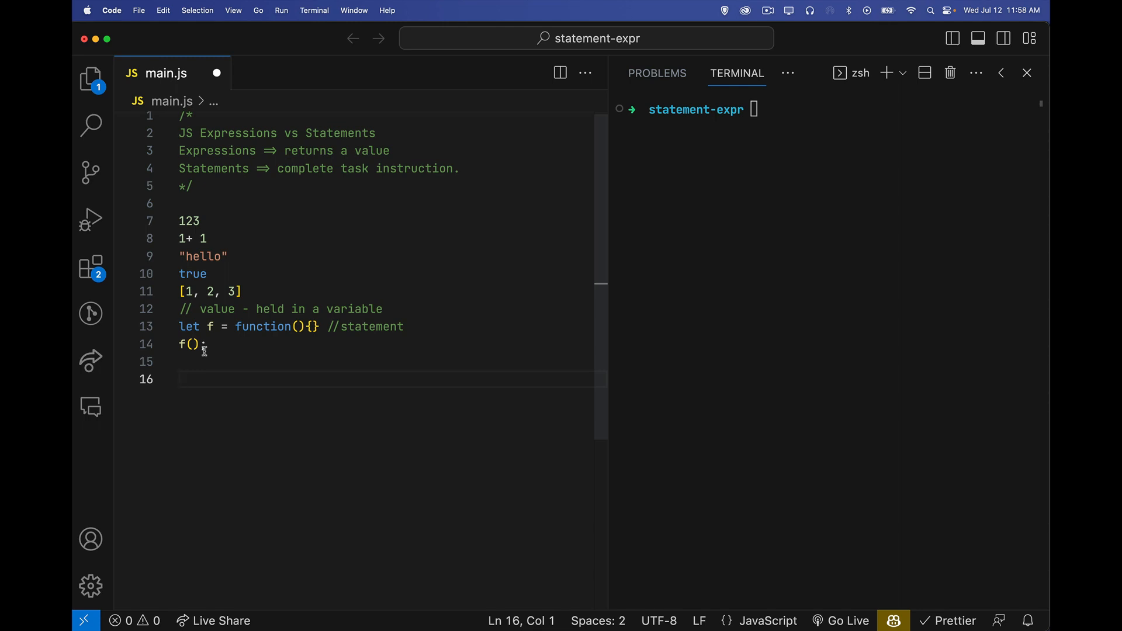
{"action": "mouse_move", "coordinate": [180, 379]}
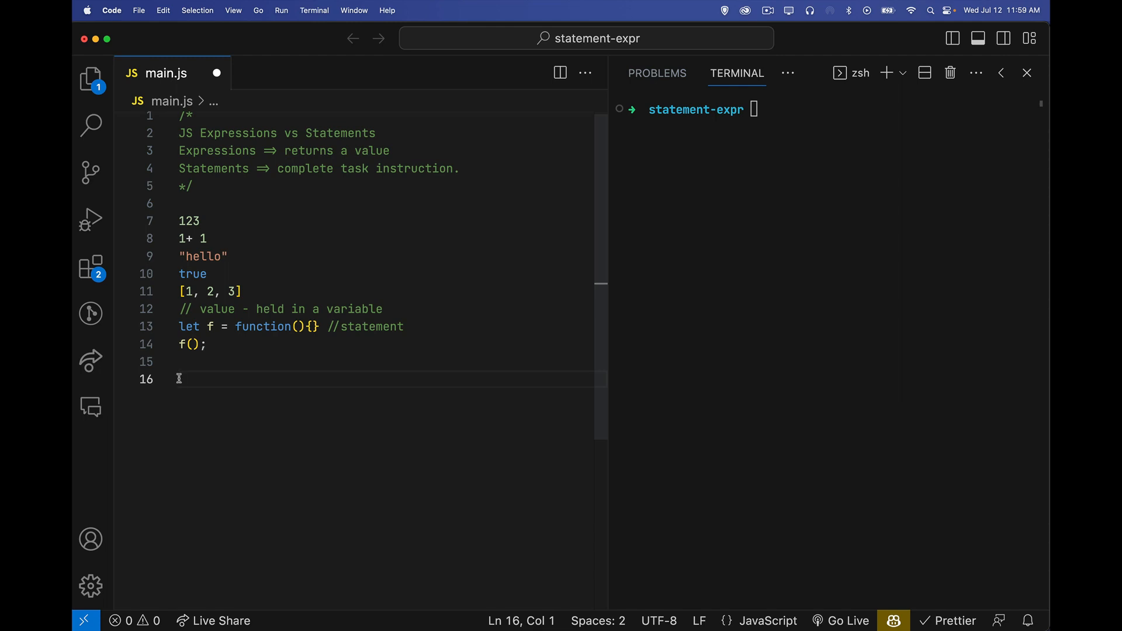
Add the comment //IIFE - expression followed by the immediately invoked (function(){})();.
{"action": "type", "text": "//IIFE"}
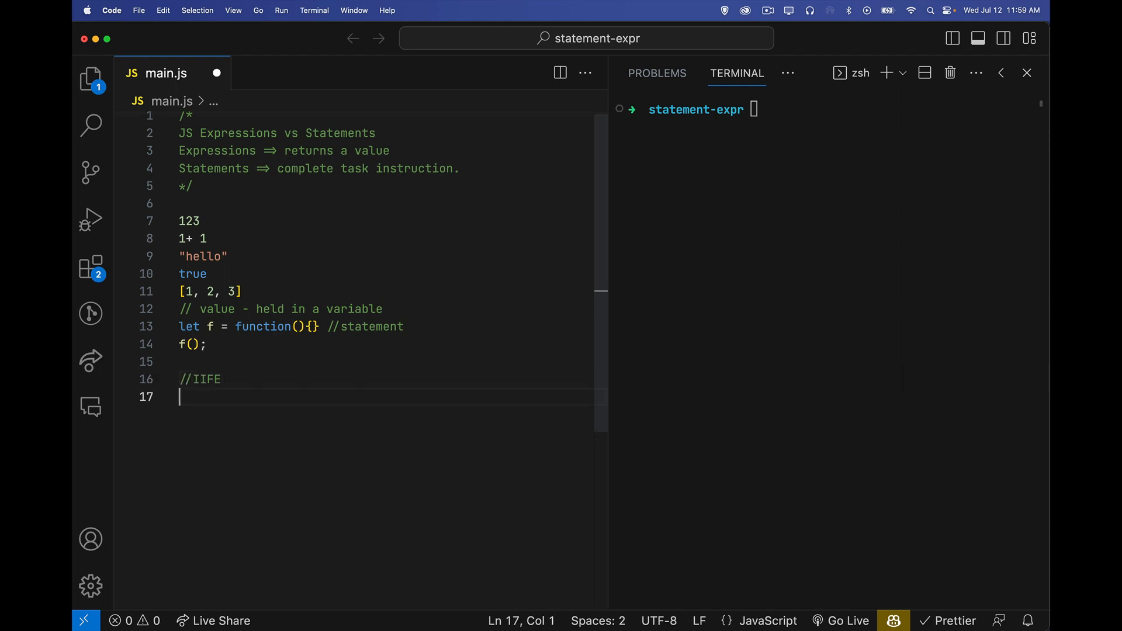
{"action": "type", "text": "function("}
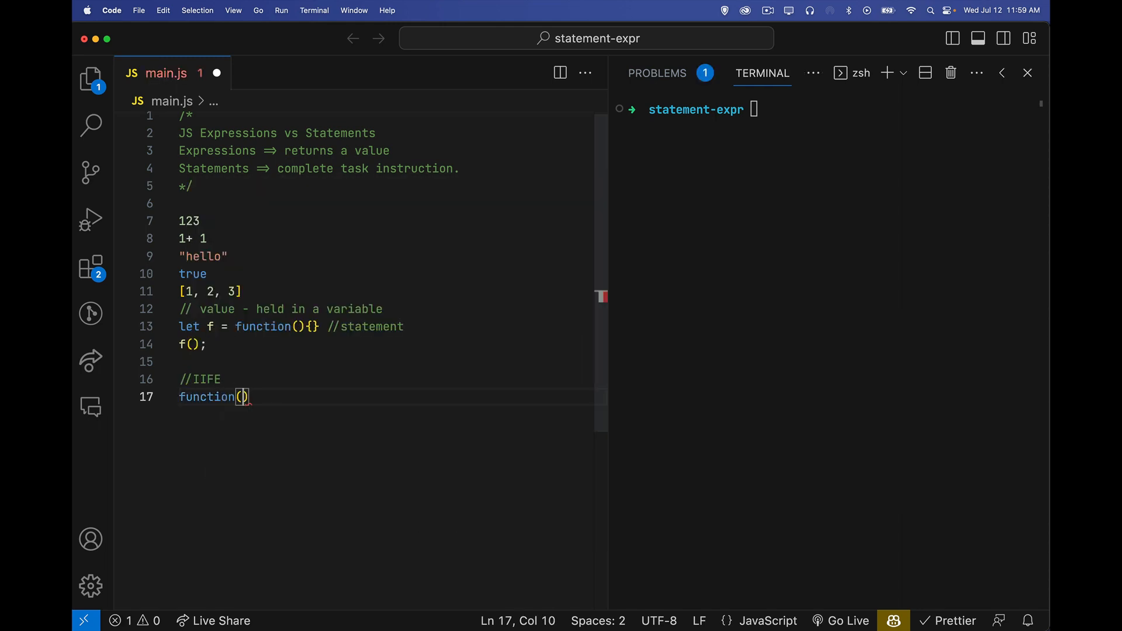
{"action": "type", "text": "{}"}
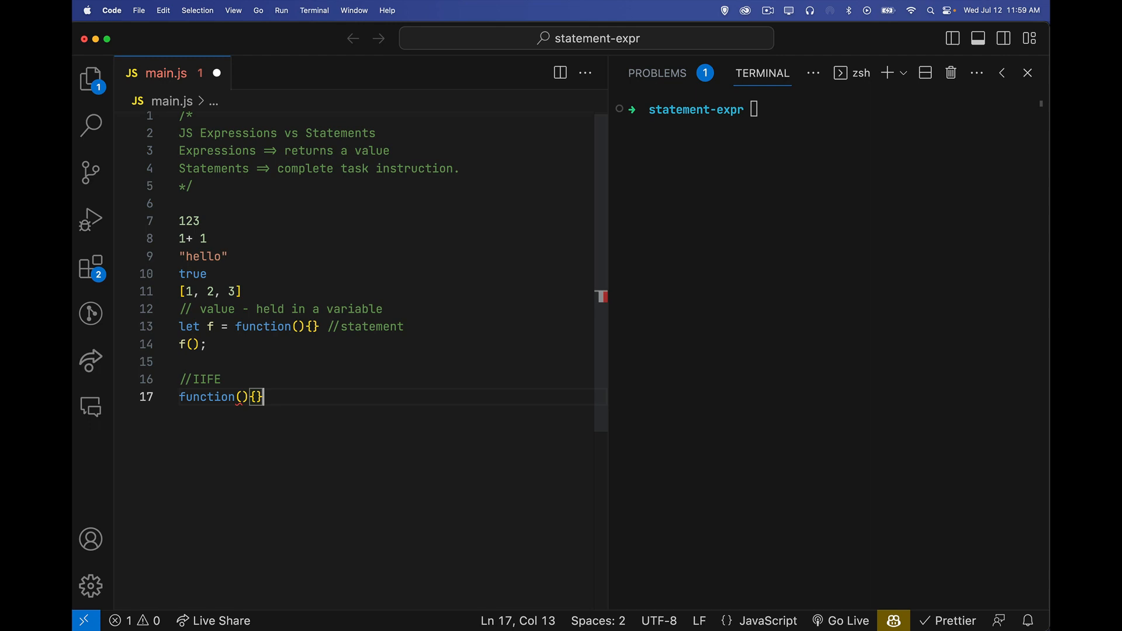
{"action": "type", "text": ")"}
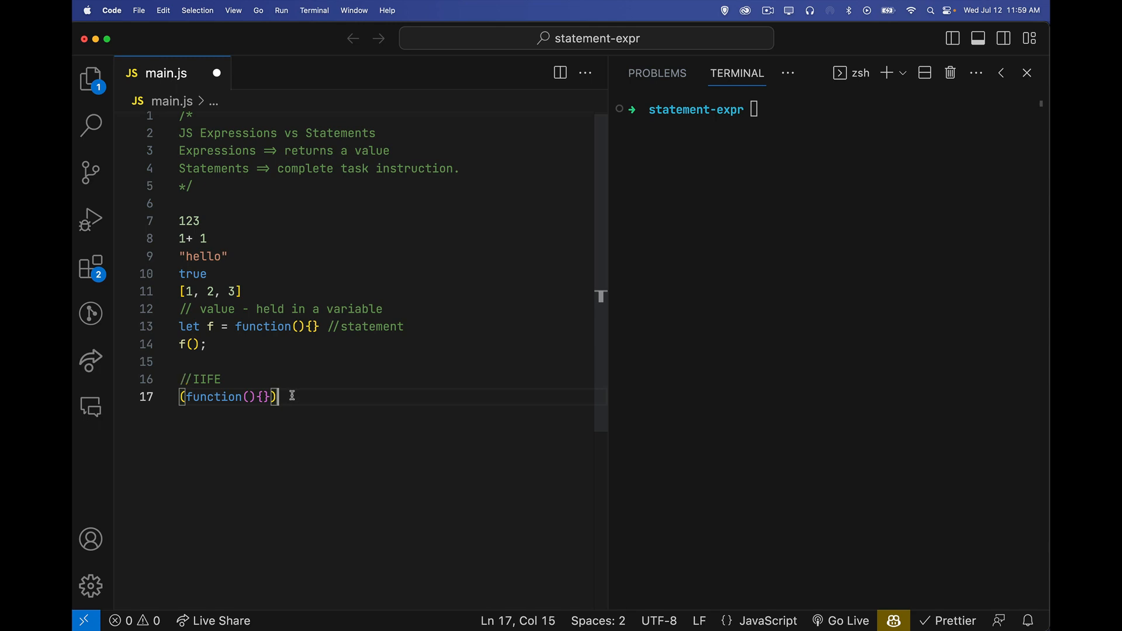
{"action": "type", "text": "();"}
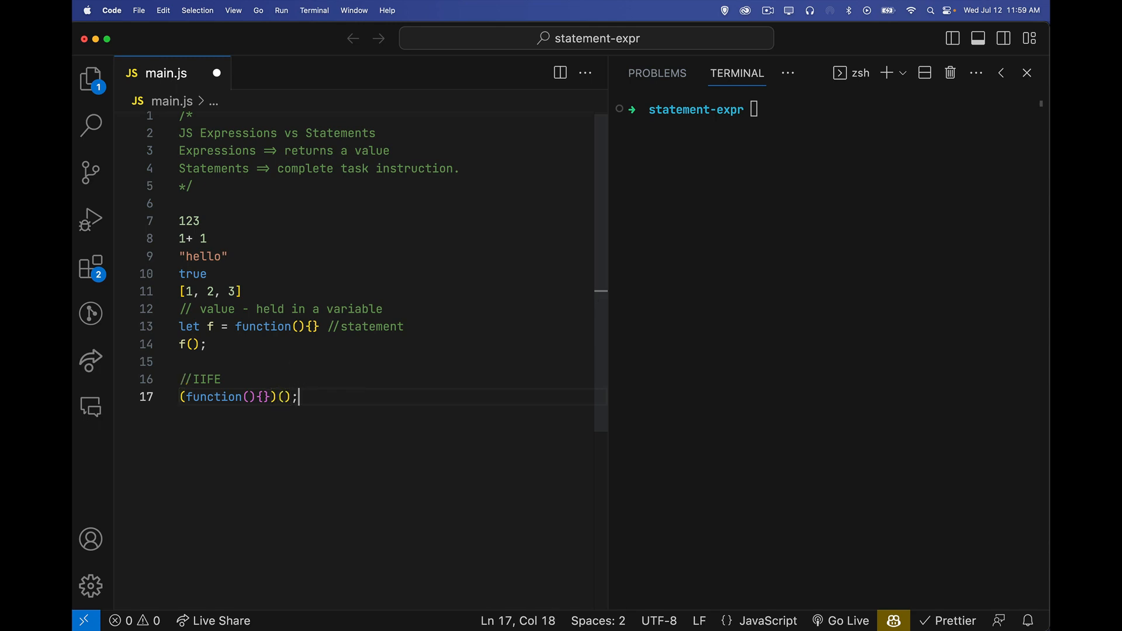
{"action": "mouse_move", "coordinate": [257, 443]}
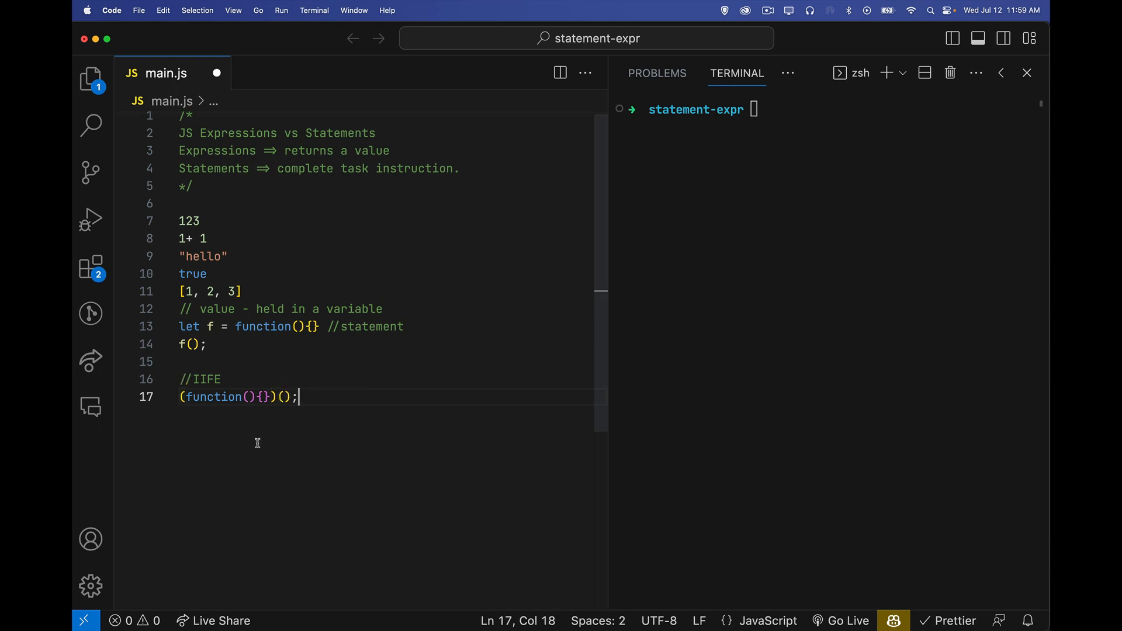
{"action": "mouse_move", "coordinate": [289, 408]}
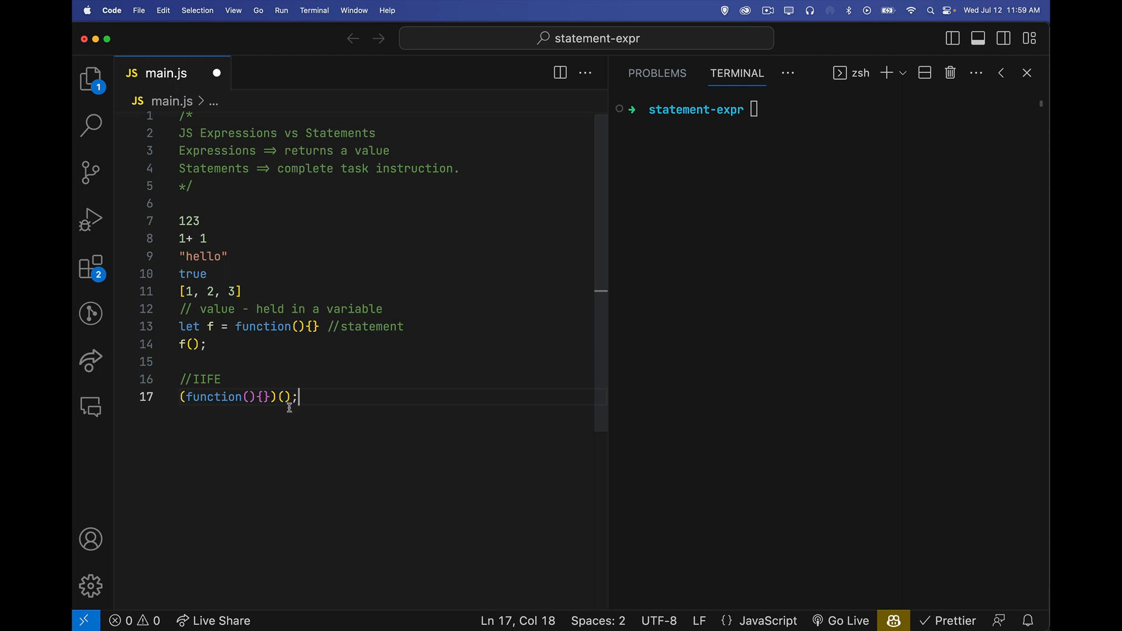
{"action": "mouse_move", "coordinate": [212, 378]}
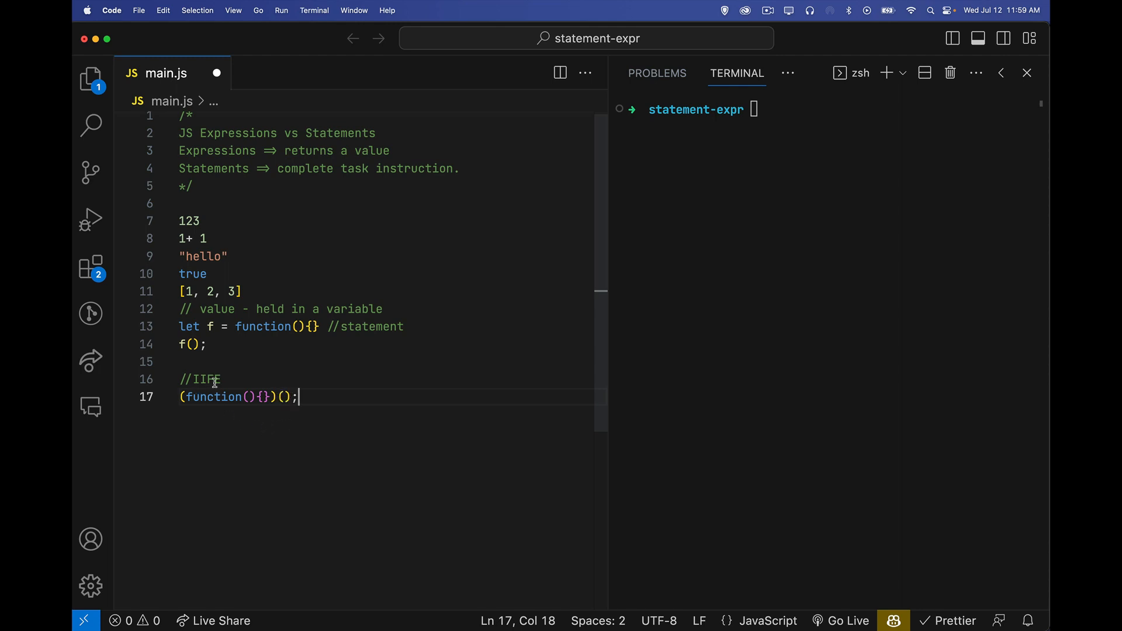
{"action": "mouse_move", "coordinate": [178, 403]}
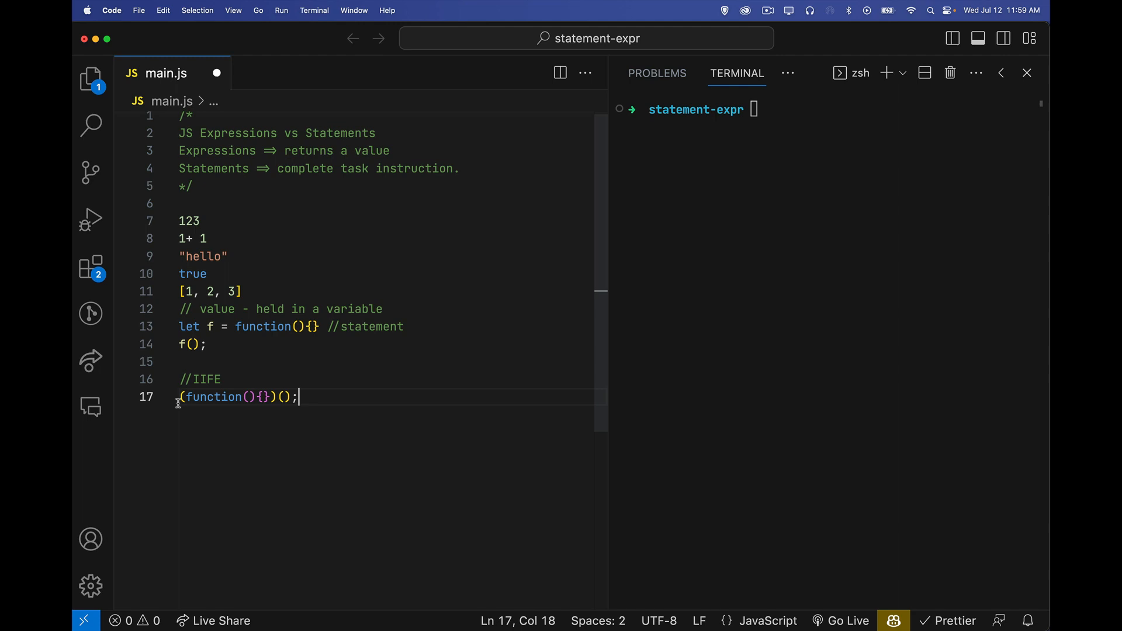
{"action": "mouse_move", "coordinate": [212, 396]}
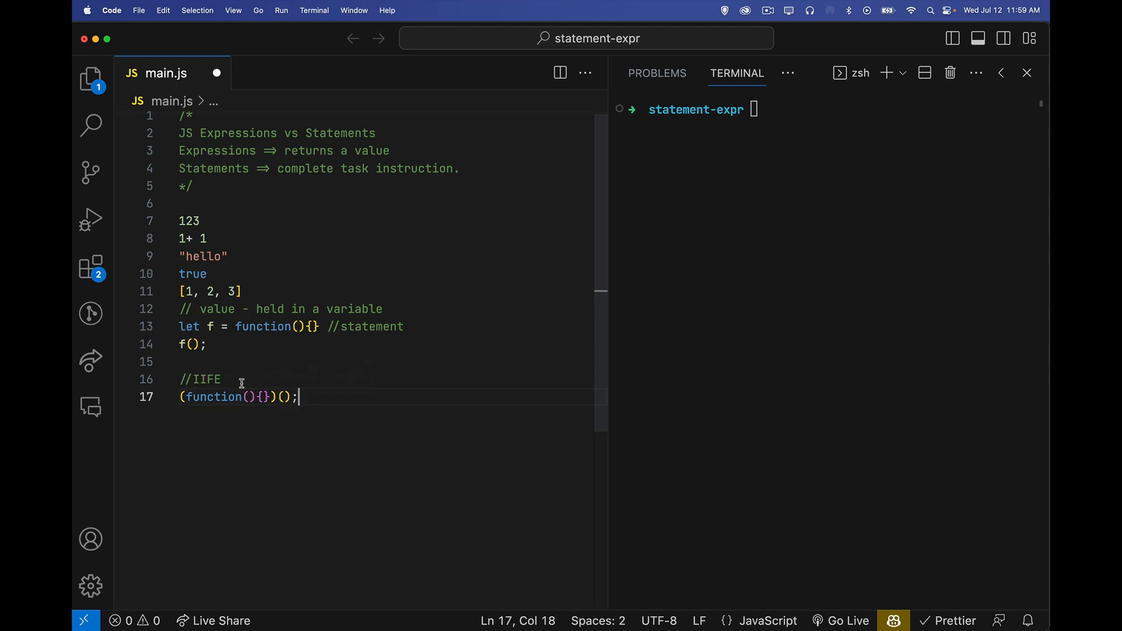
{"action": "type", "text": "- expre"}
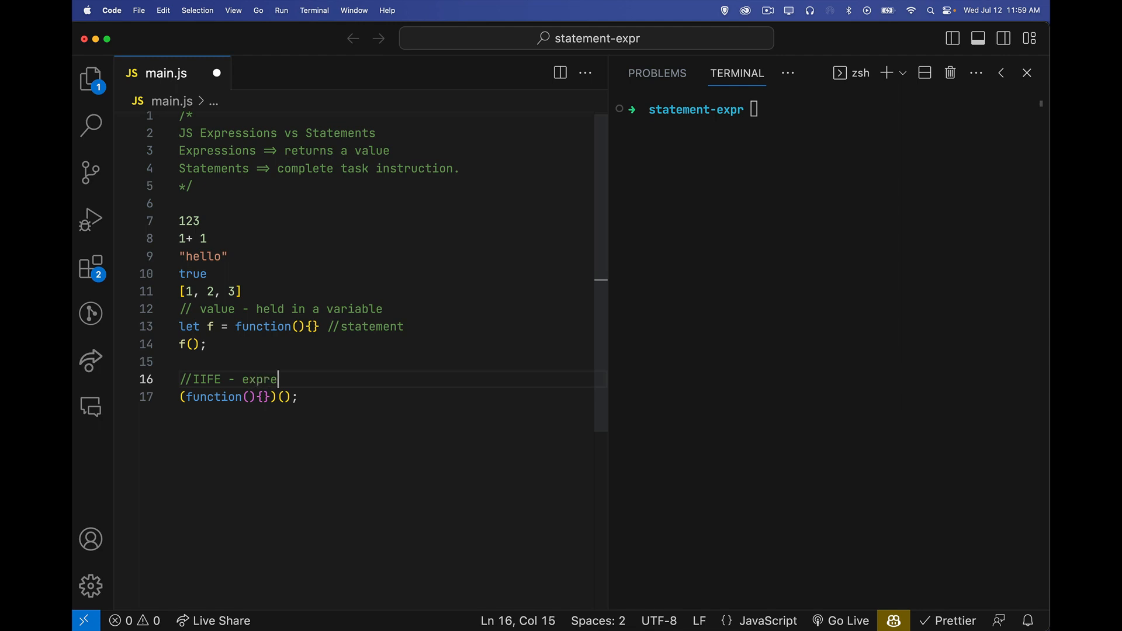
{"action": "type", "text": "ssion"}
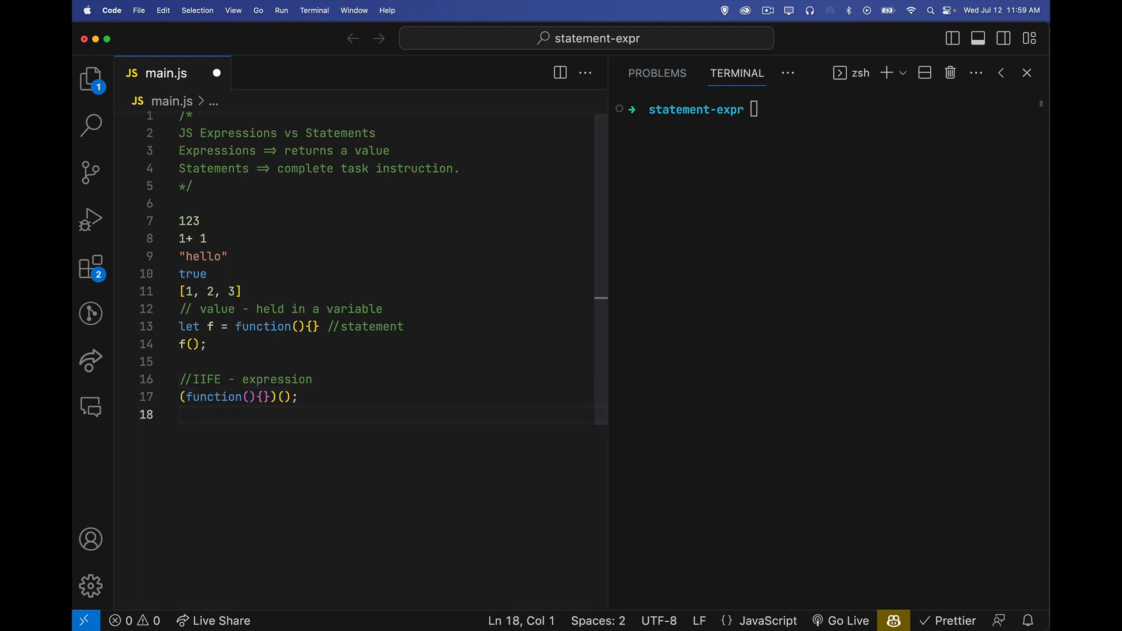
Write the ternary example isAlive ? 1 : 0; on a new line.
{"action": "type", "text": "isAliv"}
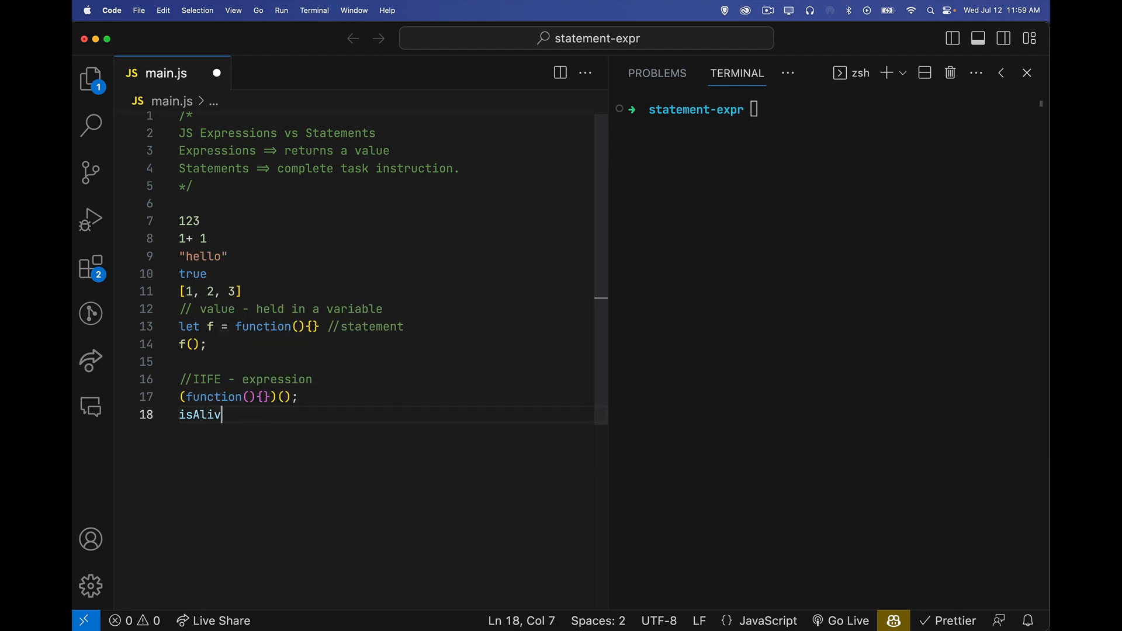
{"action": "type", "text": "e ?"}
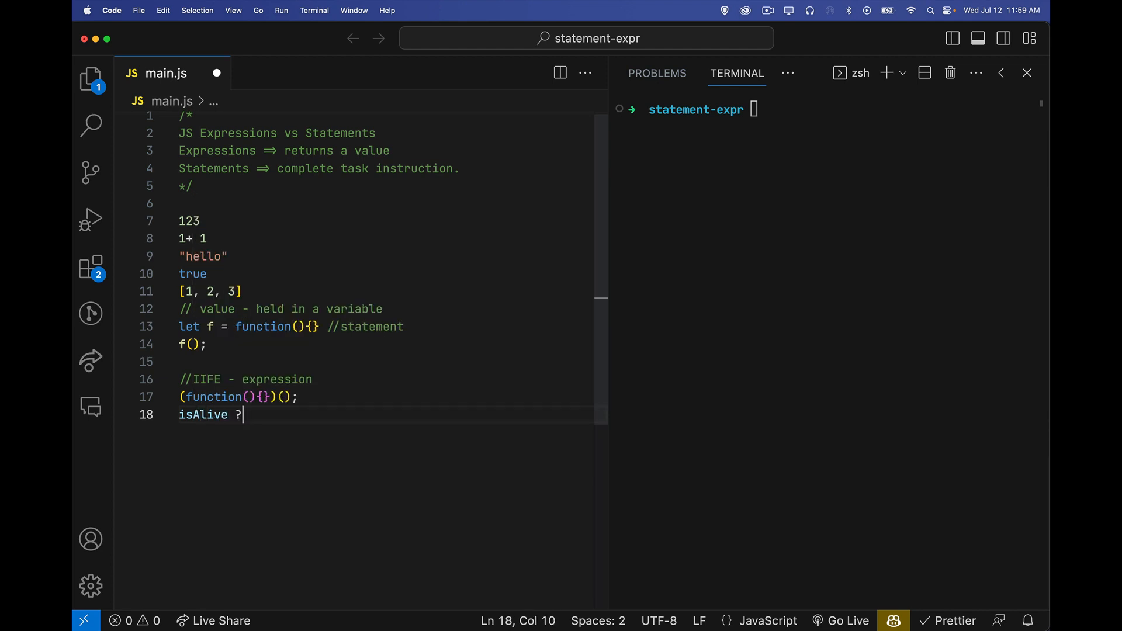
{"action": "type", "text": "1 :"}
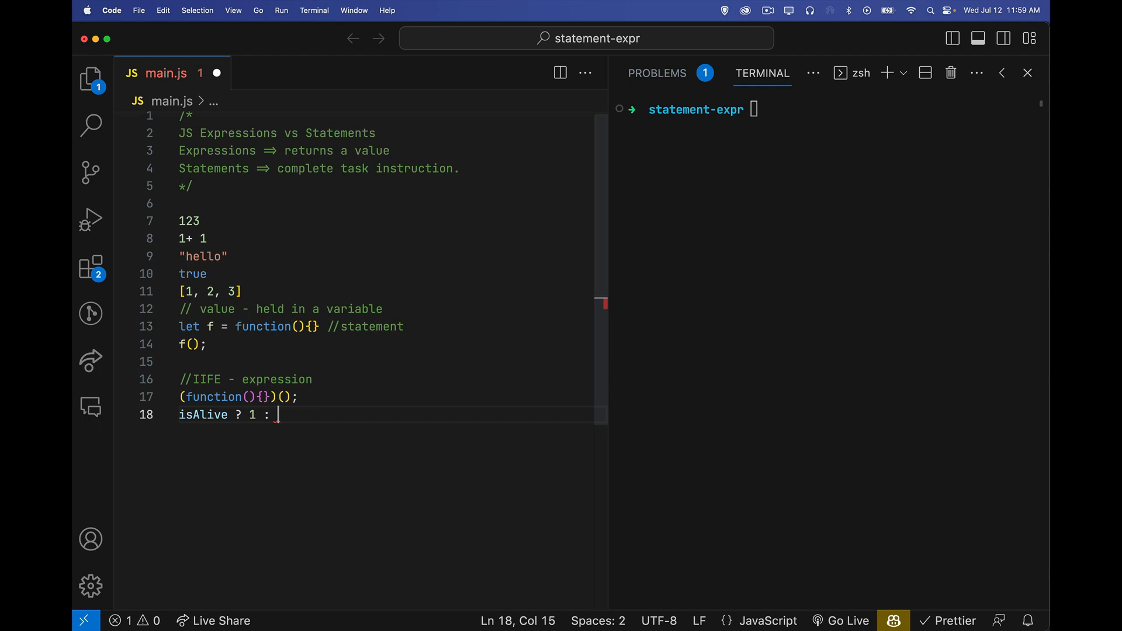
{"action": "type", "text": "0;"}
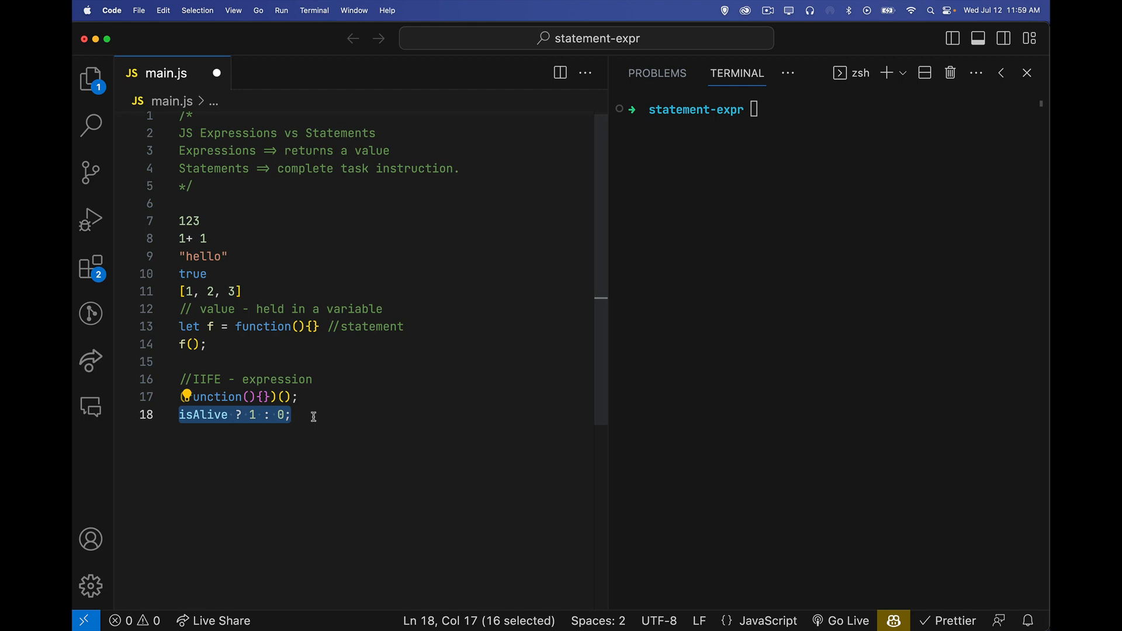
{"action": "mouse_move", "coordinate": [210, 427]}
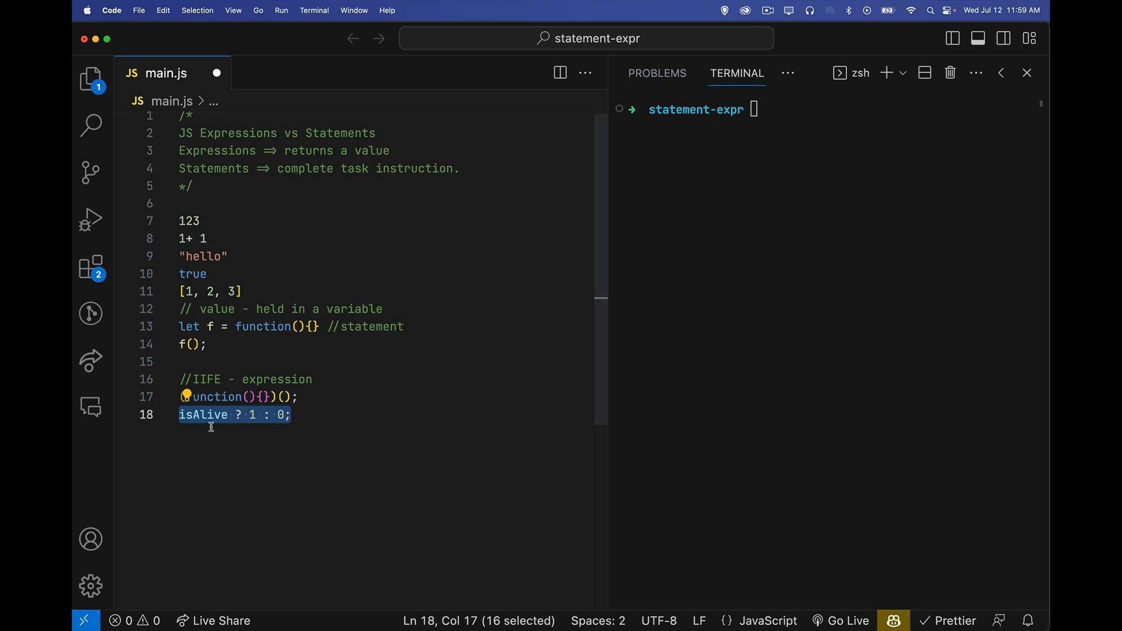
Label the ternary line with the comment //ternary operator - expression.
{"action": "left_click", "coordinate": [317, 398]}
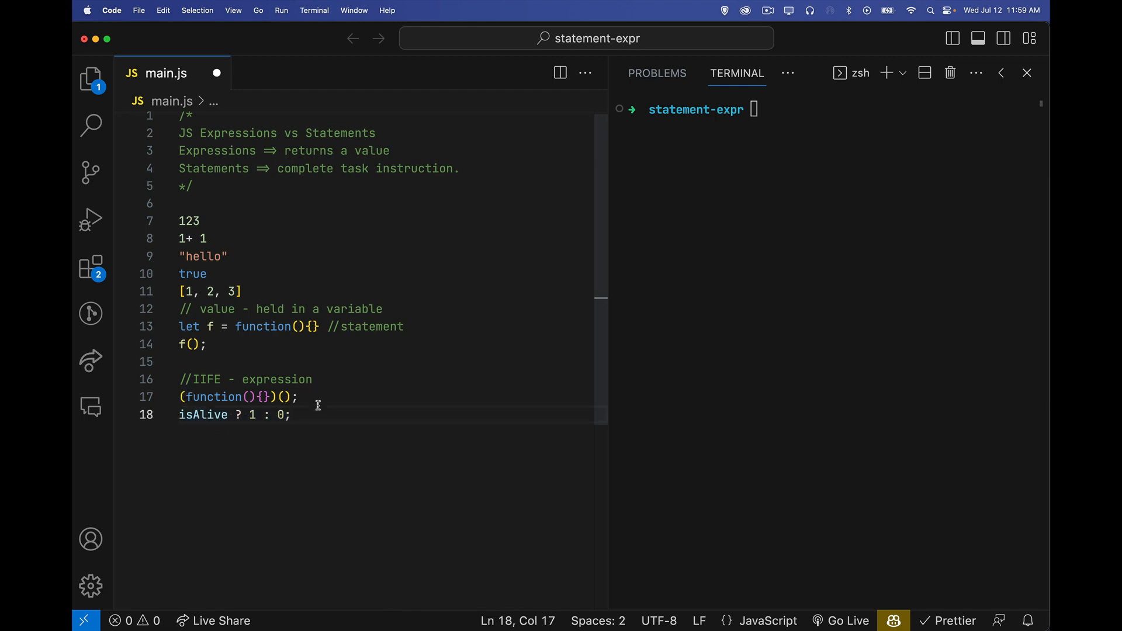
{"action": "type", "text": "//ter"}
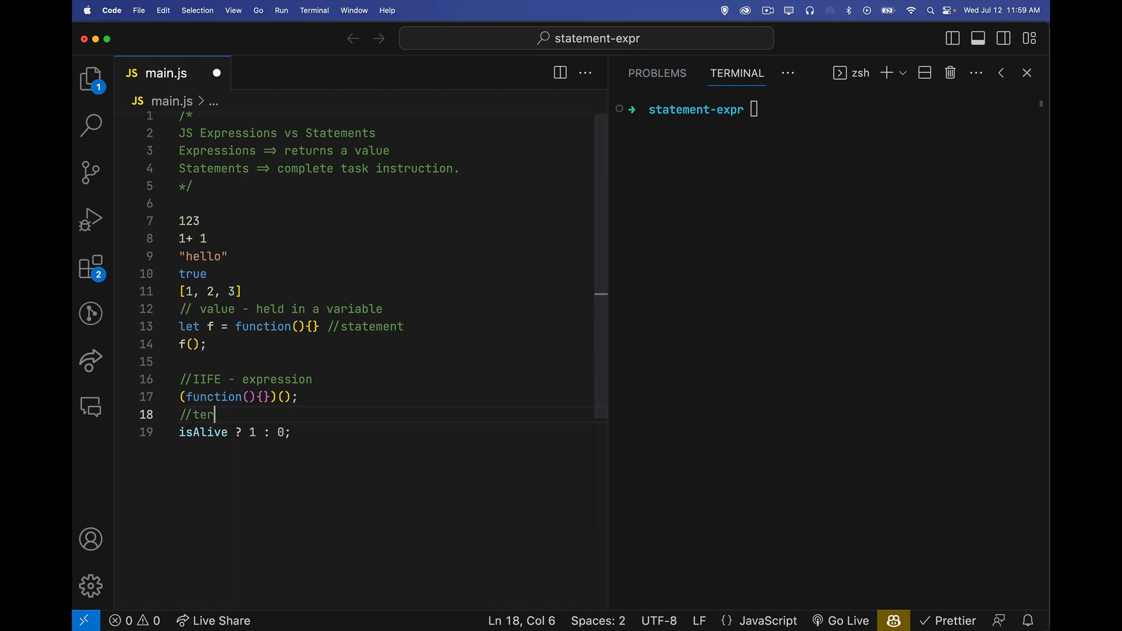
{"action": "type", "text": "nary o"}
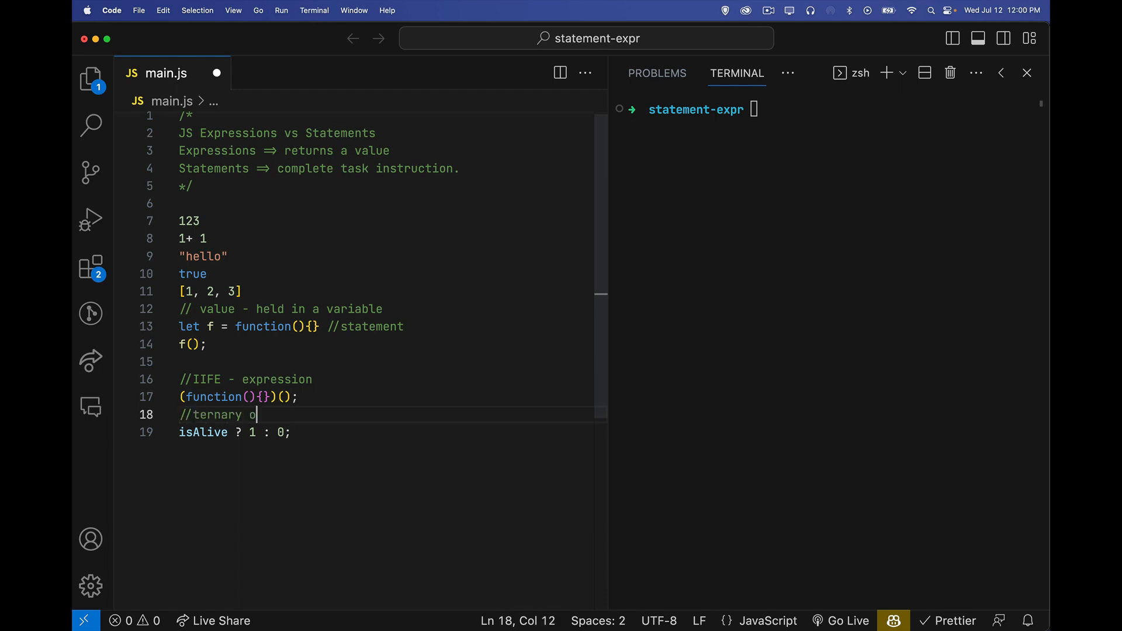
{"action": "type", "text": "perator"}
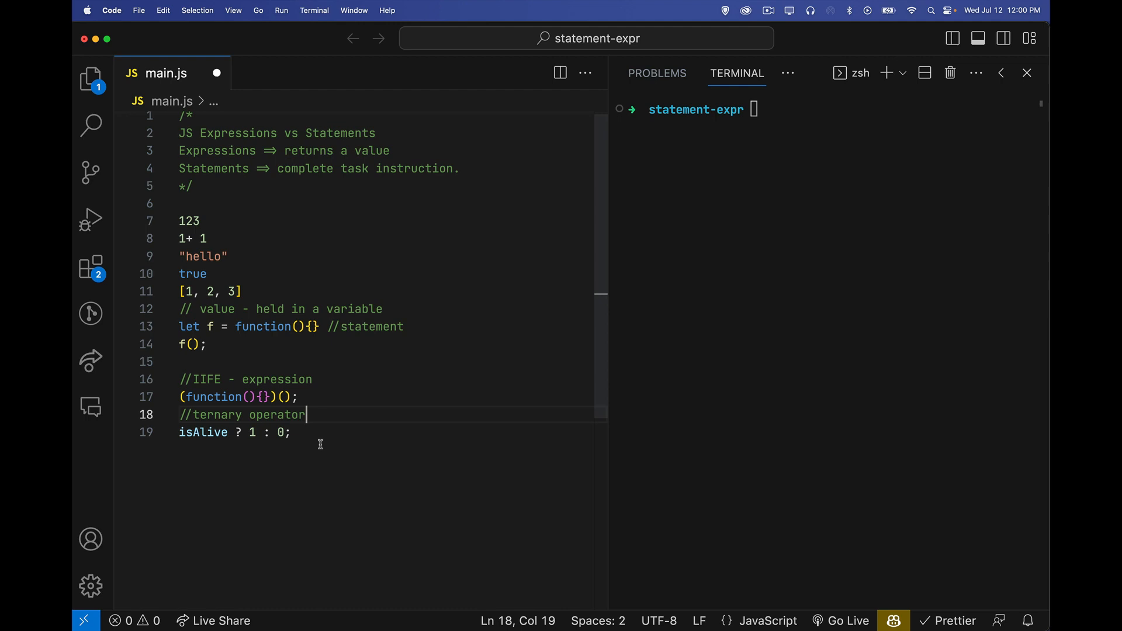
{"action": "type", "text": "- expression"}
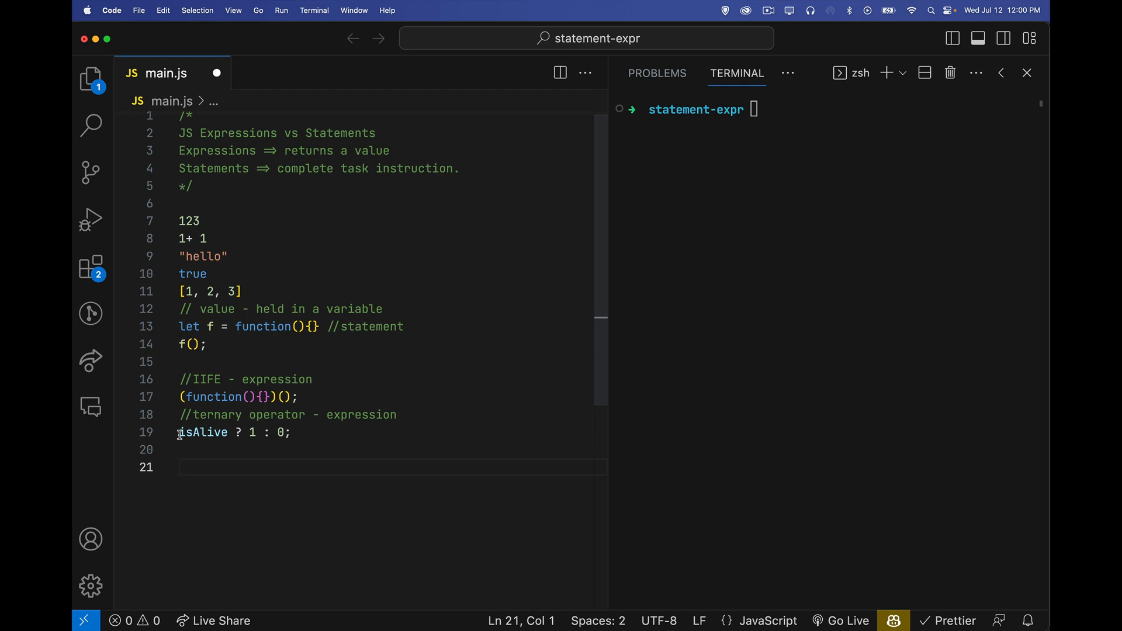
{"action": "mouse_move", "coordinate": [355, 468]}
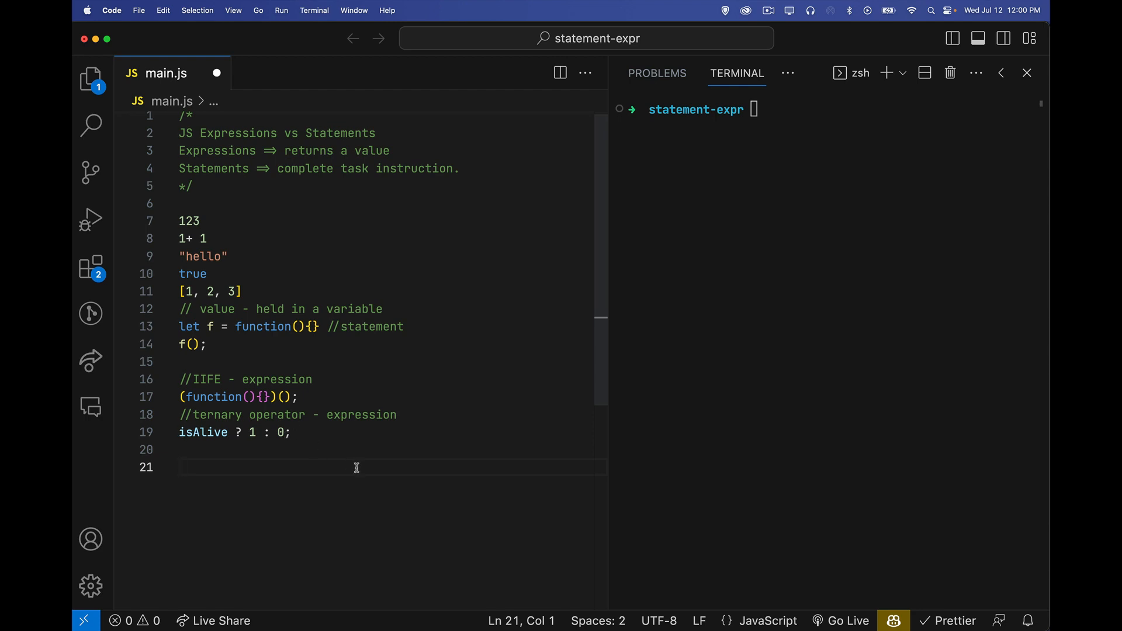
Write if( isAlive === 1){ } followed by a // - statement comment.
{"action": "type", "text": "if("}
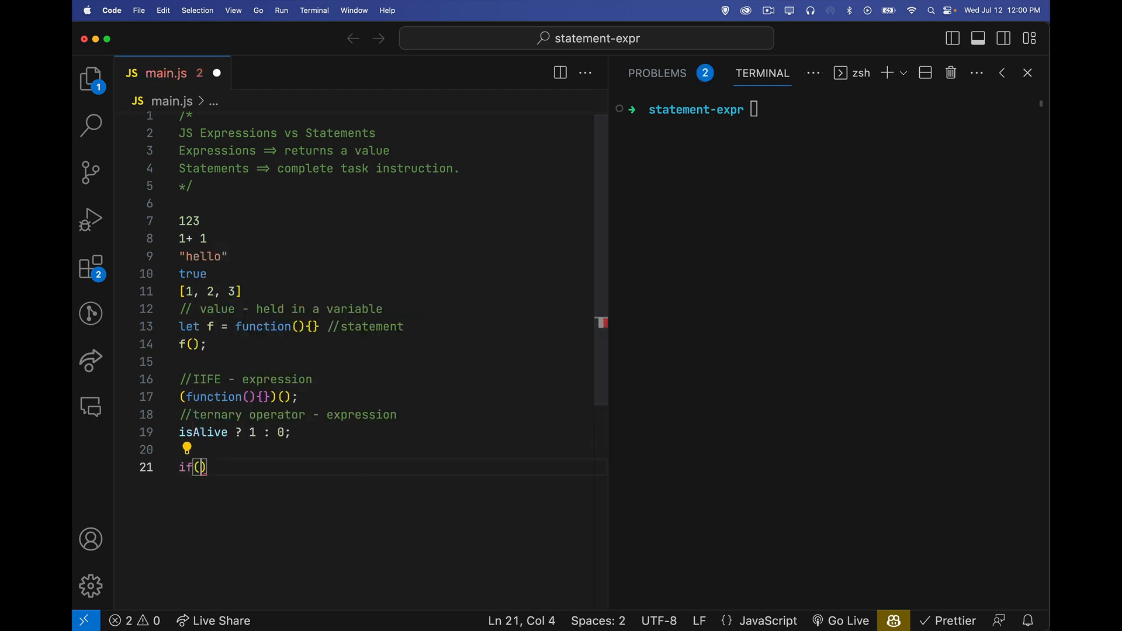
{"action": "type", "text": "isAlive"}
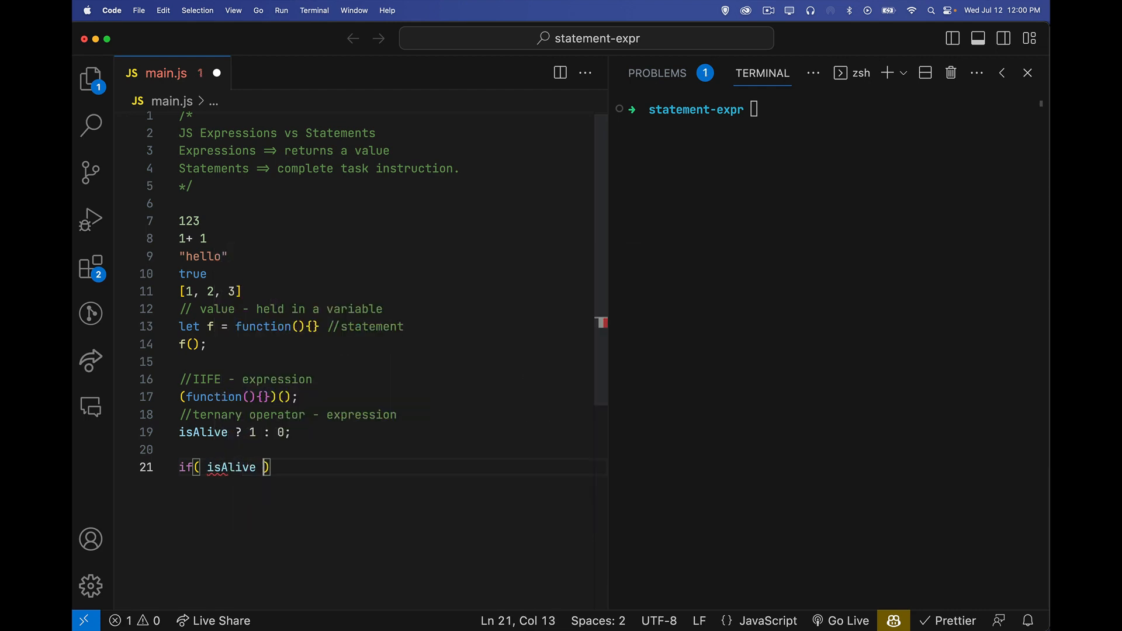
{"action": "type", "text": "== 1"}
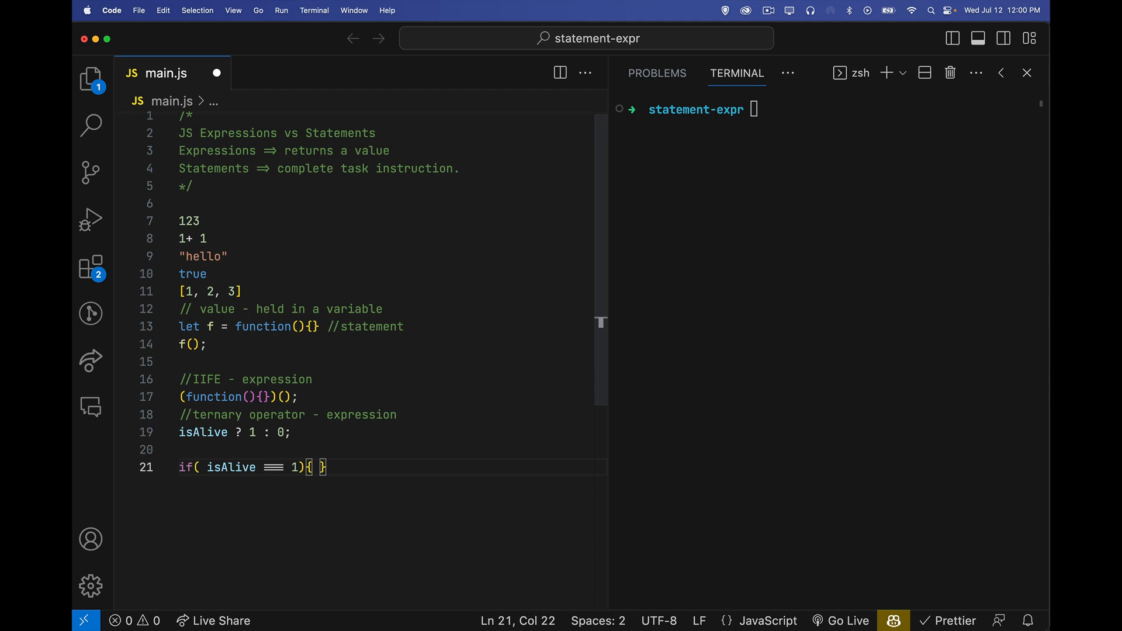
{"action": "type", "text": "// -"}
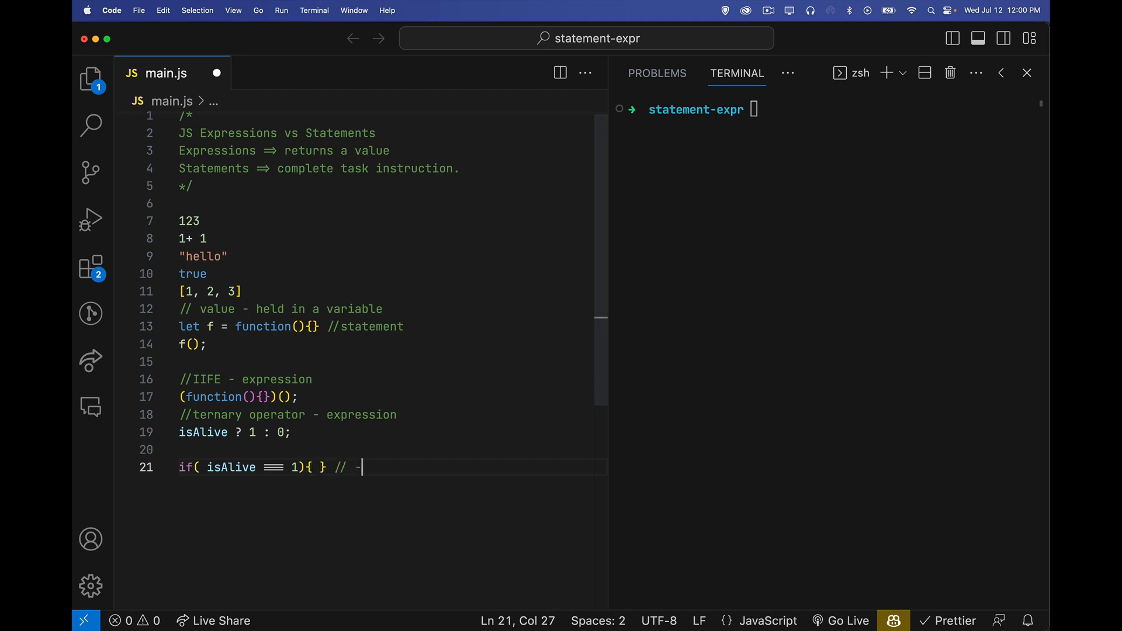
{"action": "type", "text": "statement"}
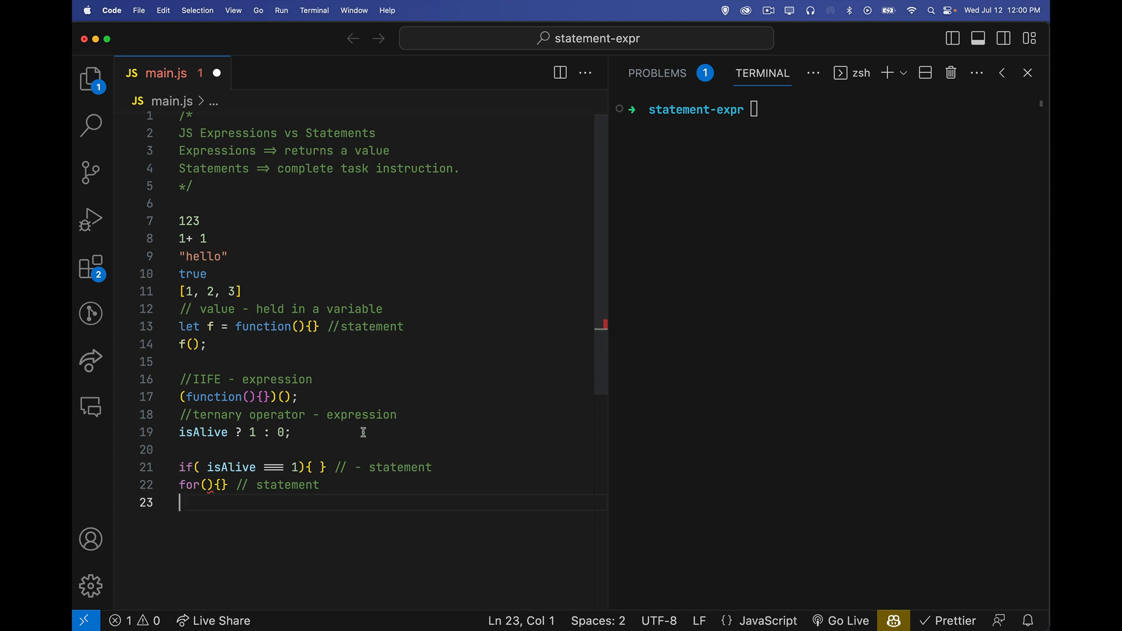
{"action": "mouse_move", "coordinate": [379, 353]}
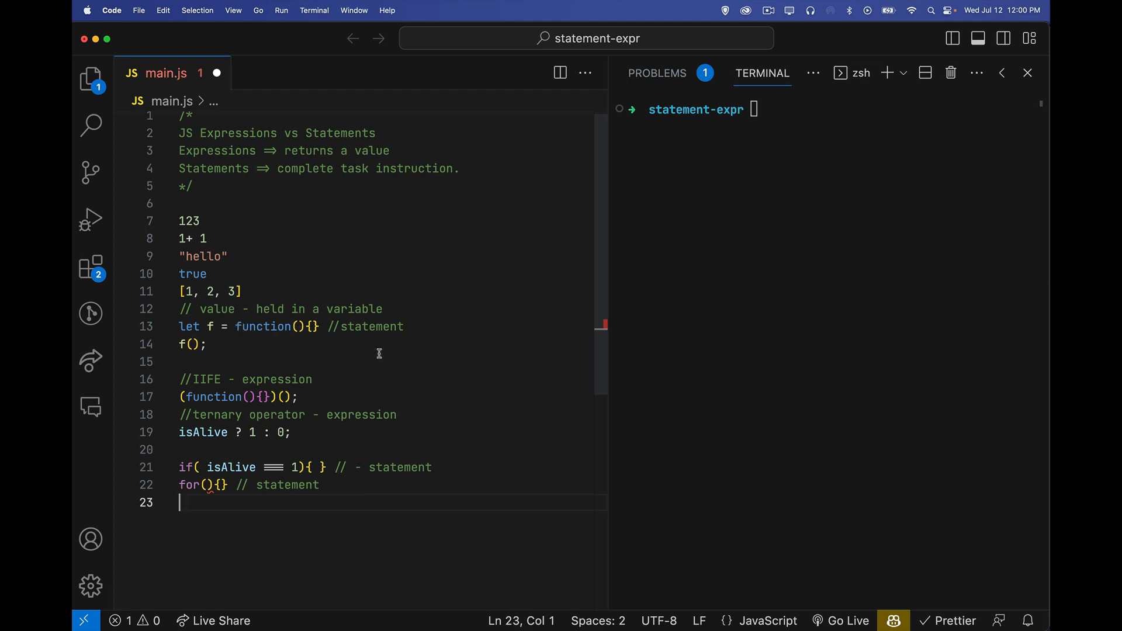
{"action": "mouse_move", "coordinate": [322, 475]}
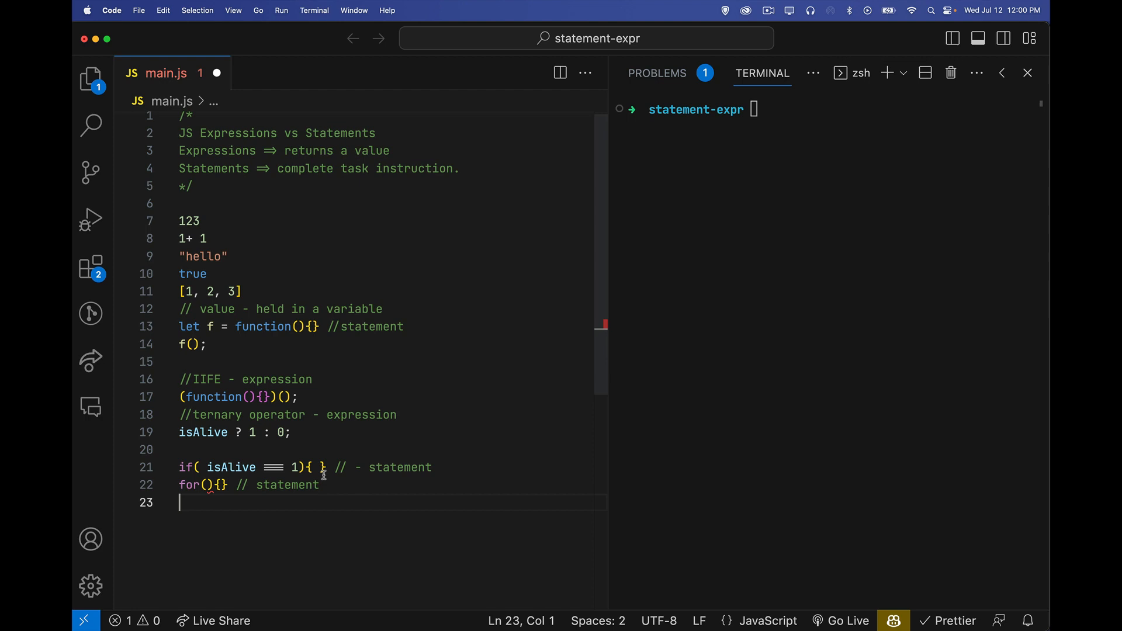
{"action": "mouse_move", "coordinate": [229, 501]}
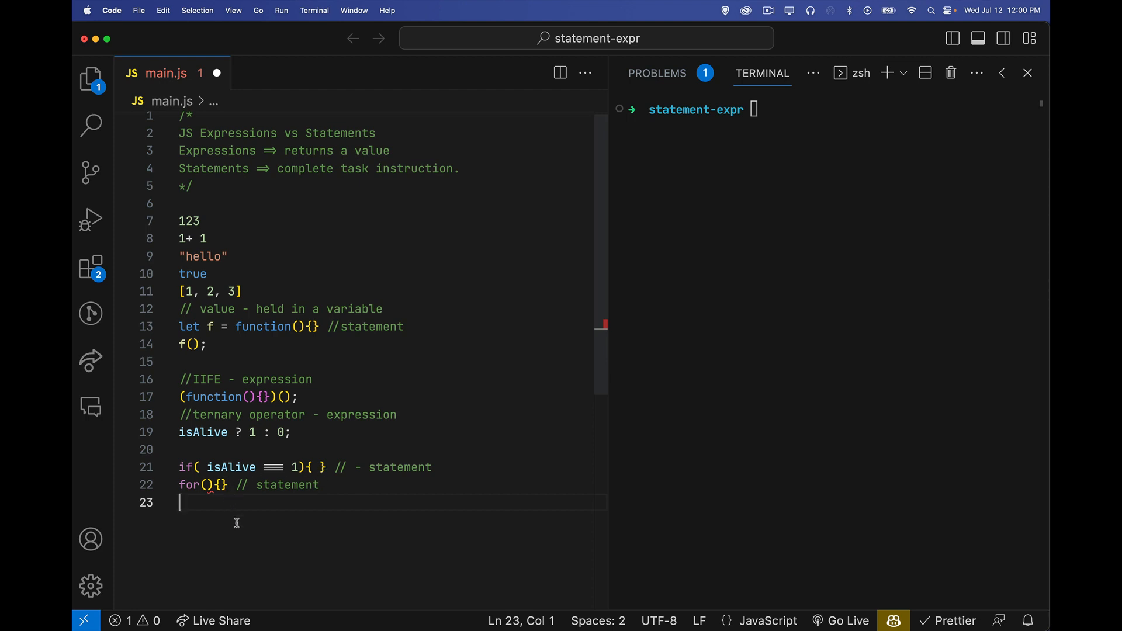
Define function APP() returning a JSX div containing the expression {1 + 1}.
{"action": "key", "text": "Enter"}
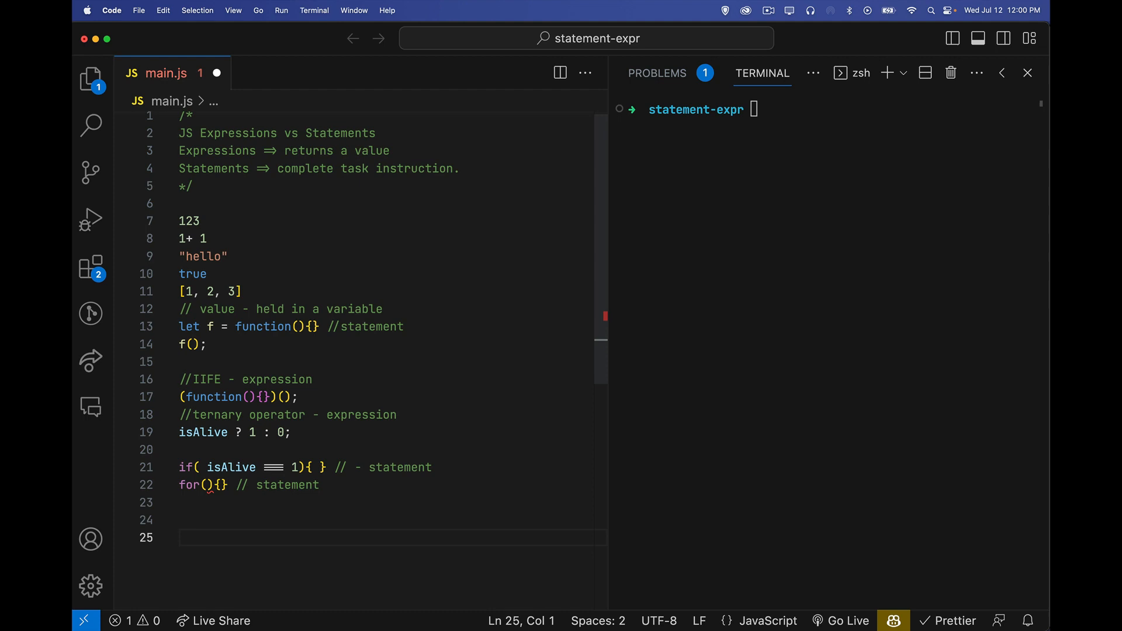
{"action": "type", "text": "function"}
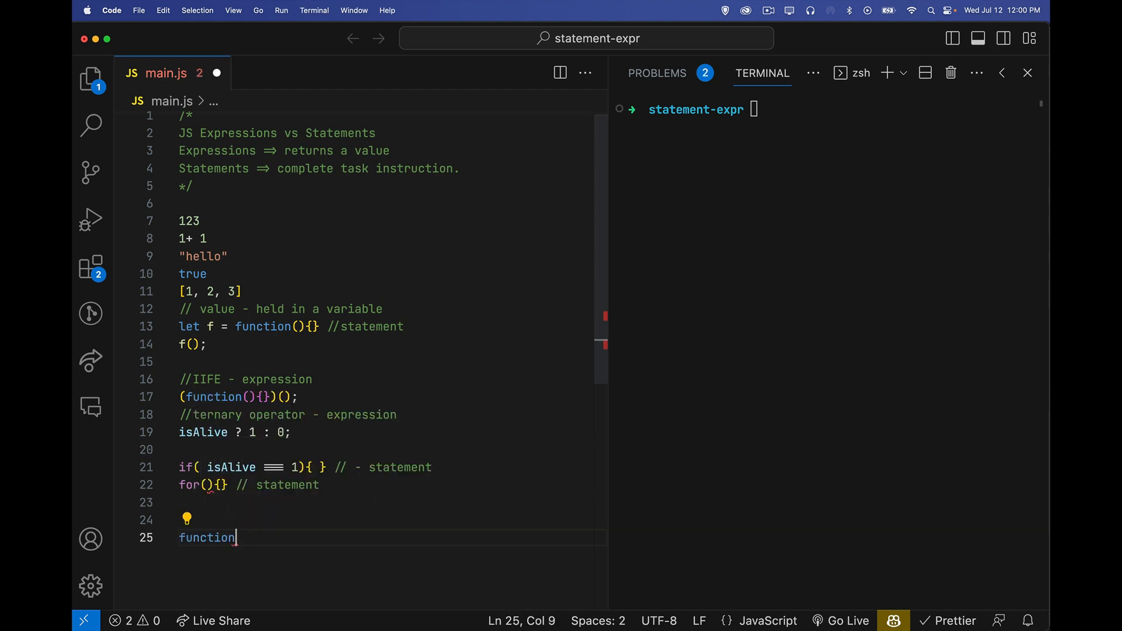
{"action": "type", "text": "APP()"}
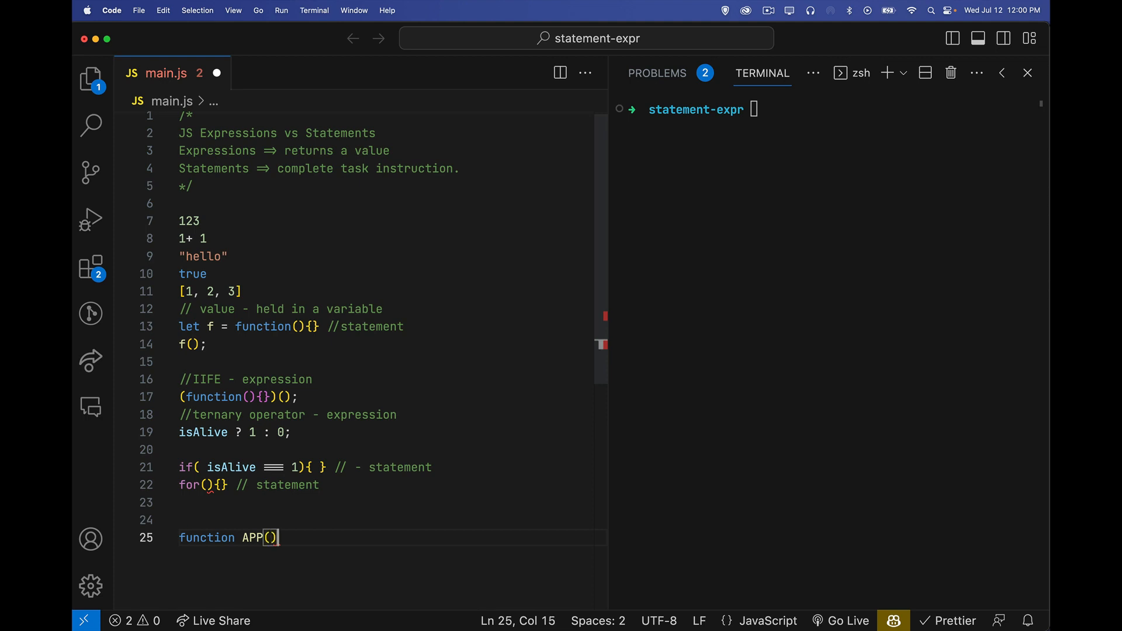
{"action": "type", "text": "{"}
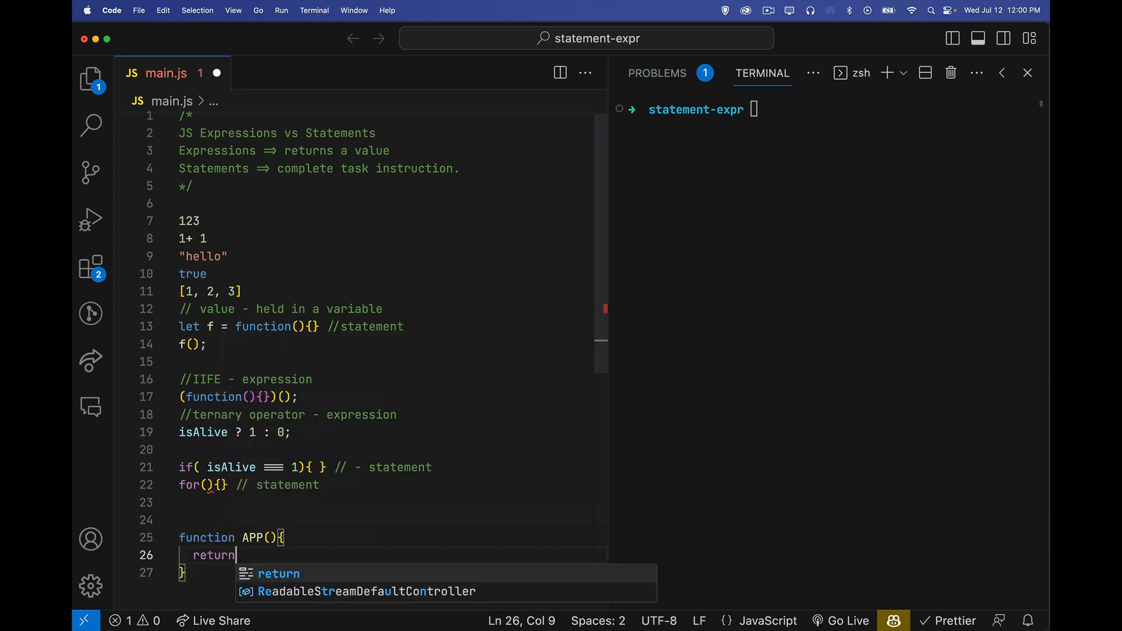
{"action": "type", "text": "("}
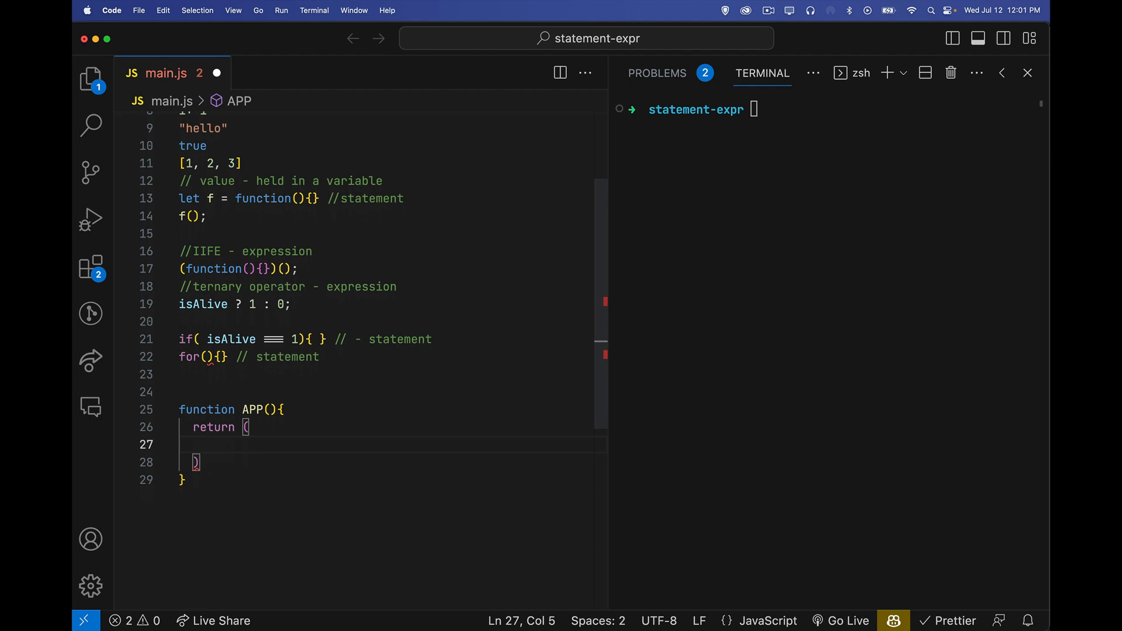
{"action": "mouse_move", "coordinate": [273, 527]}
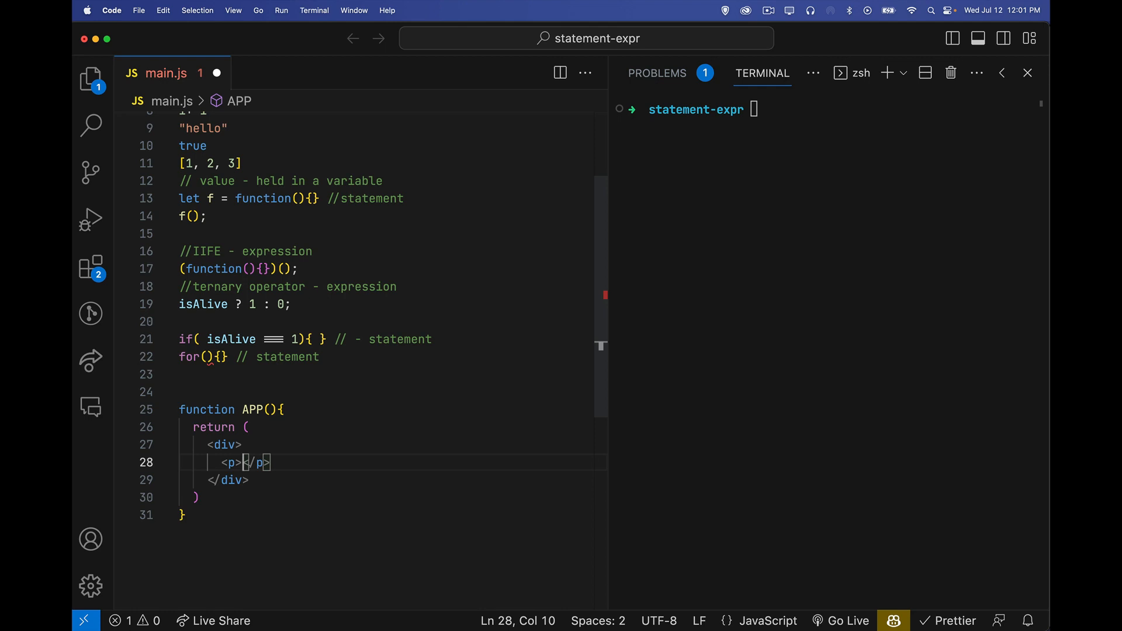
{"action": "type", "text": "{"}
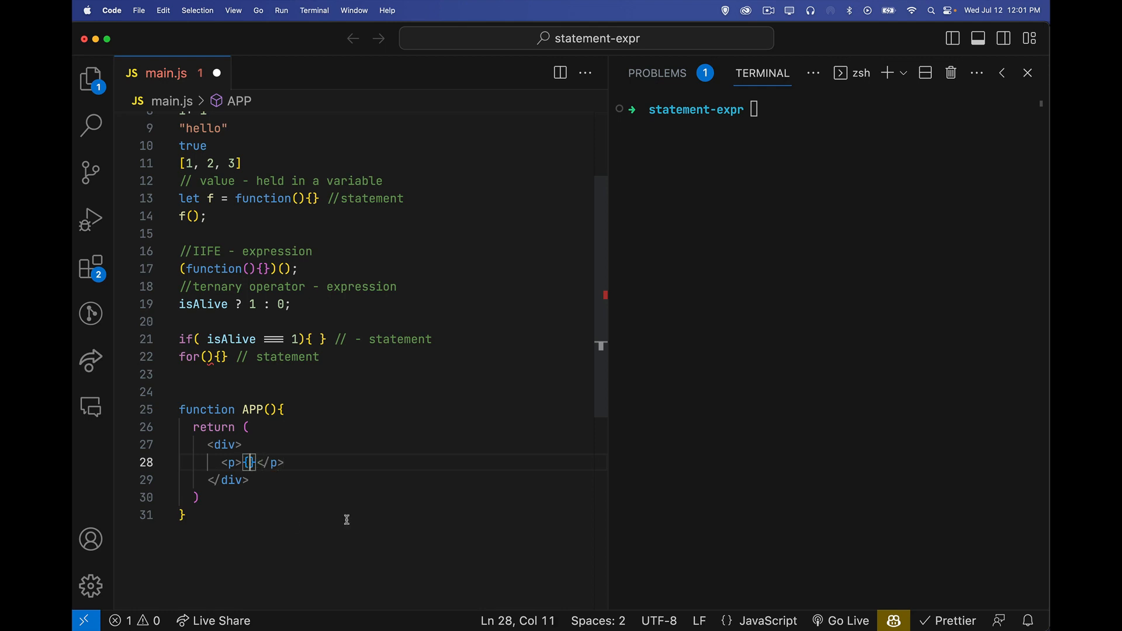
{"action": "mouse_move", "coordinate": [390, 514]}
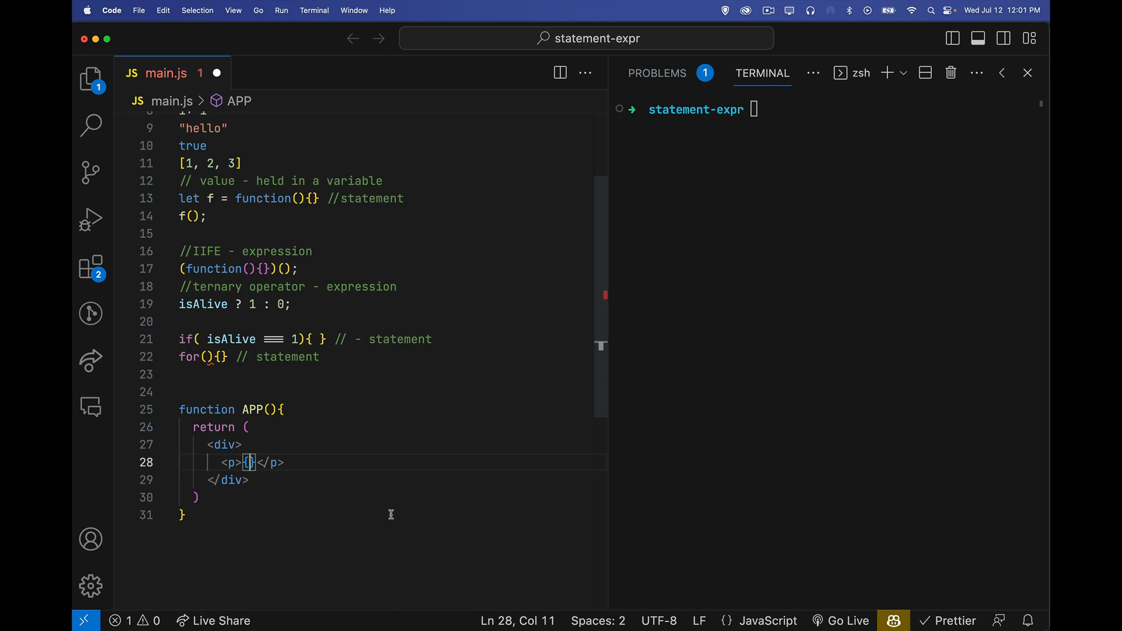
{"action": "type", "text": "1 +"}
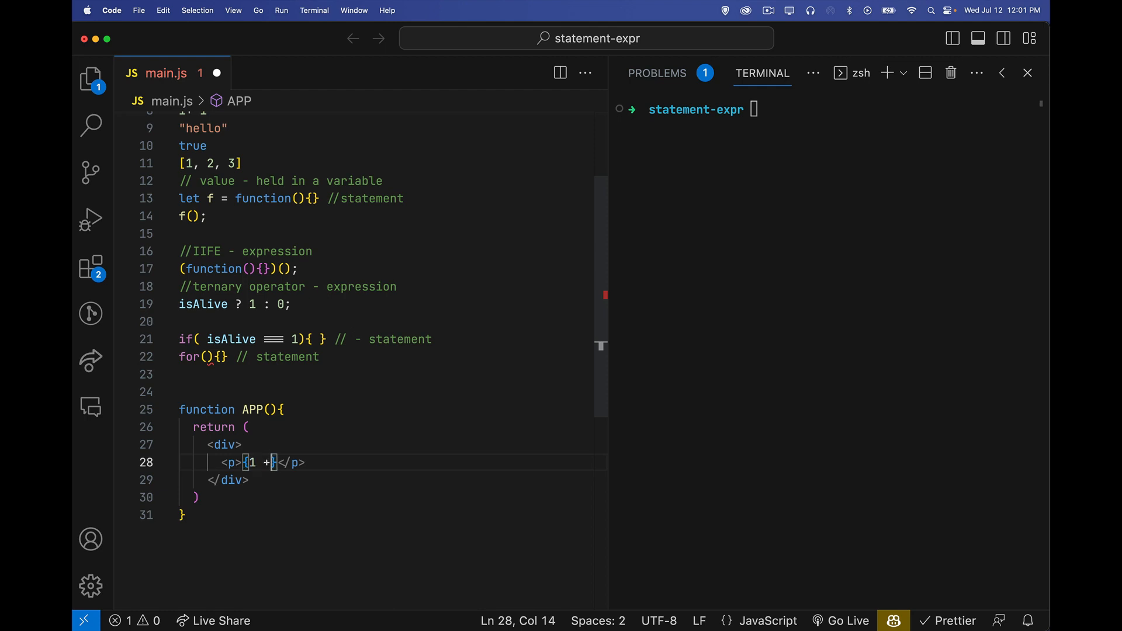
{"action": "type", "text": "1}"}
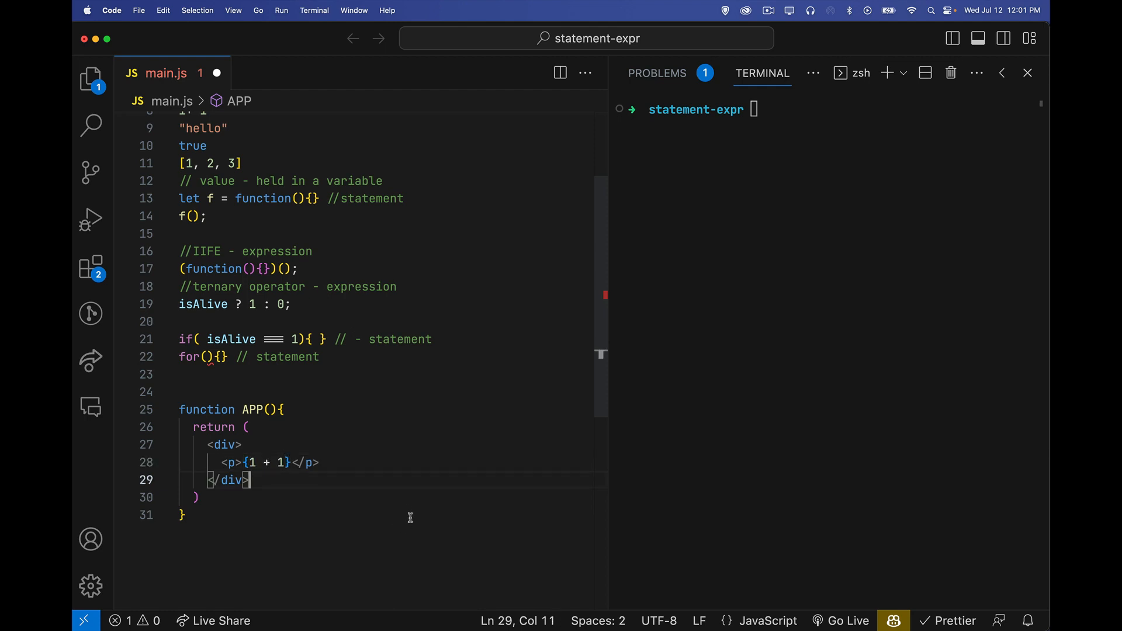
{"action": "mouse_move", "coordinate": [270, 467]}
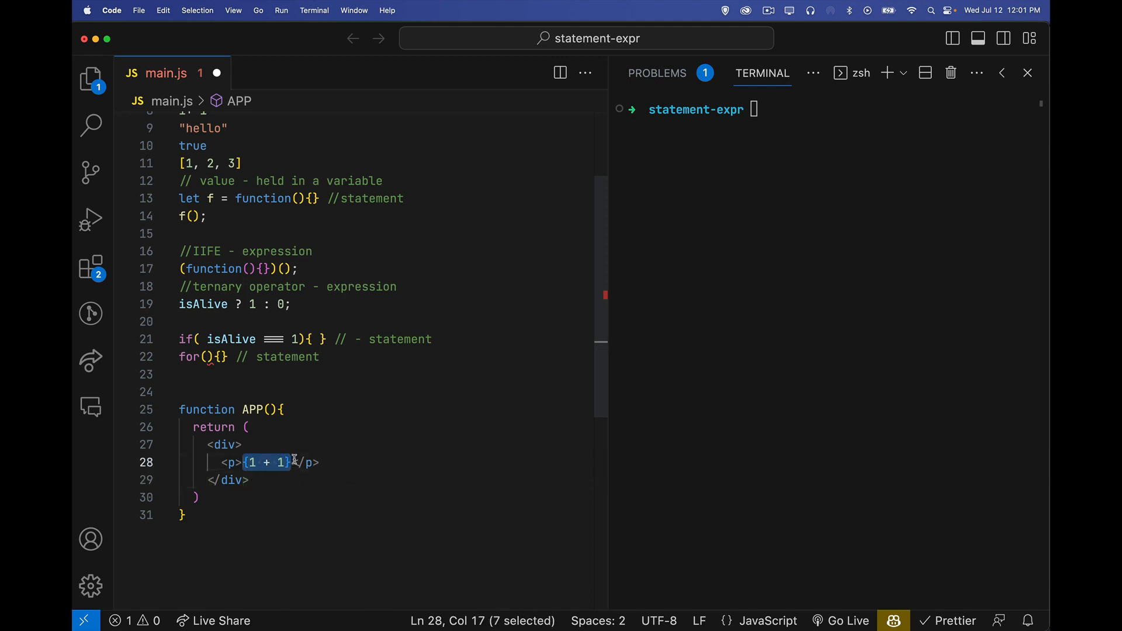
{"action": "mouse_move", "coordinate": [321, 536]}
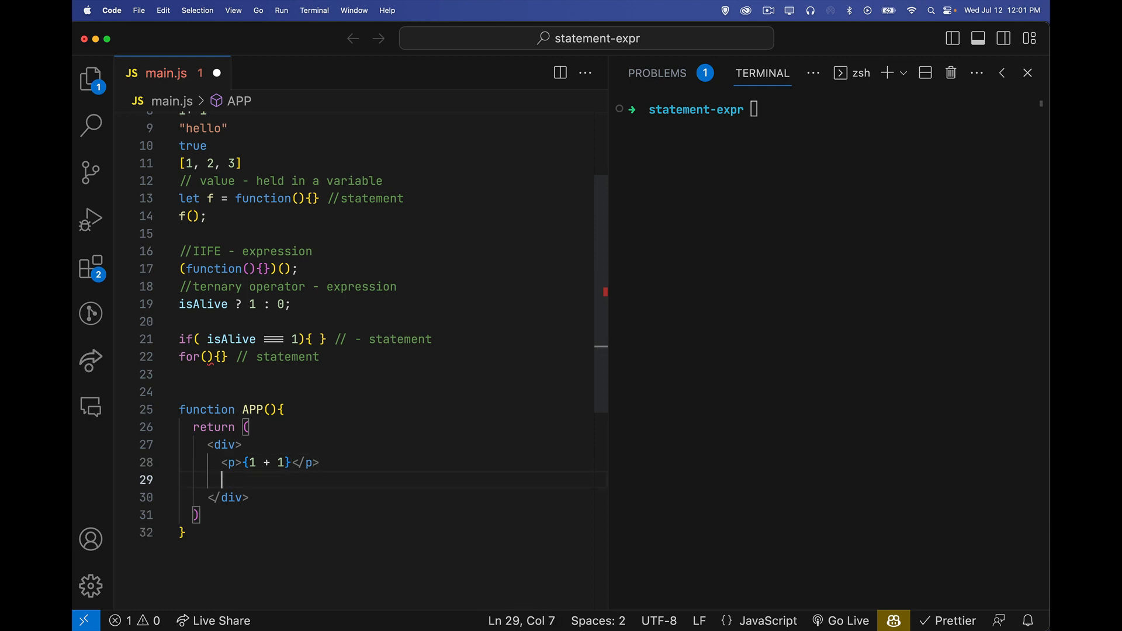
Add a <p>{if(isAlive===1){}}</p> paragraph inside the div, commented //fails - statement.
{"action": "type", "text": "<p>{}</p>"}
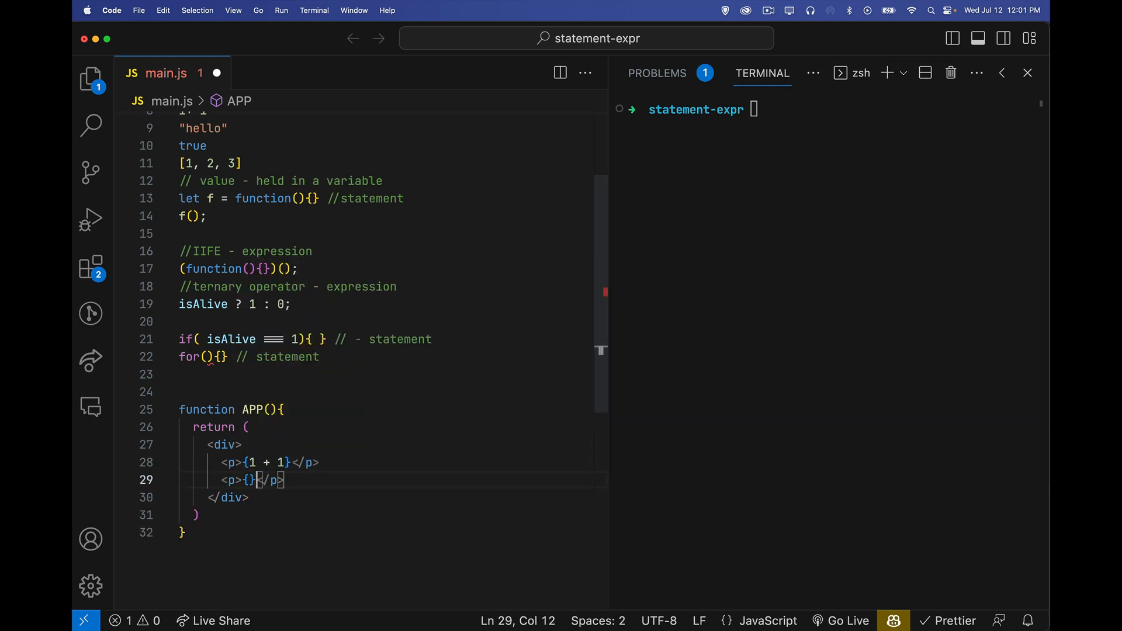
{"action": "left_click", "coordinate": [180, 304]}
{"action": "type", "text": "isAlive ? 1 : 0"}
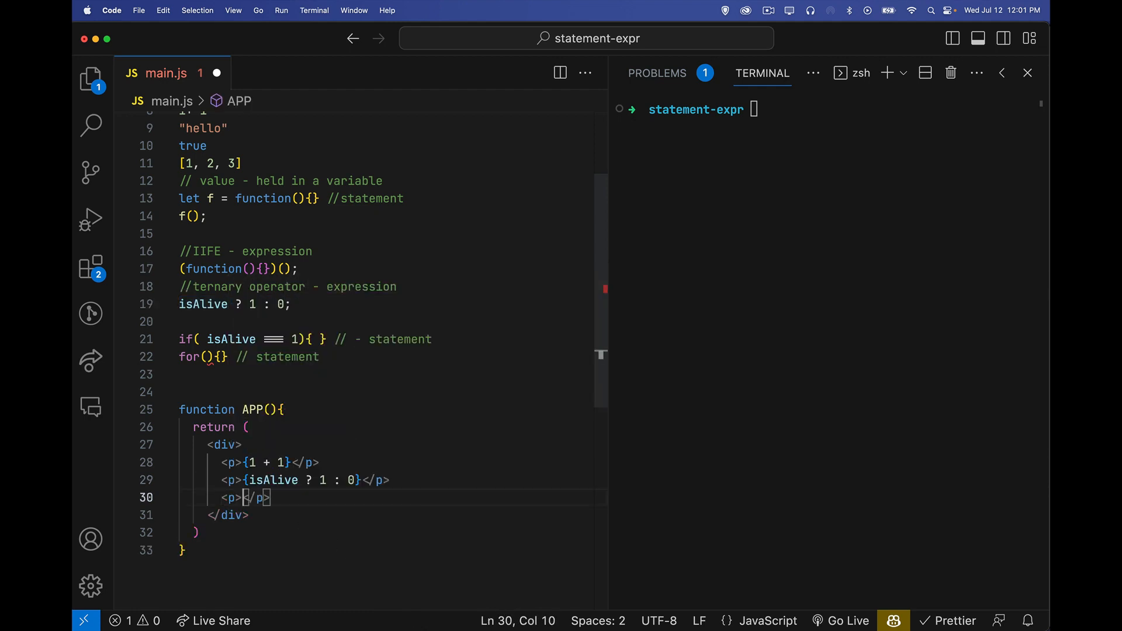
{"action": "type", "text": "{}"}
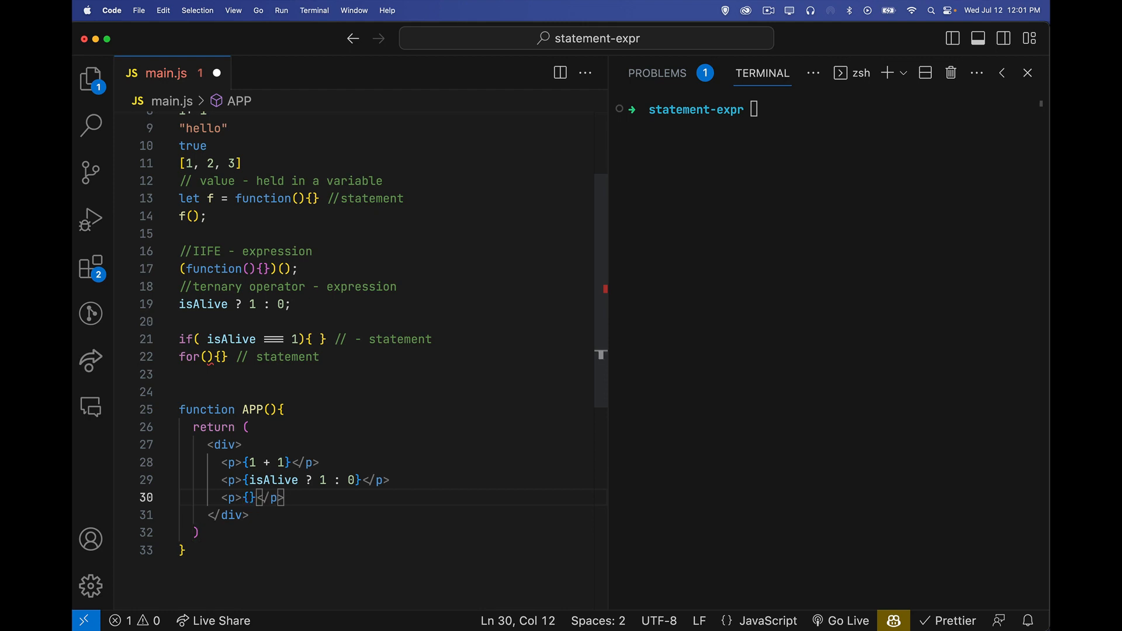
{"action": "type", "text": "if(){"}
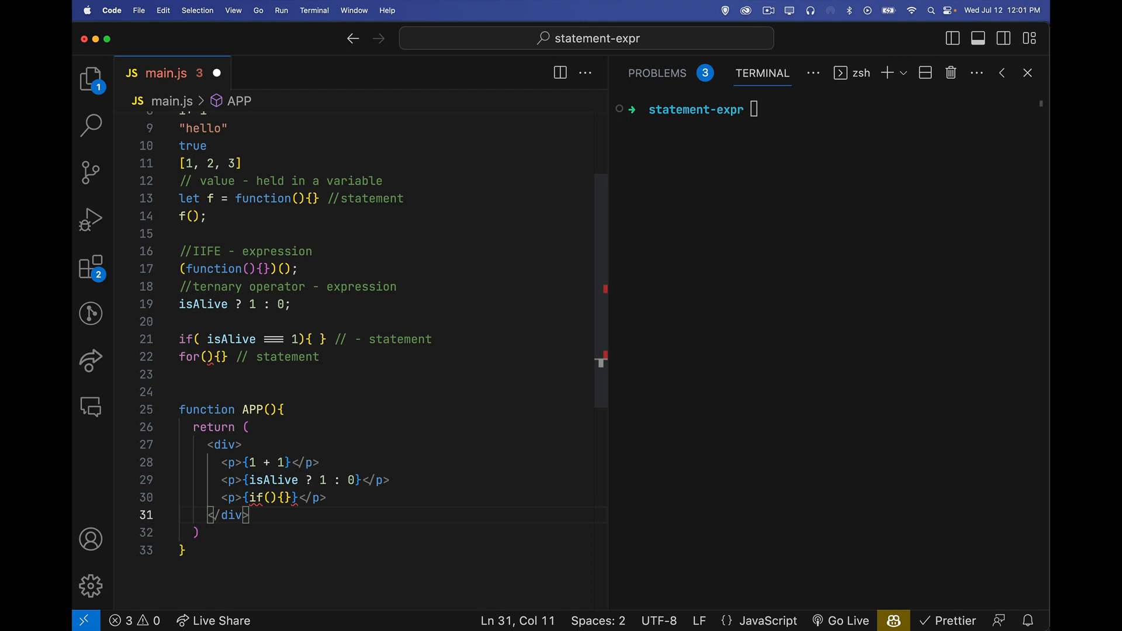
{"action": "type", "text": "isAlive===1"}
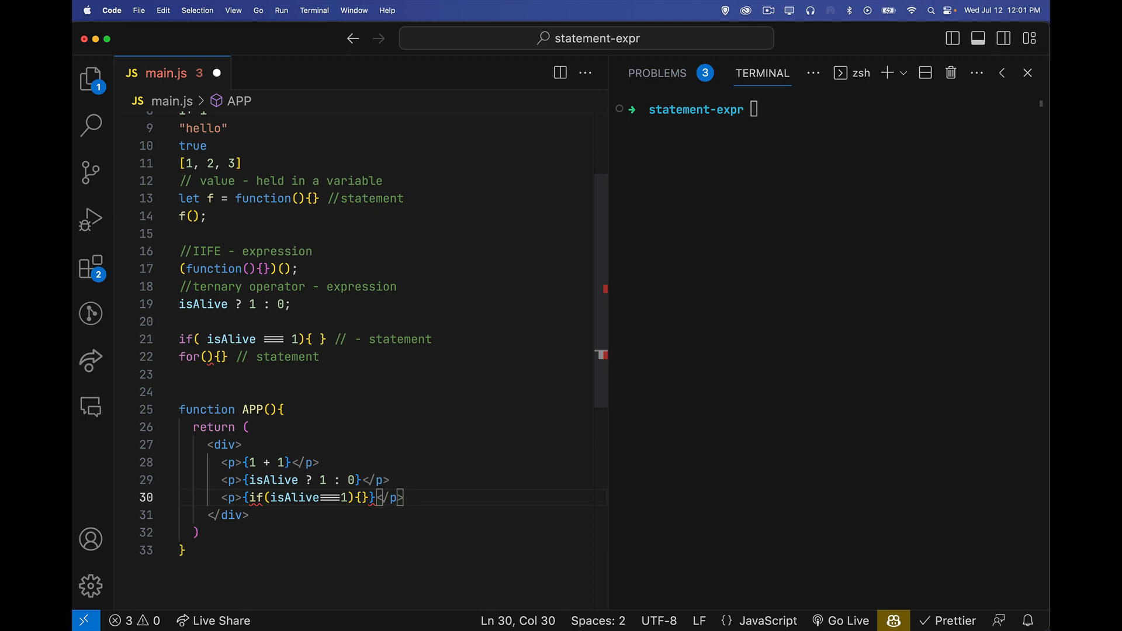
{"action": "mouse_move", "coordinate": [244, 497]}
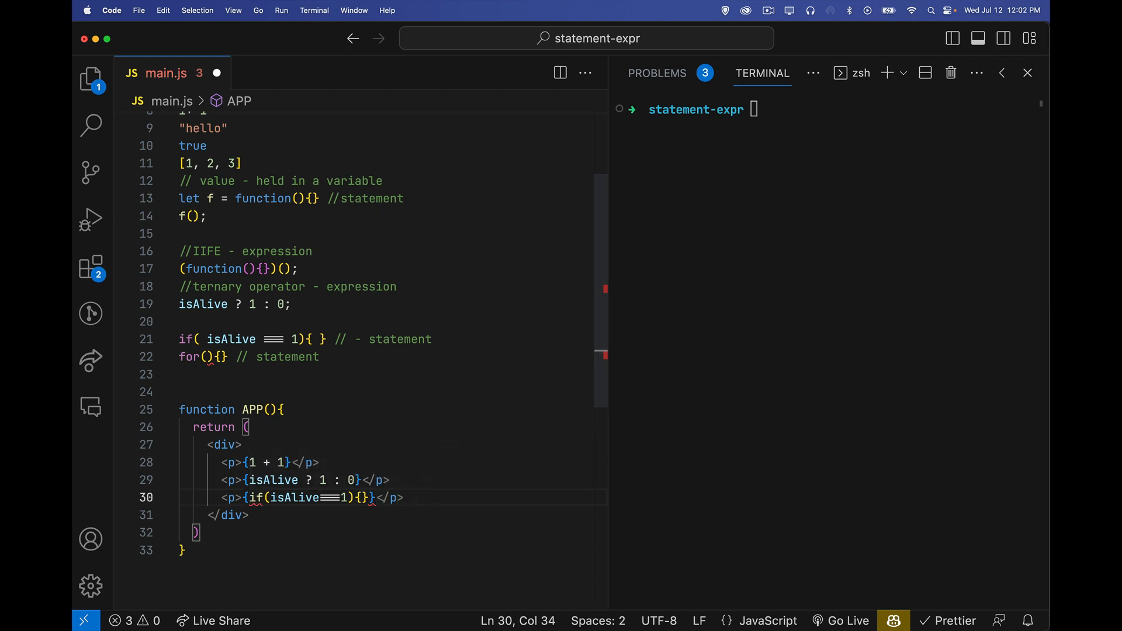
{"action": "type", "text": "//fails - statement"}
{"action": "left_click", "coordinate": [393, 481]}
{"action": "type", "text": " //success - expression"}
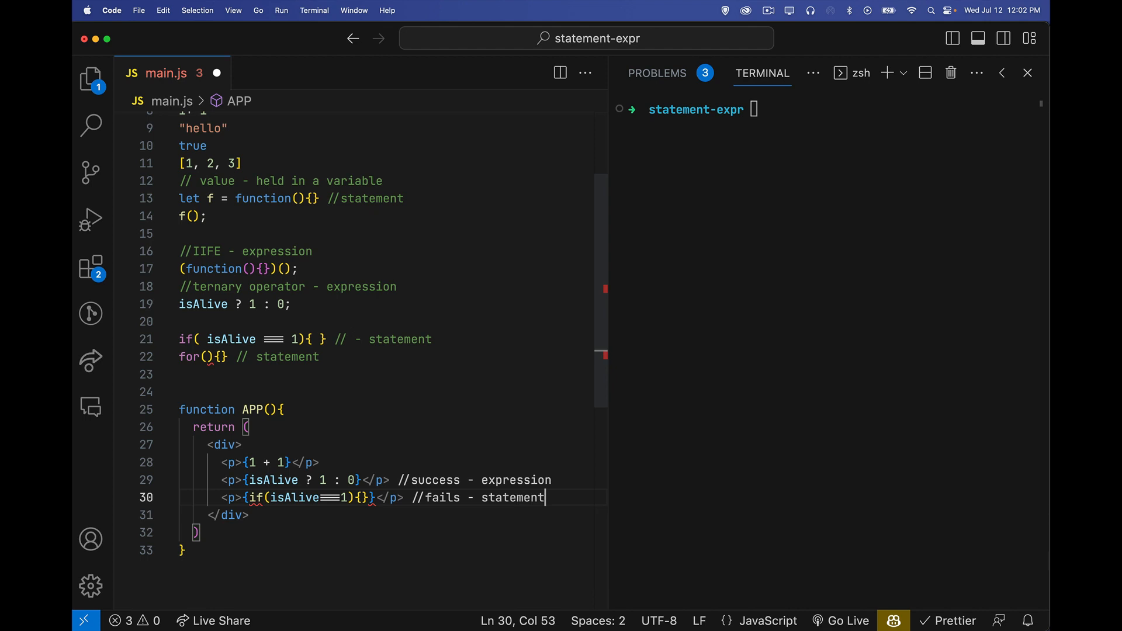
{"action": "mouse_move", "coordinate": [334, 414]}
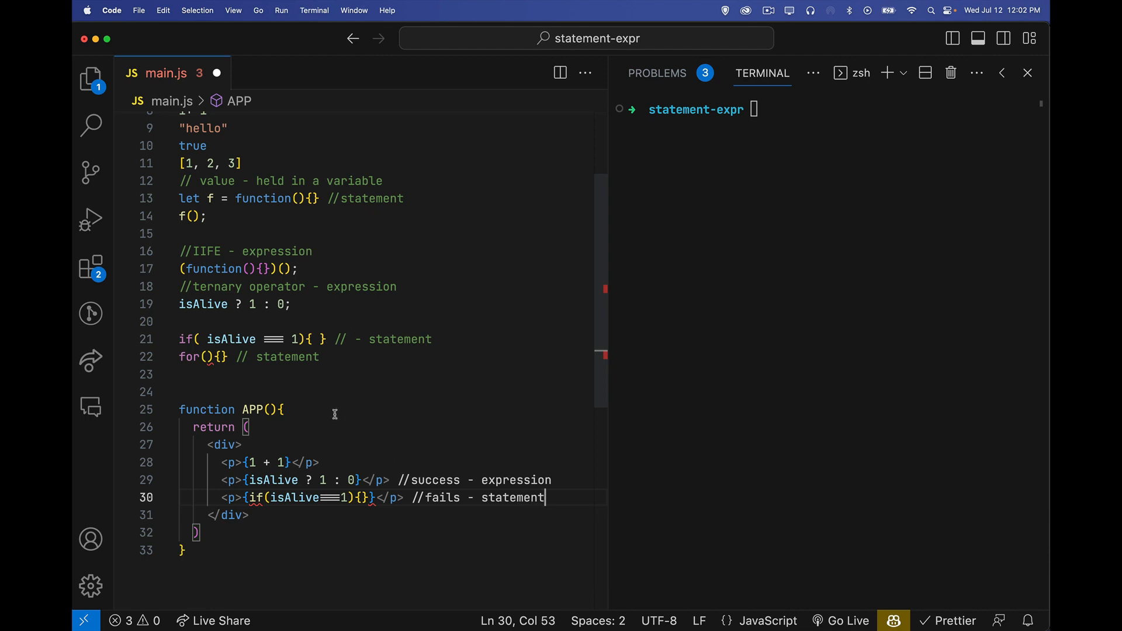
Add a //React note under function APP(){.
{"action": "type", "text": "//R"}
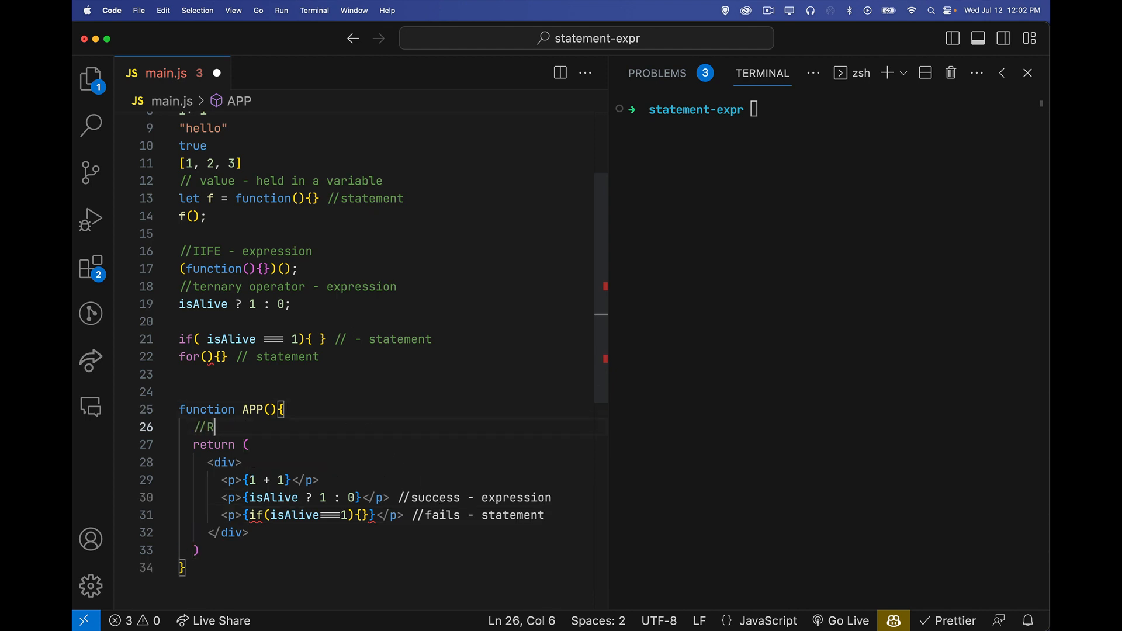
{"action": "type", "text": "eact"}
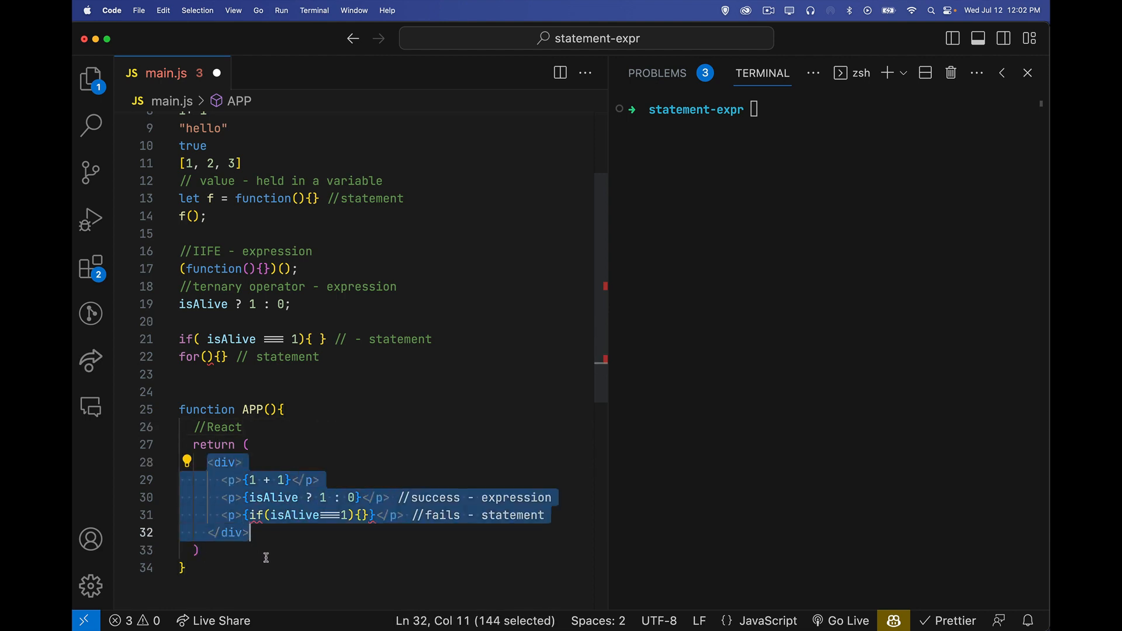
{"action": "left_click", "coordinate": [200, 550]}
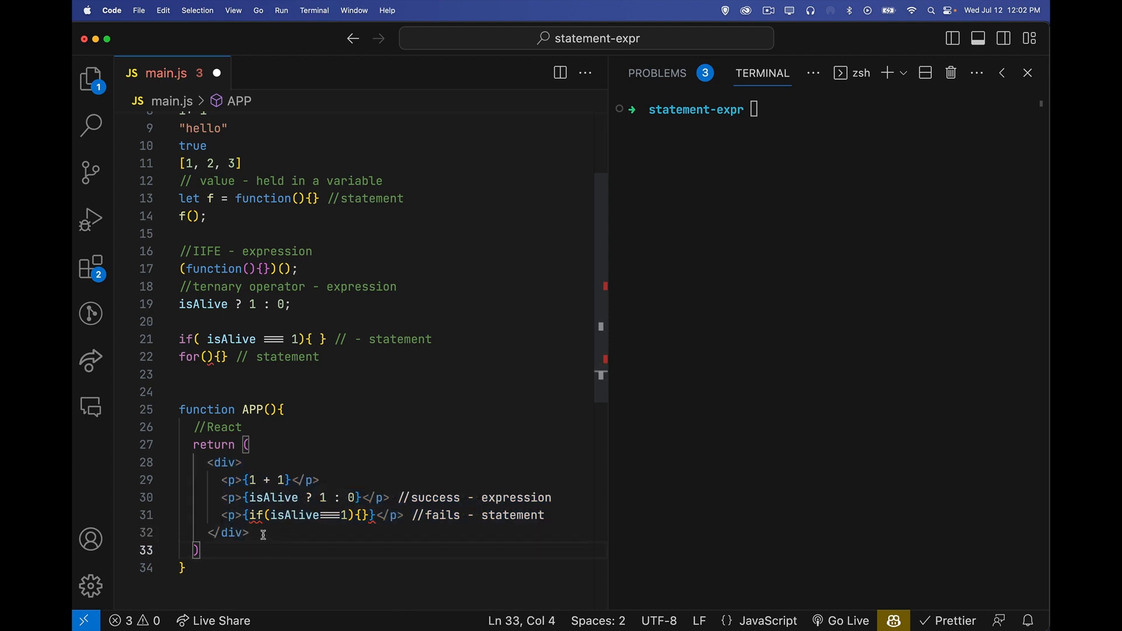
{"action": "mouse_move", "coordinate": [354, 538]}
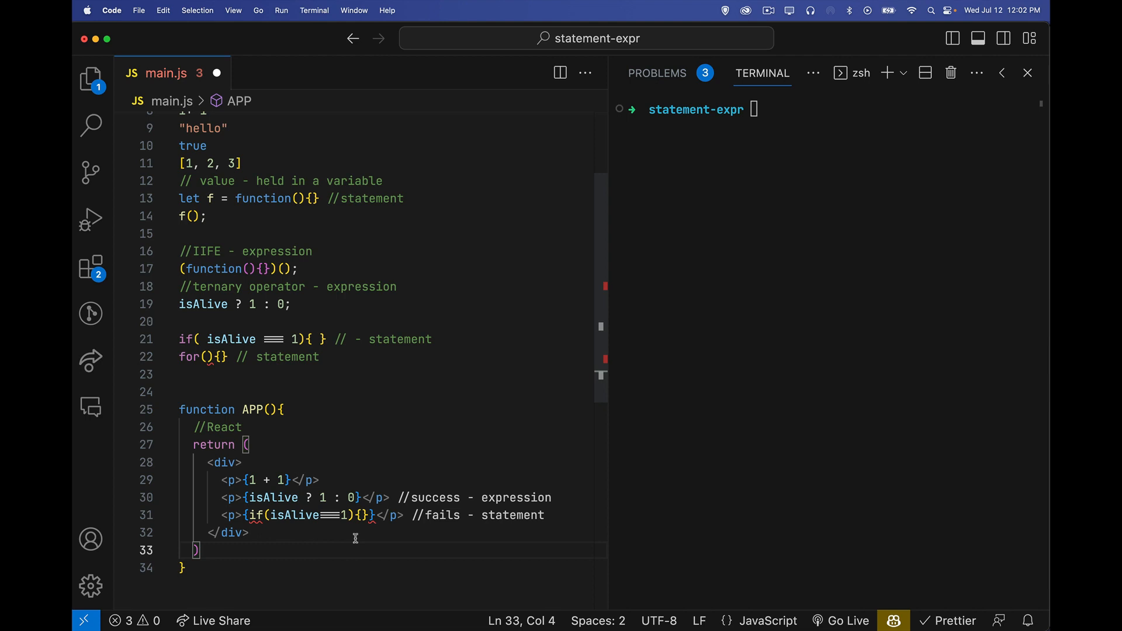
{"action": "mouse_move", "coordinate": [252, 498]}
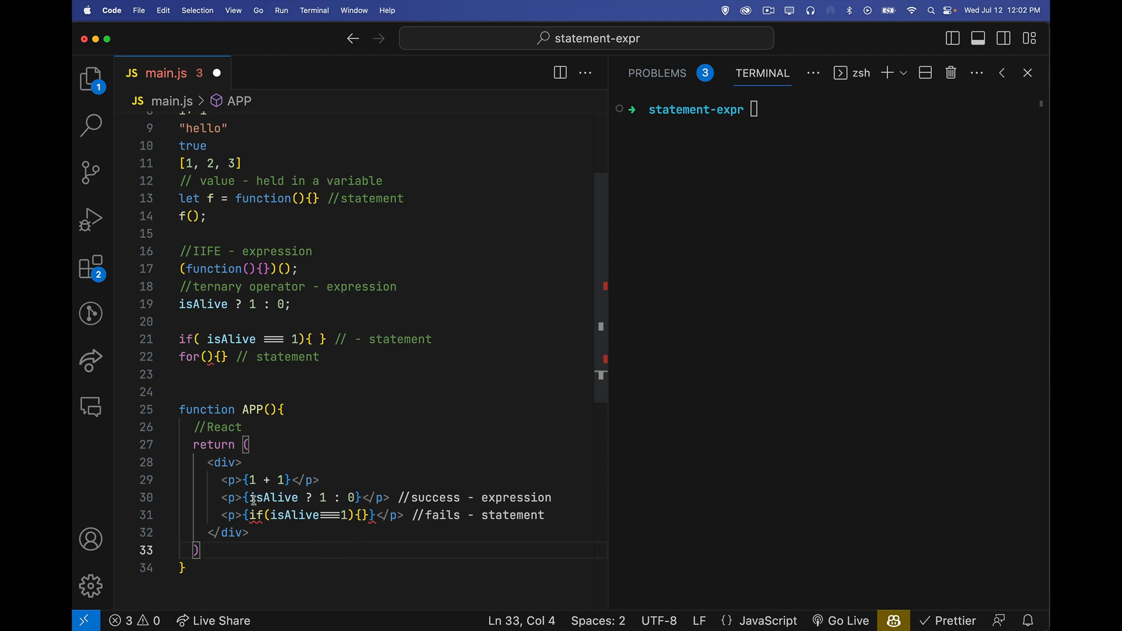
{"action": "mouse_move", "coordinate": [375, 489]}
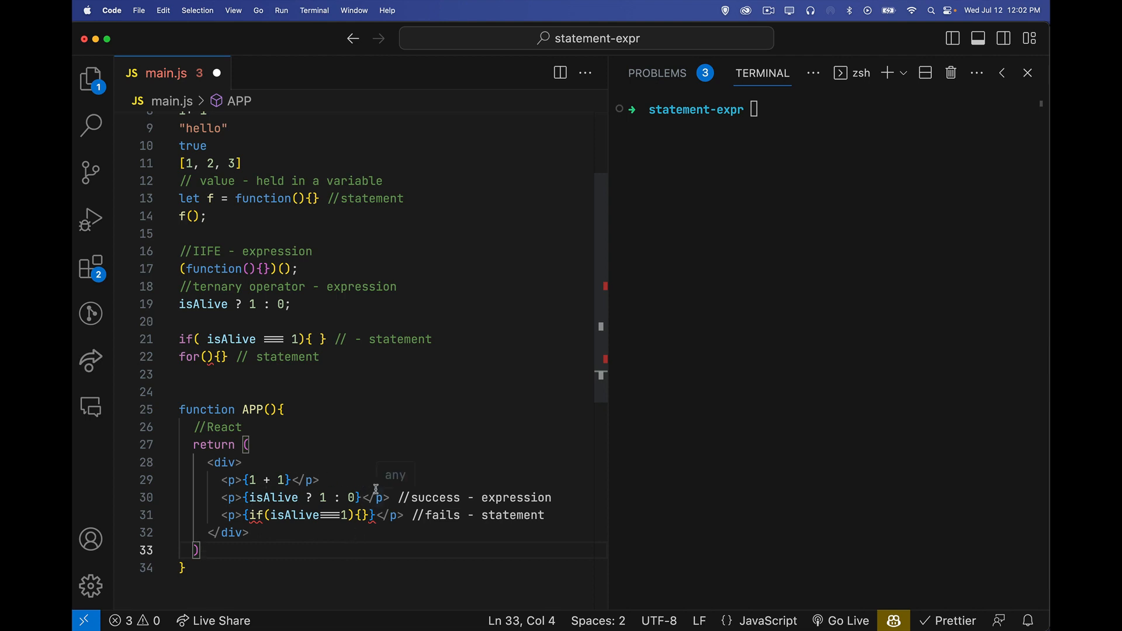
Add a console.log() line commented // expressions only above the APP function.
{"action": "left_click", "coordinate": [320, 374]}
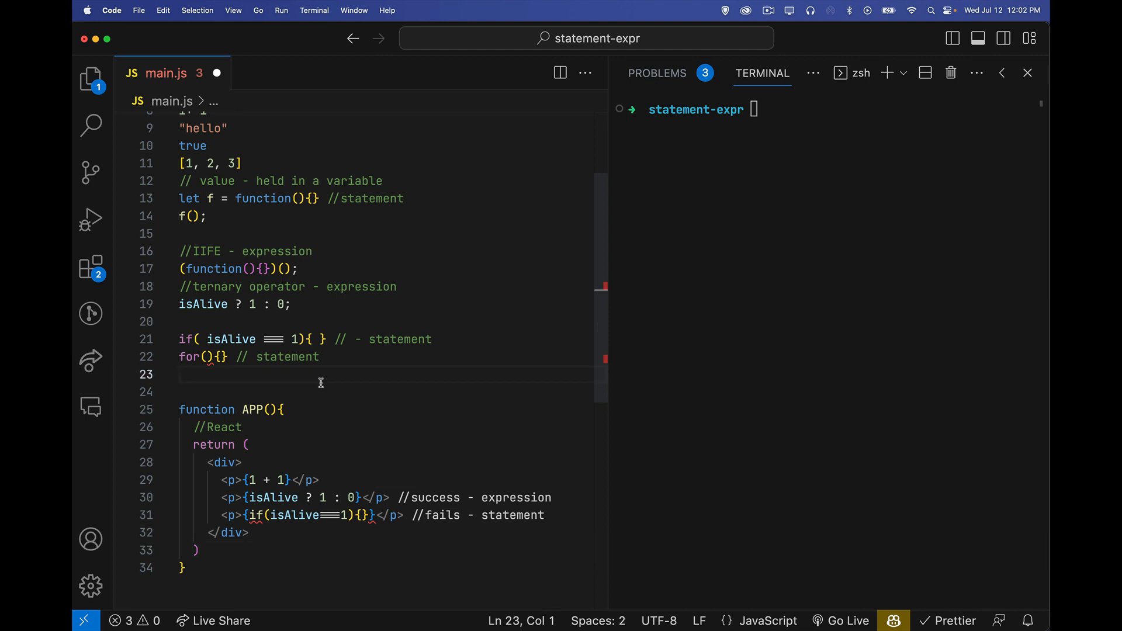
{"action": "type", "text": "console.log()"}
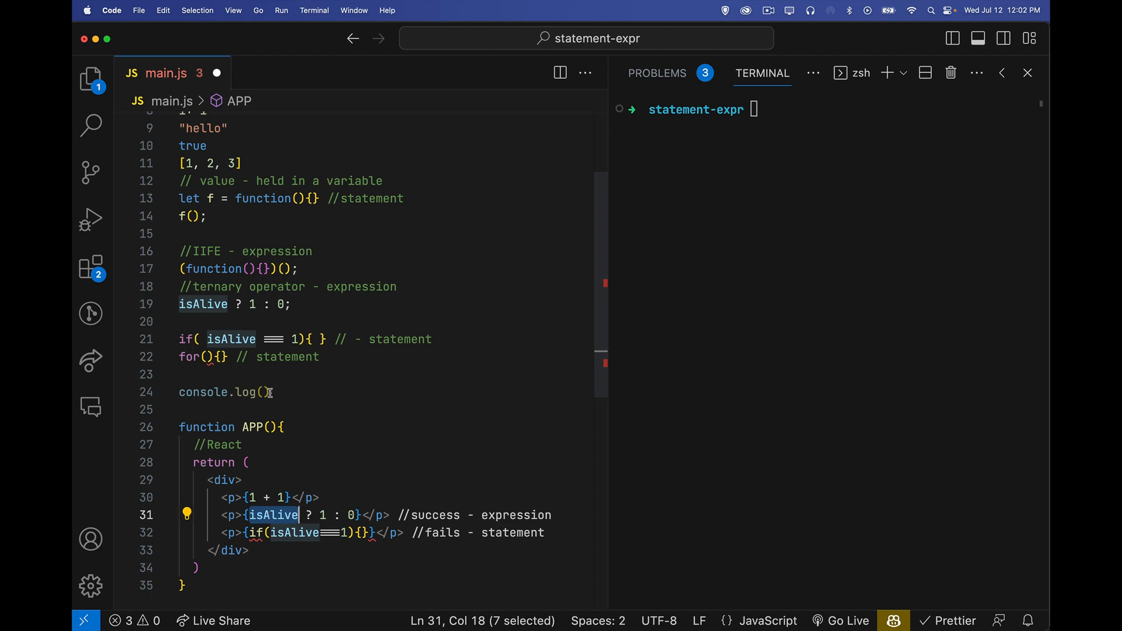
{"action": "mouse_move", "coordinate": [354, 549]}
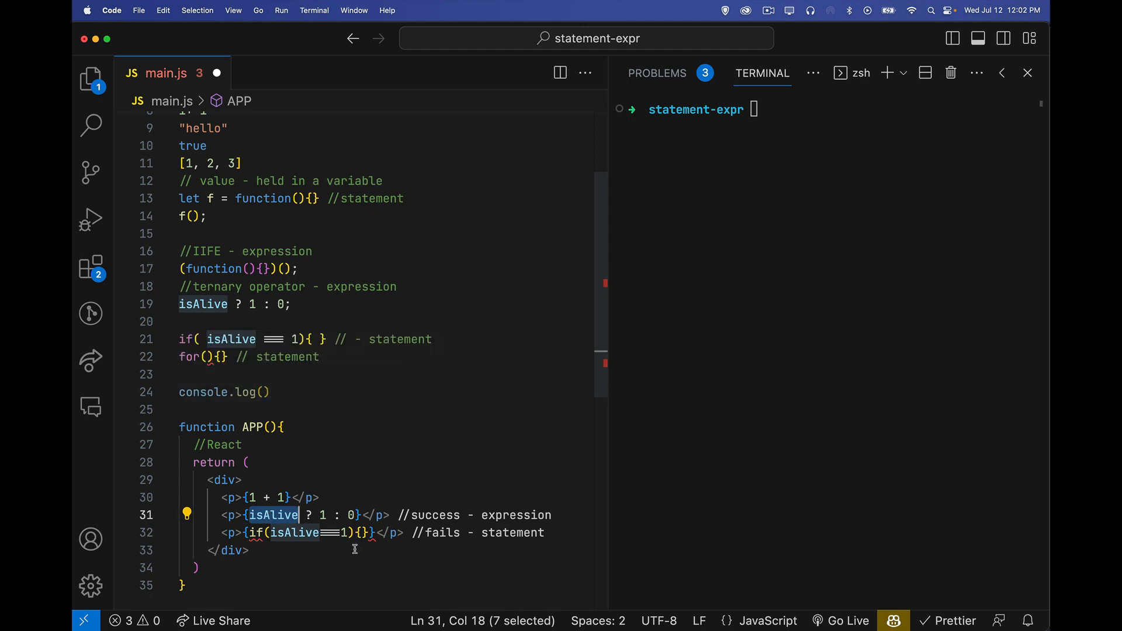
{"action": "left_click", "coordinate": [369, 533]}
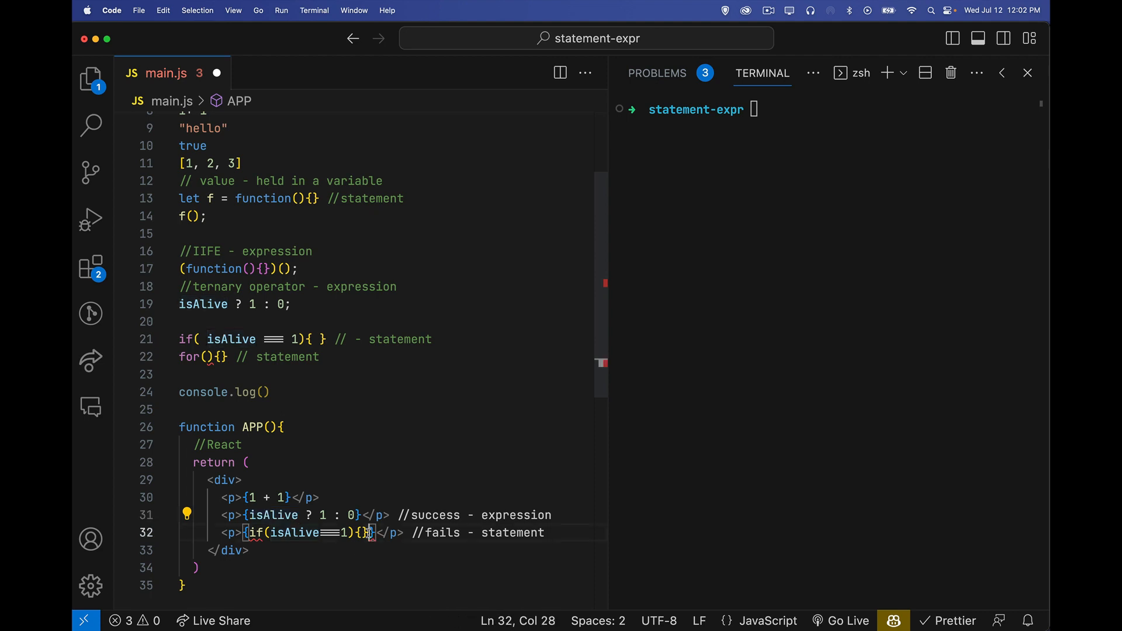
{"action": "left_click", "coordinate": [263, 391]}
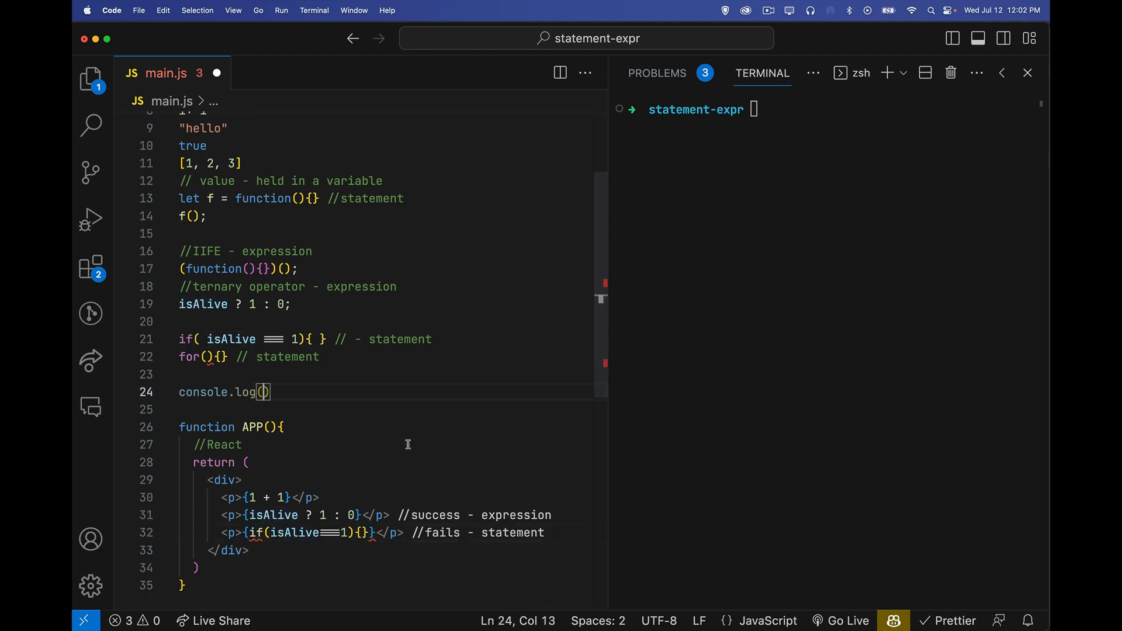
{"action": "type", "text": "// expressions only"}
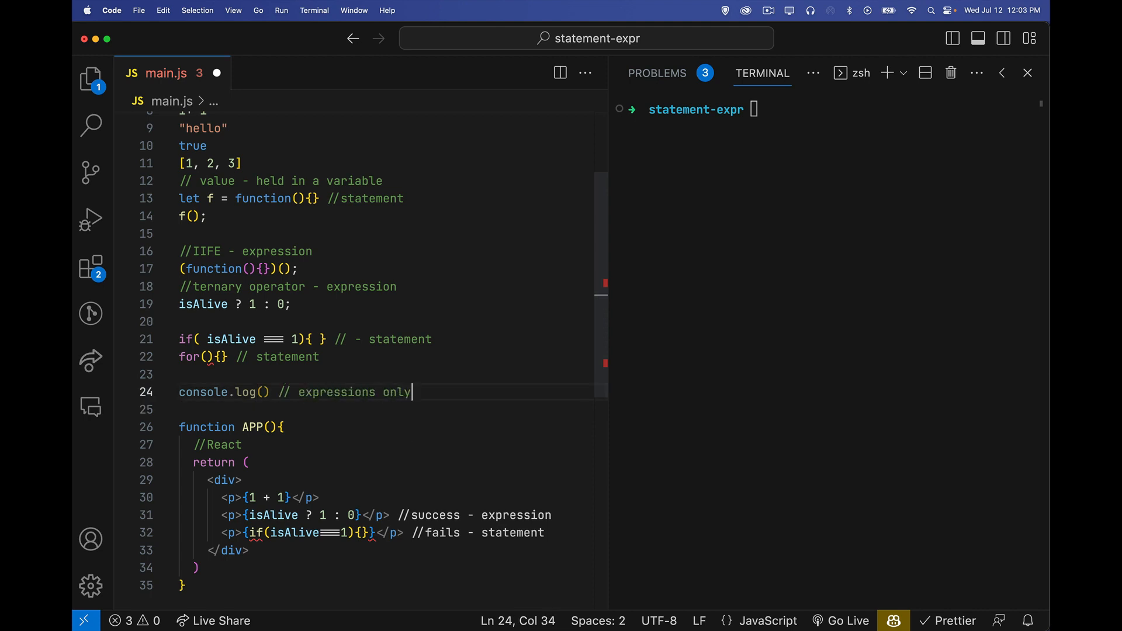
{"action": "scroll", "scroll_direction": "up", "scroll_amount": 3}
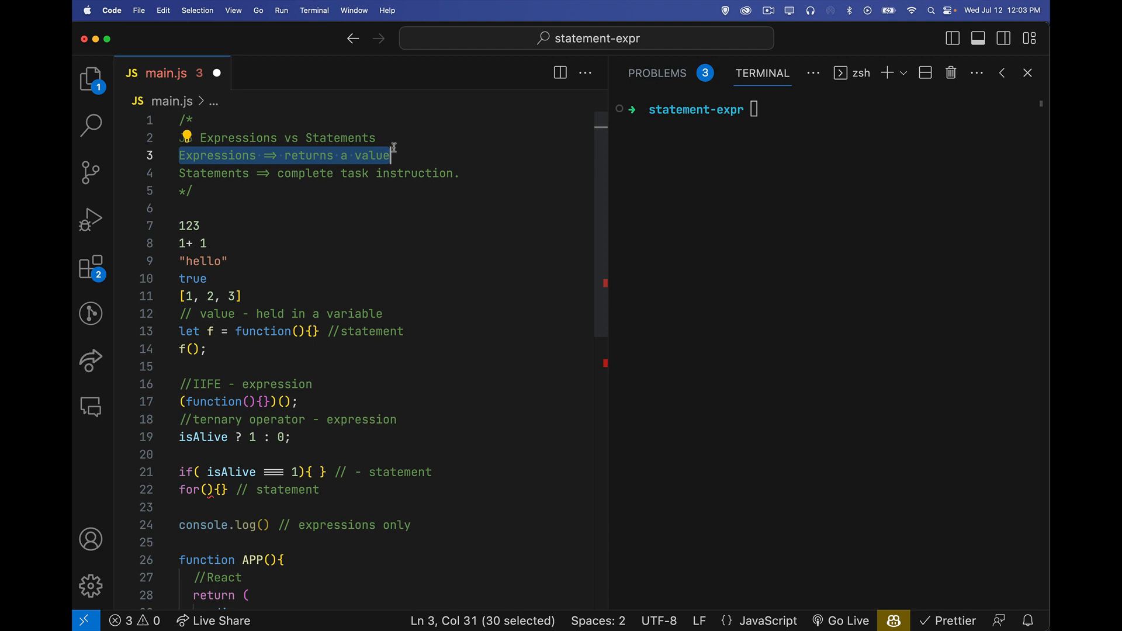
{"action": "mouse_move", "coordinate": [430, 411]}
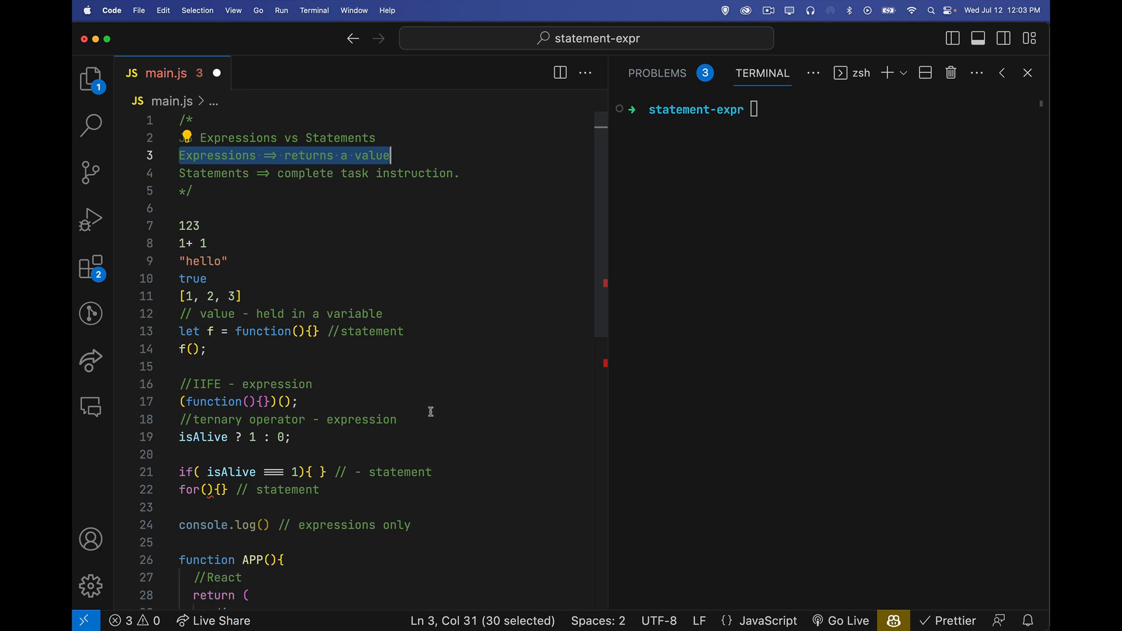
Drop the trailing semicolon from the isAlive ternary and begin prefixing it with 'let a'.
{"action": "left_click", "coordinate": [294, 437]}
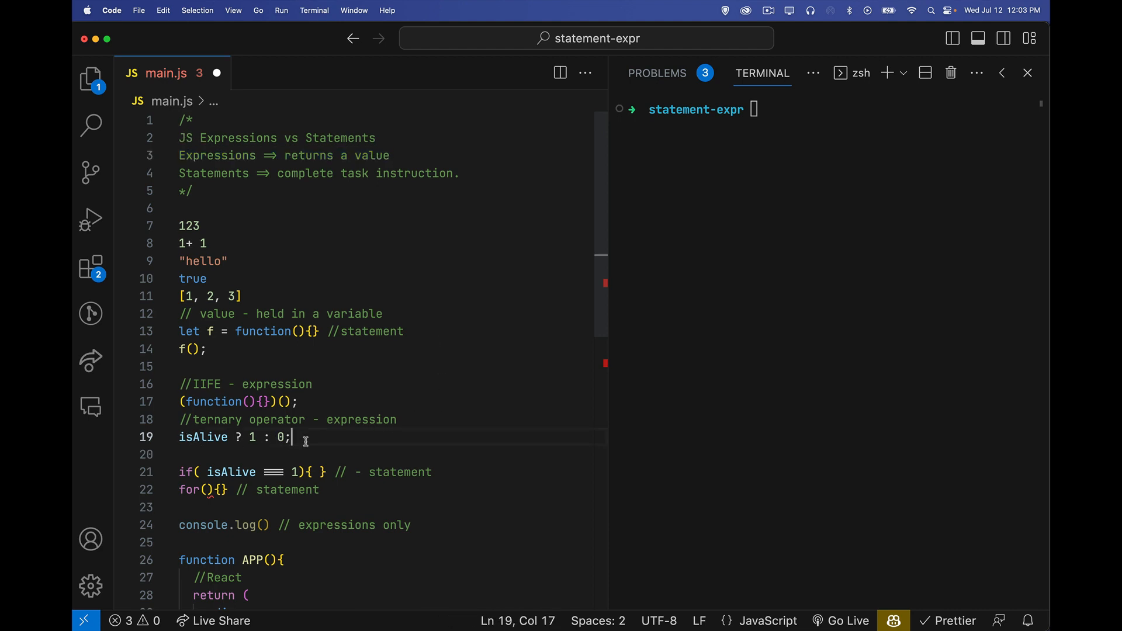
{"action": "key", "text": "Backspace"}
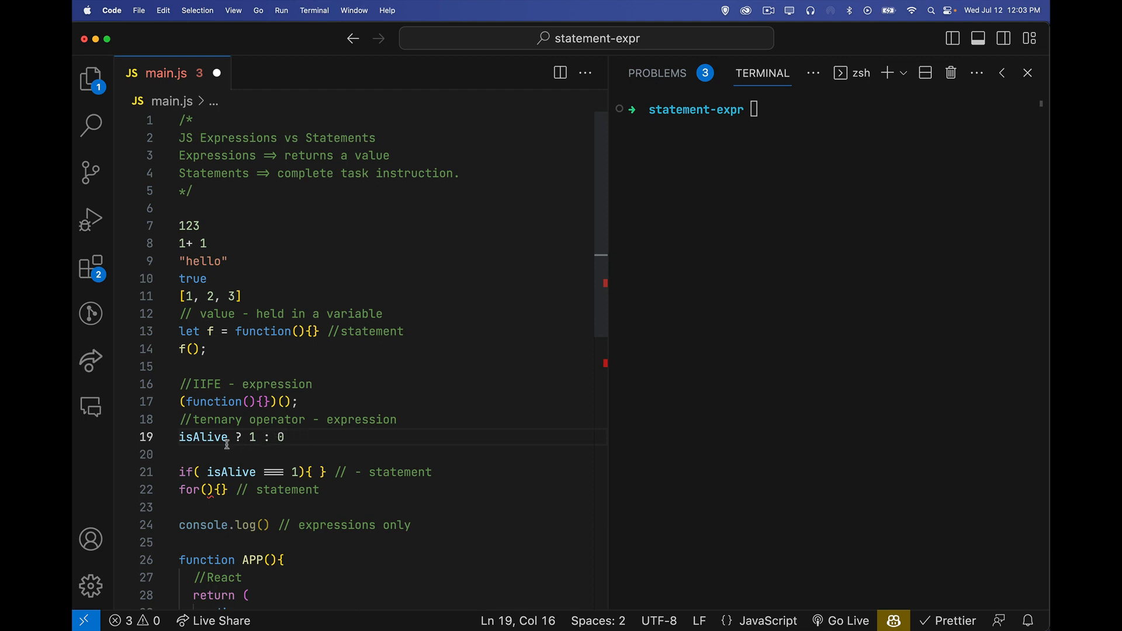
{"action": "left_click", "coordinate": [180, 437]}
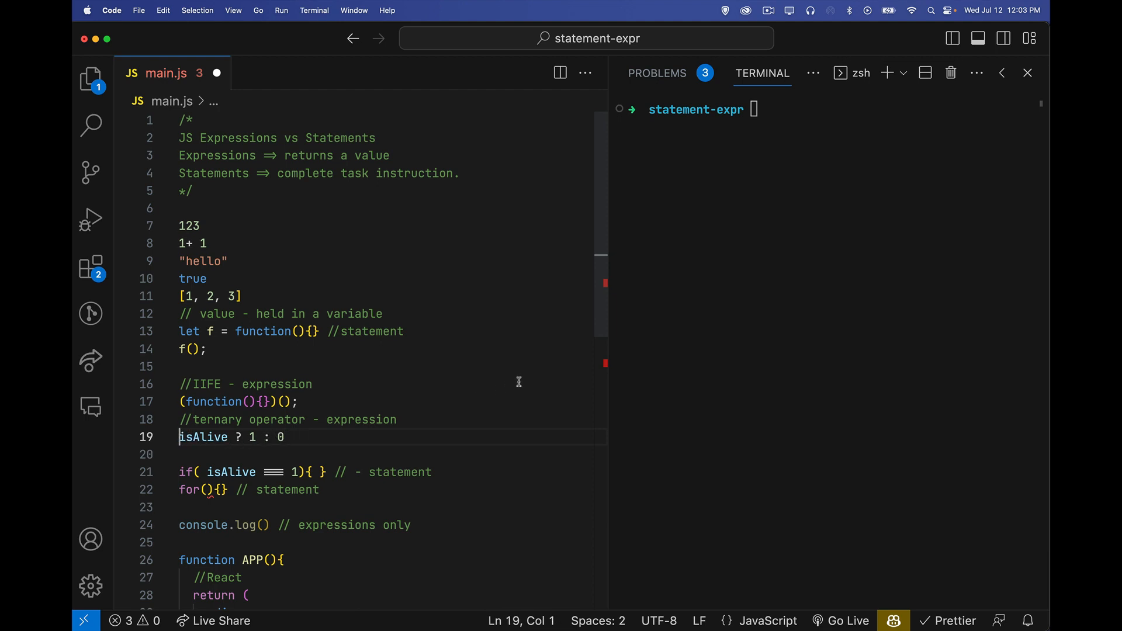
{"action": "type", "text": "let"}
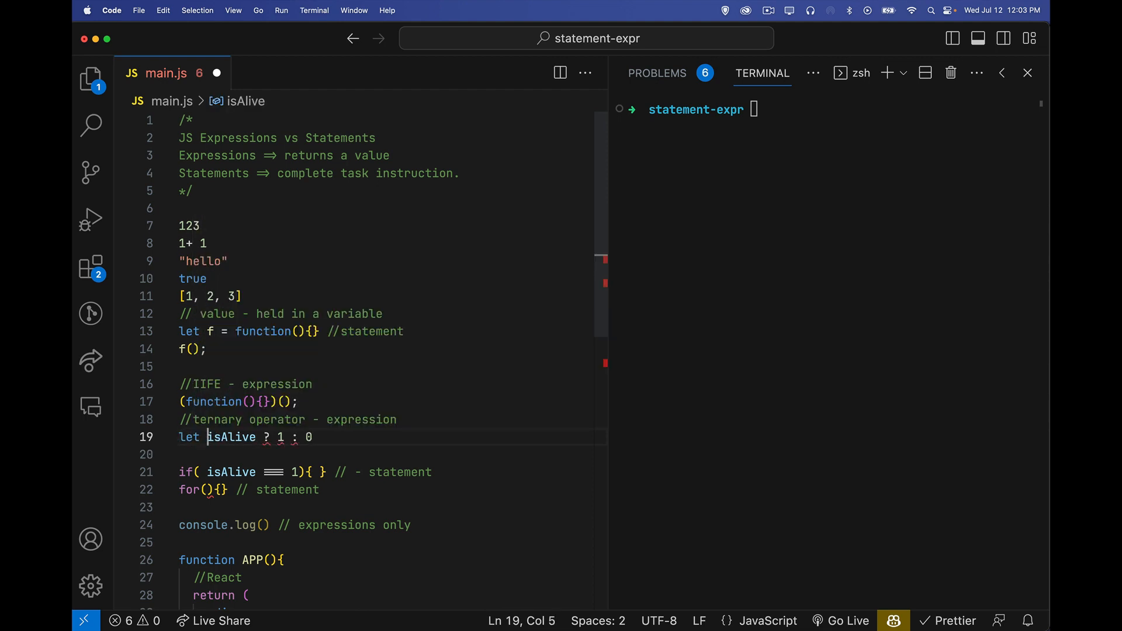
{"action": "type", "text": "a"}
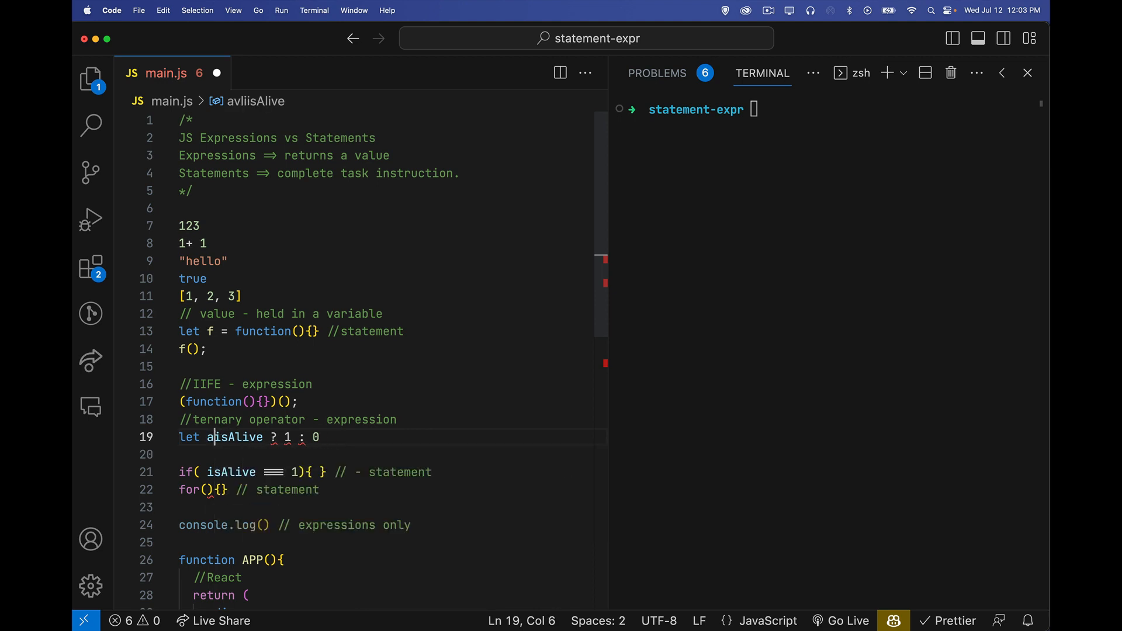